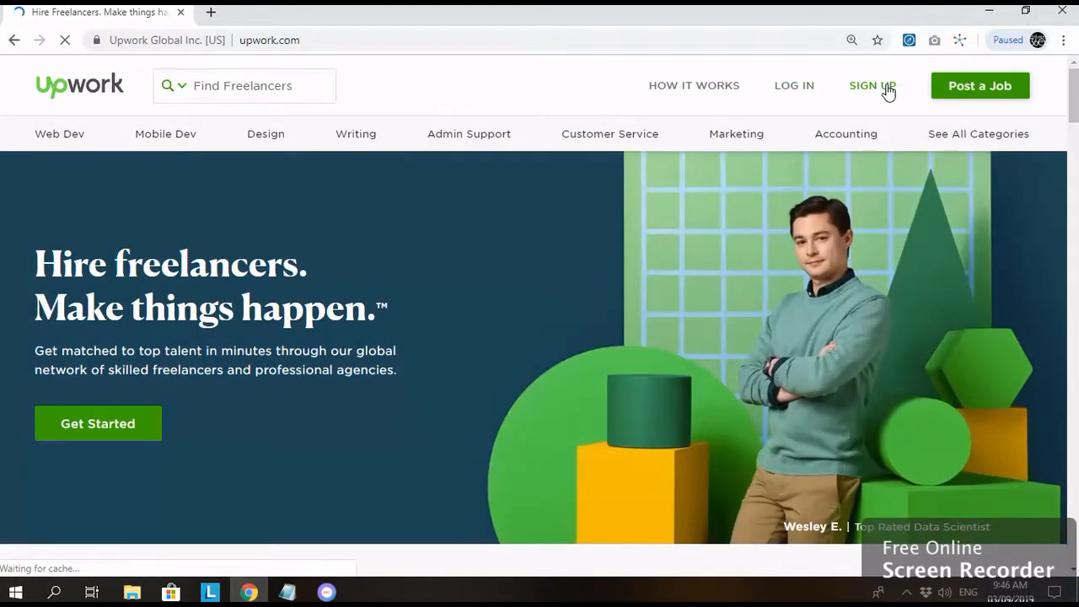
Step: Open Upwork's free account sign-up form from the home page header
click(873, 85)
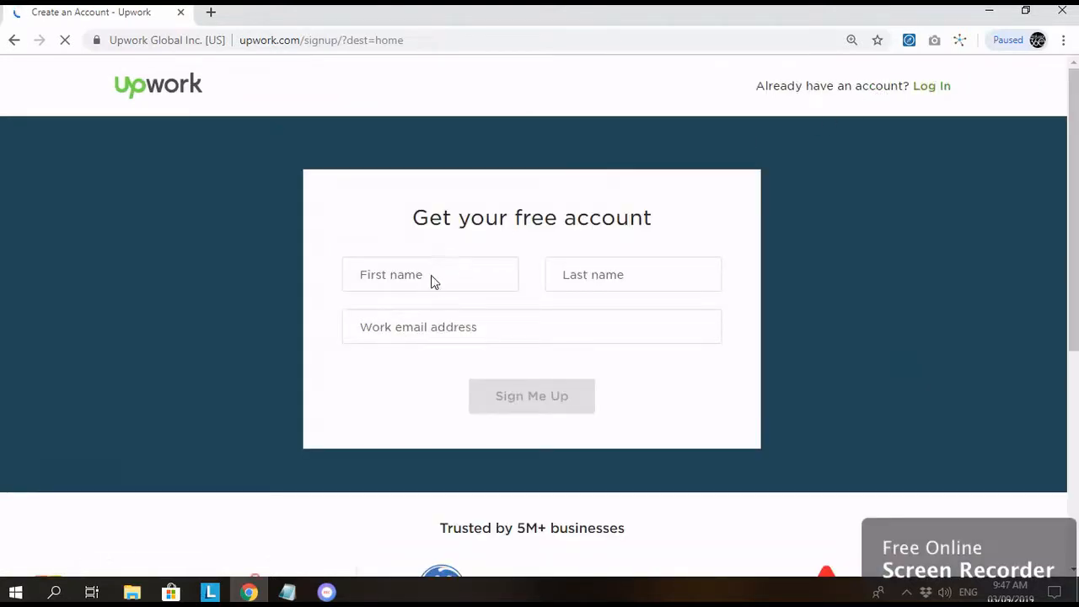
click(430, 248)
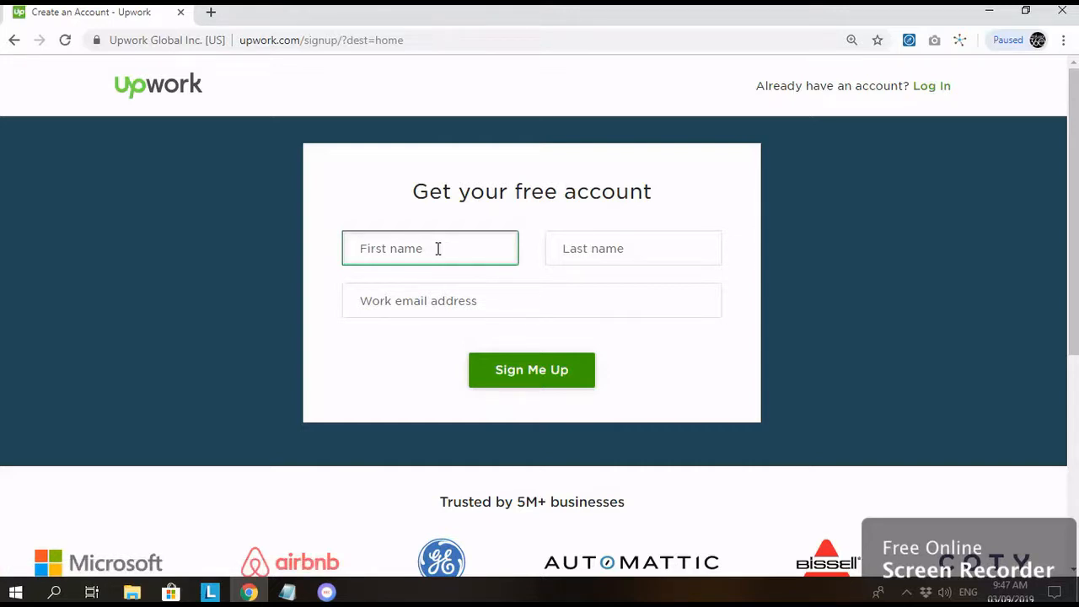
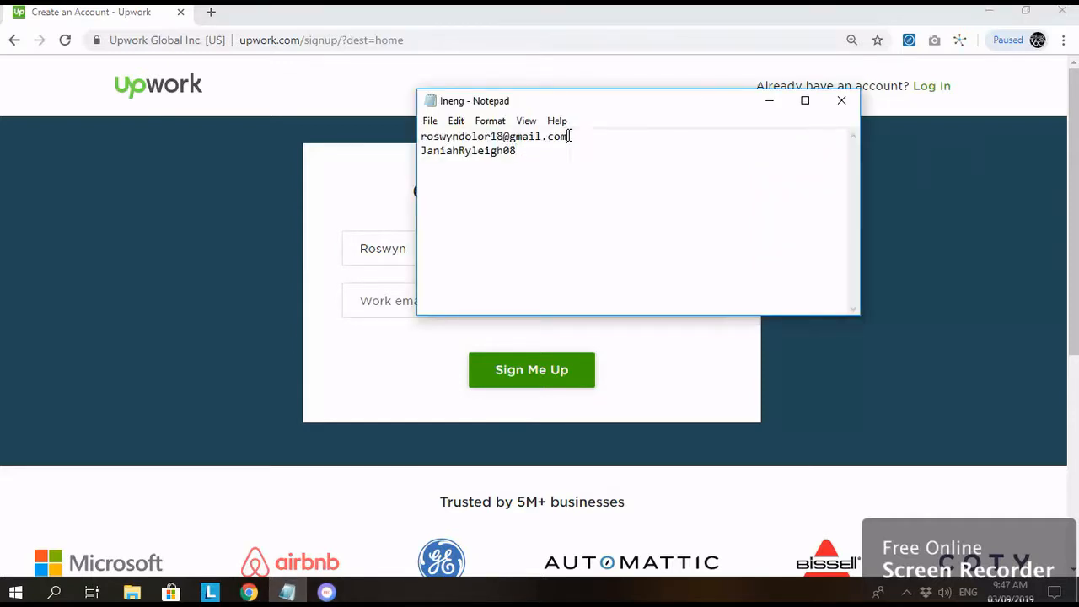
double_click(494, 136)
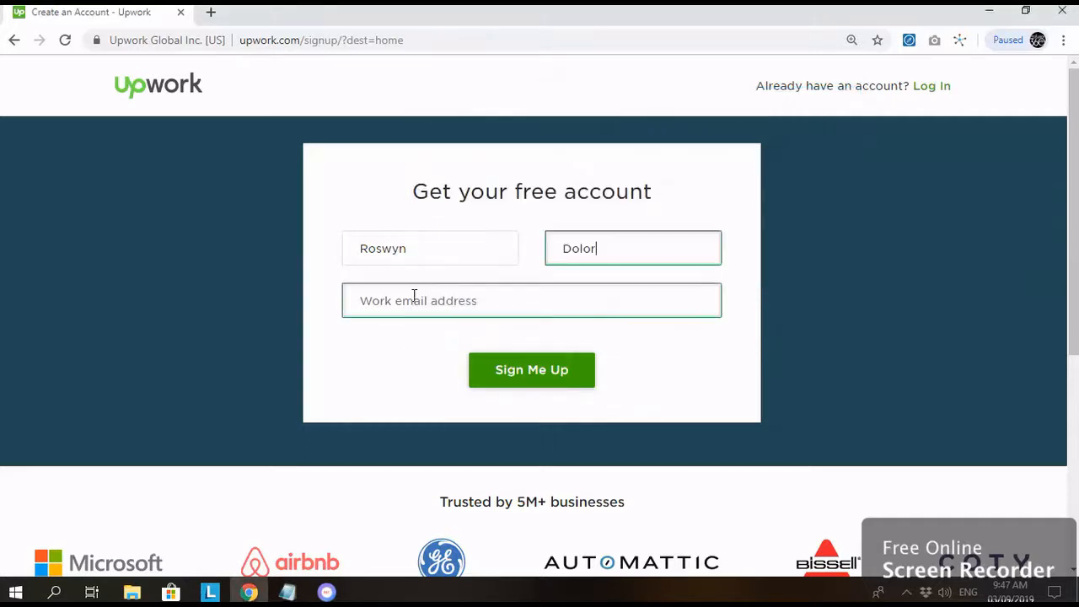
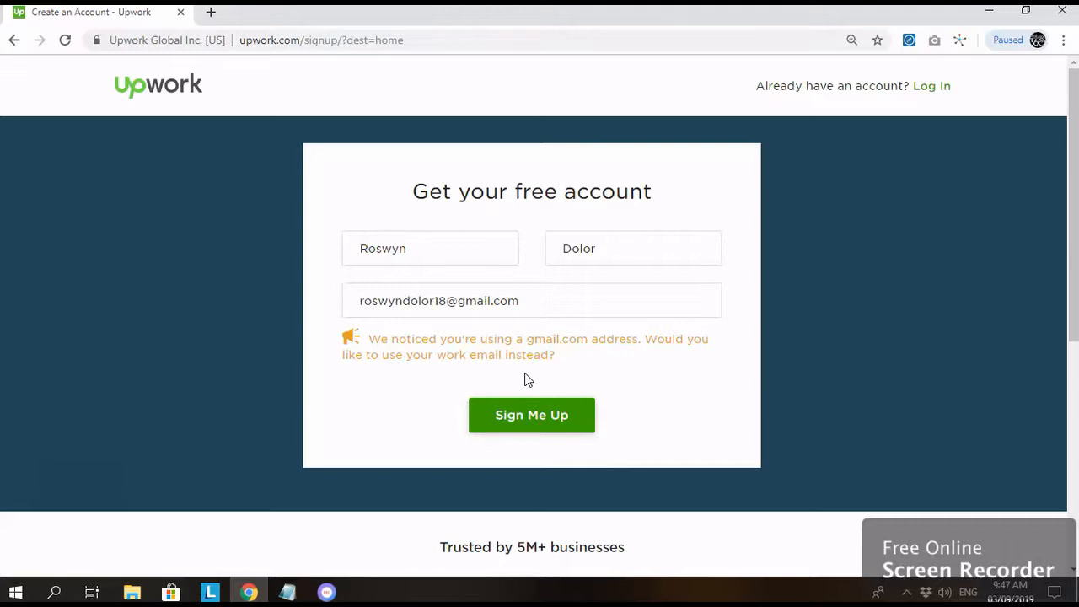
mouse_move(549, 439)
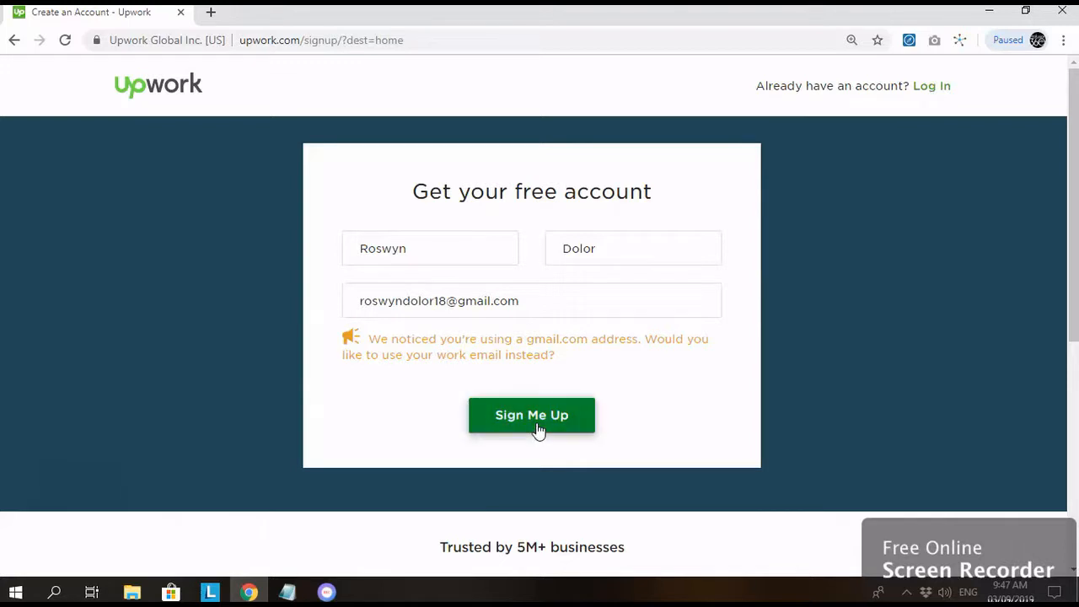
click(532, 414)
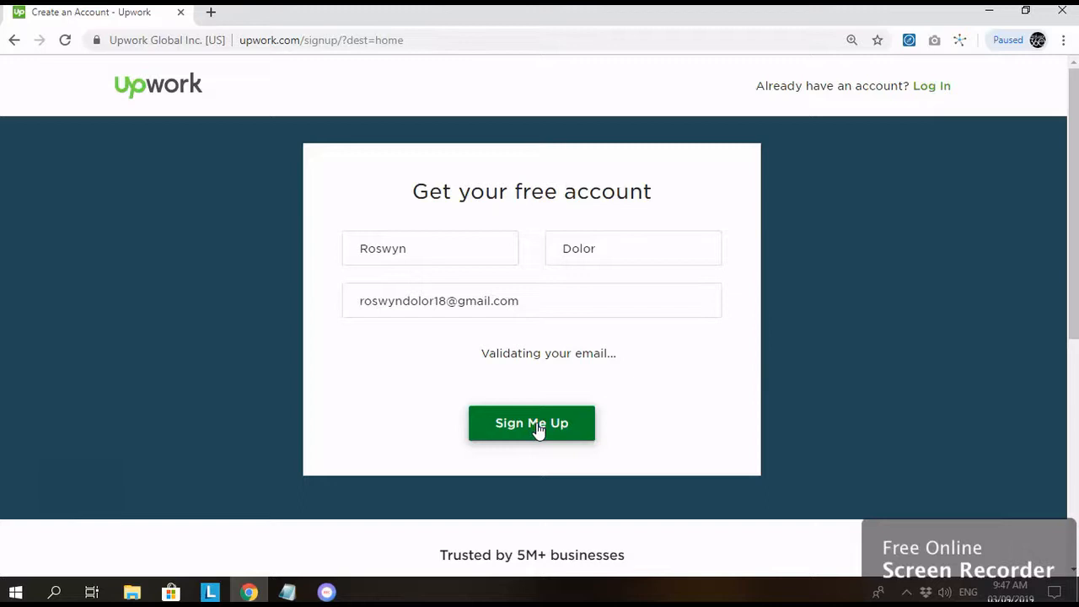
Step: Set an account password and choose Work as a Freelancer
click(531, 423)
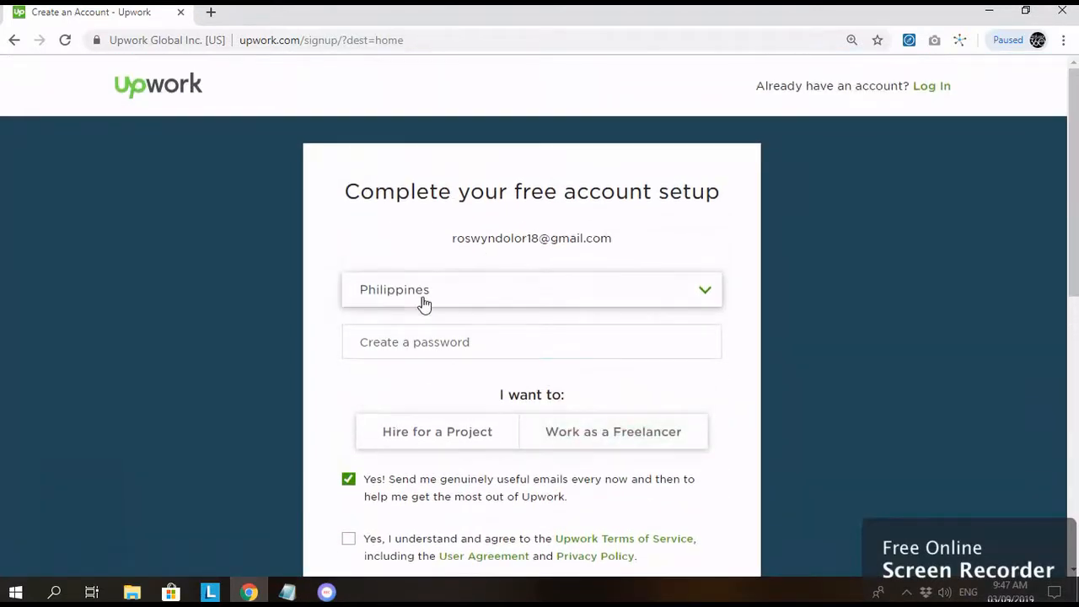
click(531, 341)
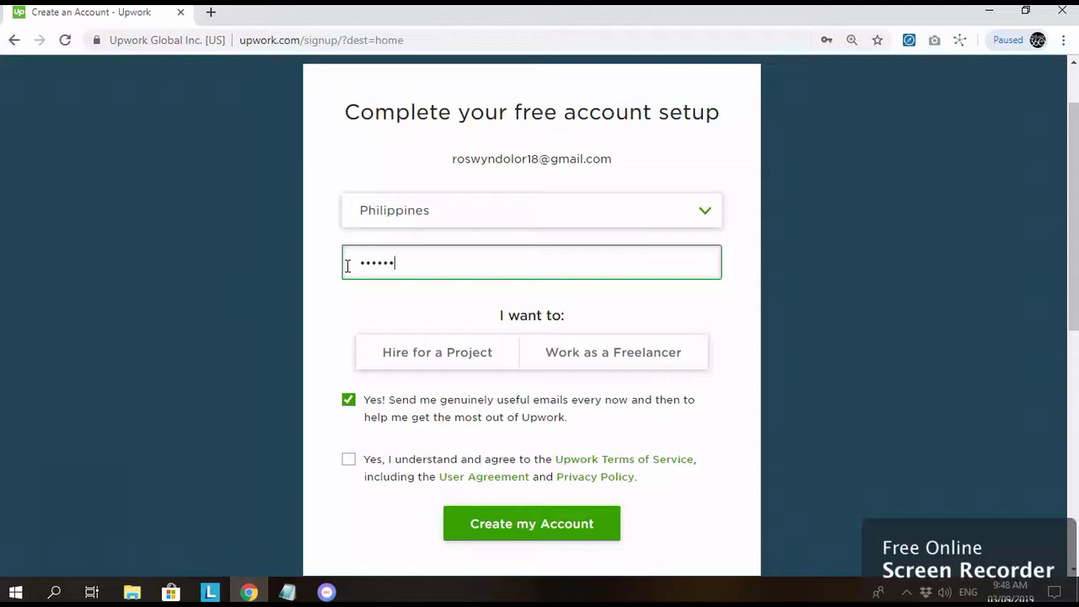
text(••)
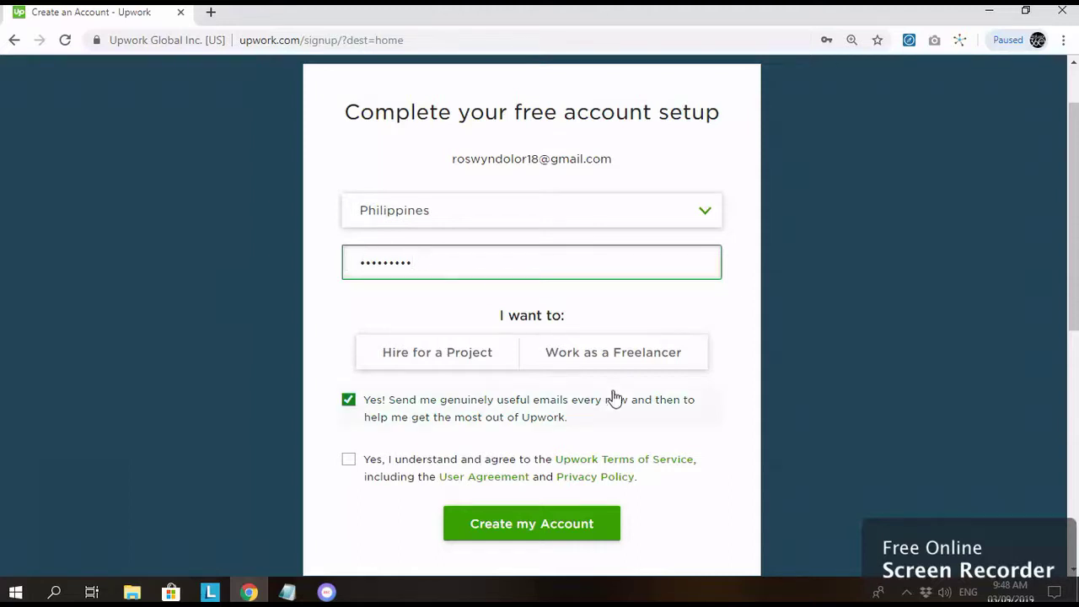
click(612, 352)
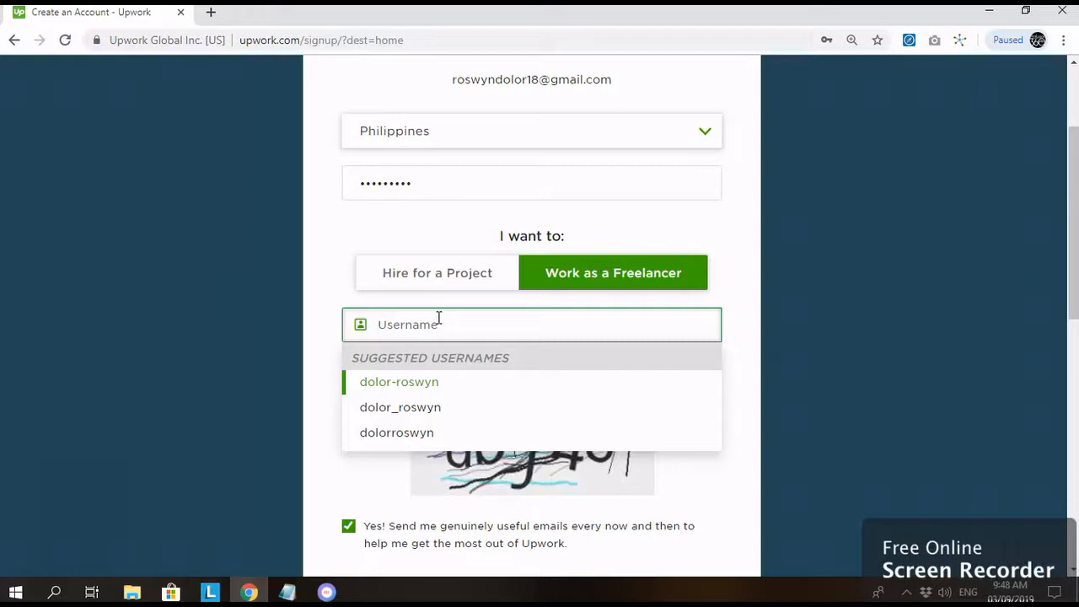
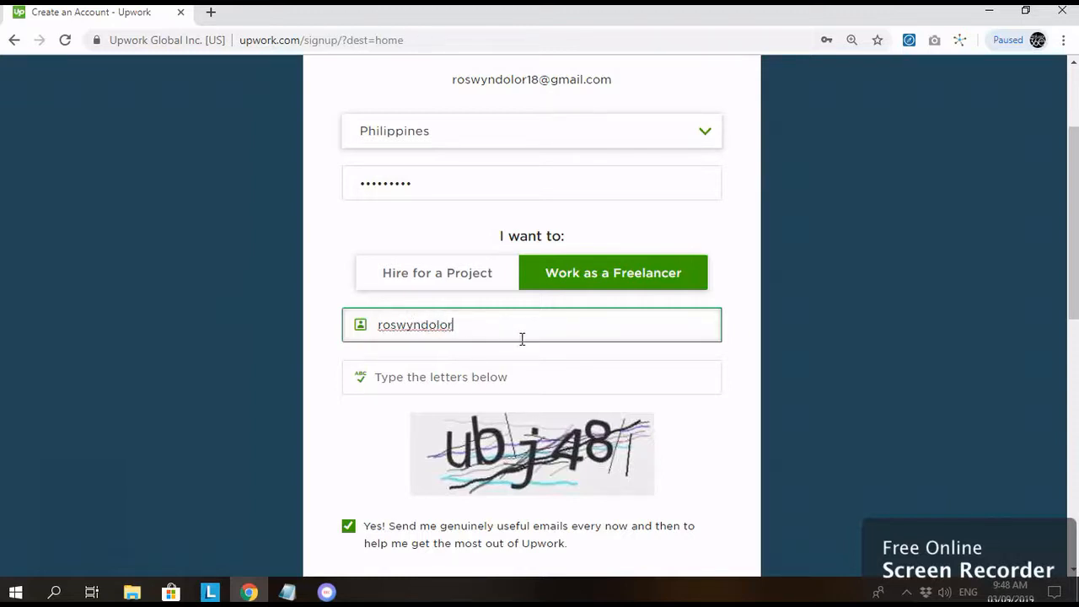
Step: Enter a username and agree to the Terms of Service
scroll(down, 3)
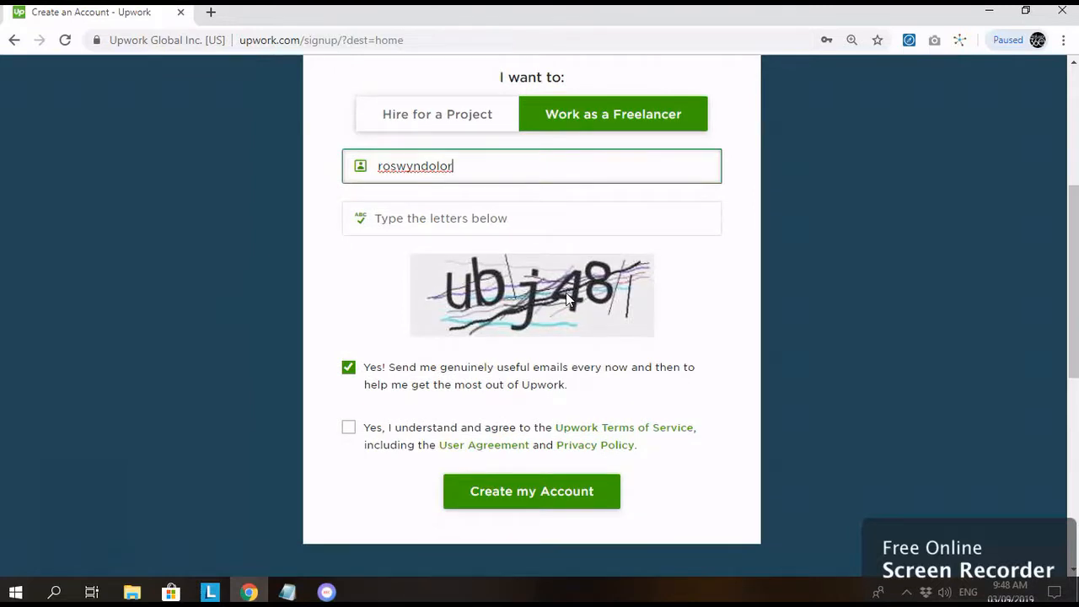
click(349, 428)
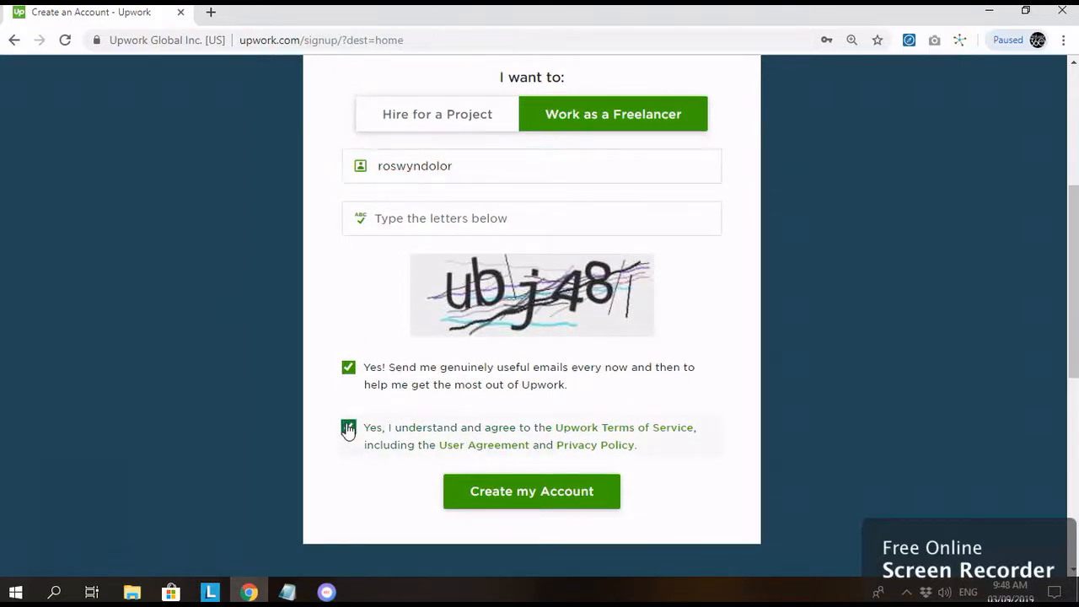
Step: Enter captcha ubj48 and create the freelancer account
text(u)
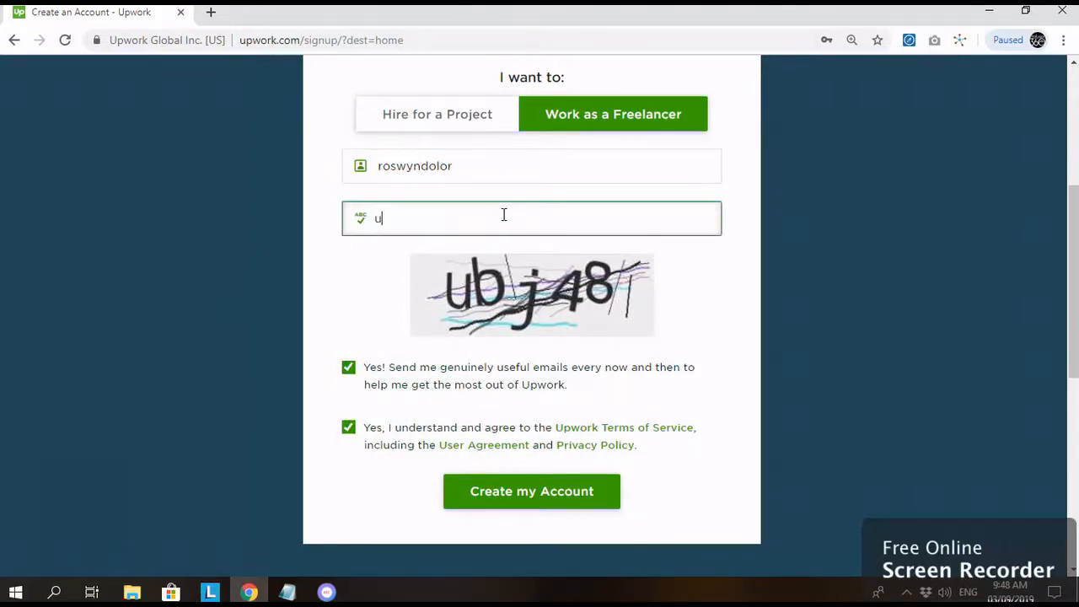
text(bj)
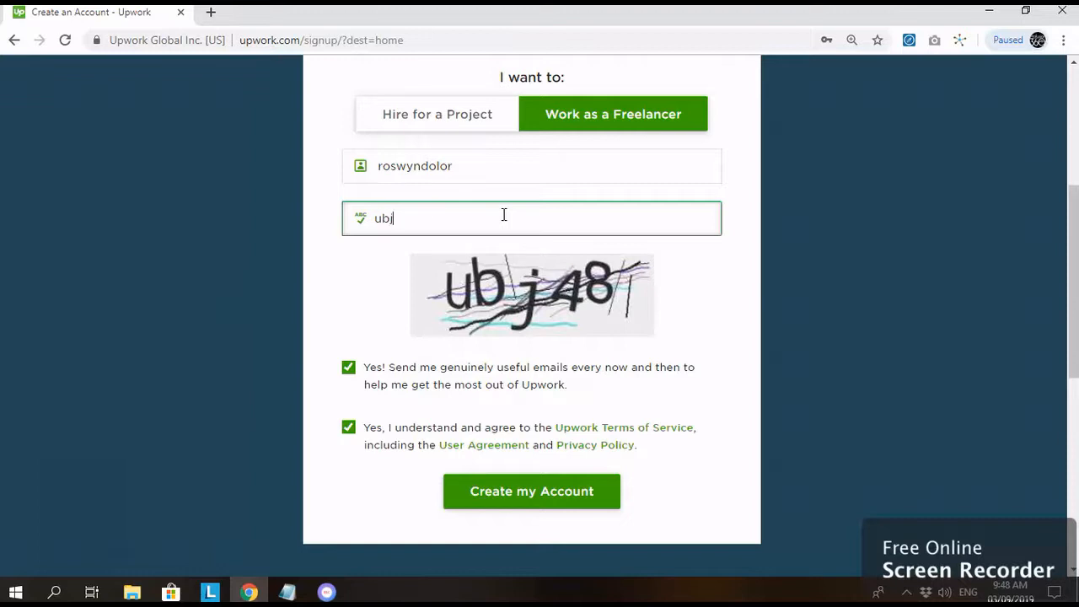
text(48)
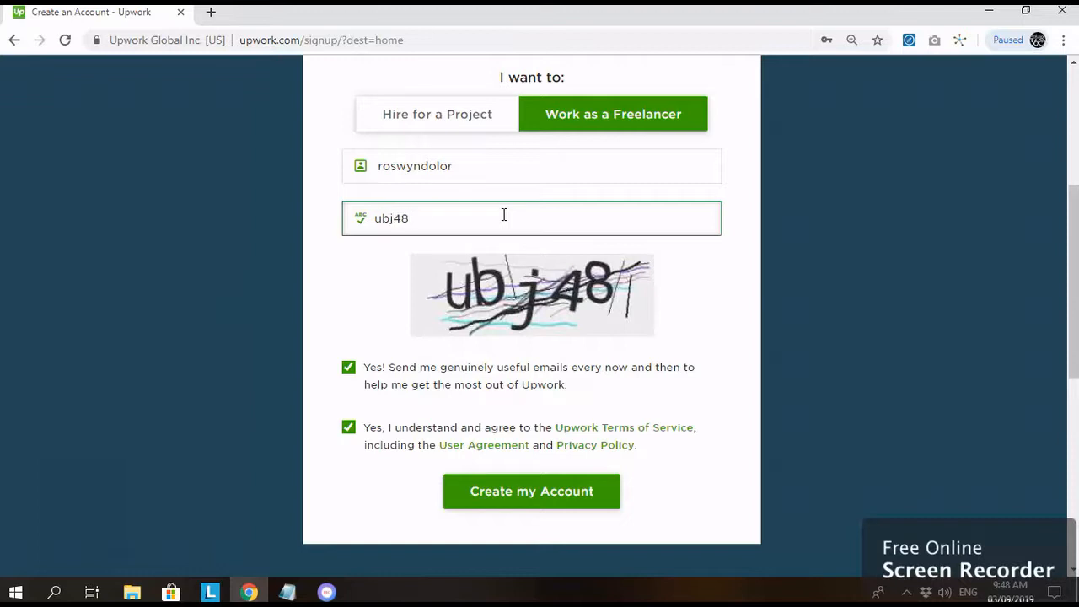
click(531, 491)
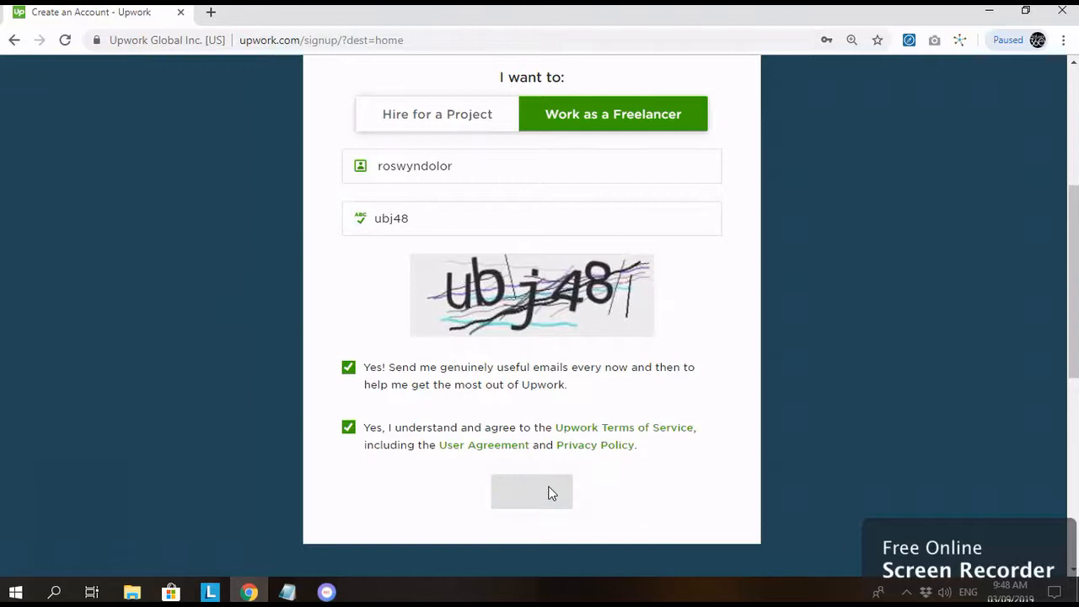
click(531, 491)
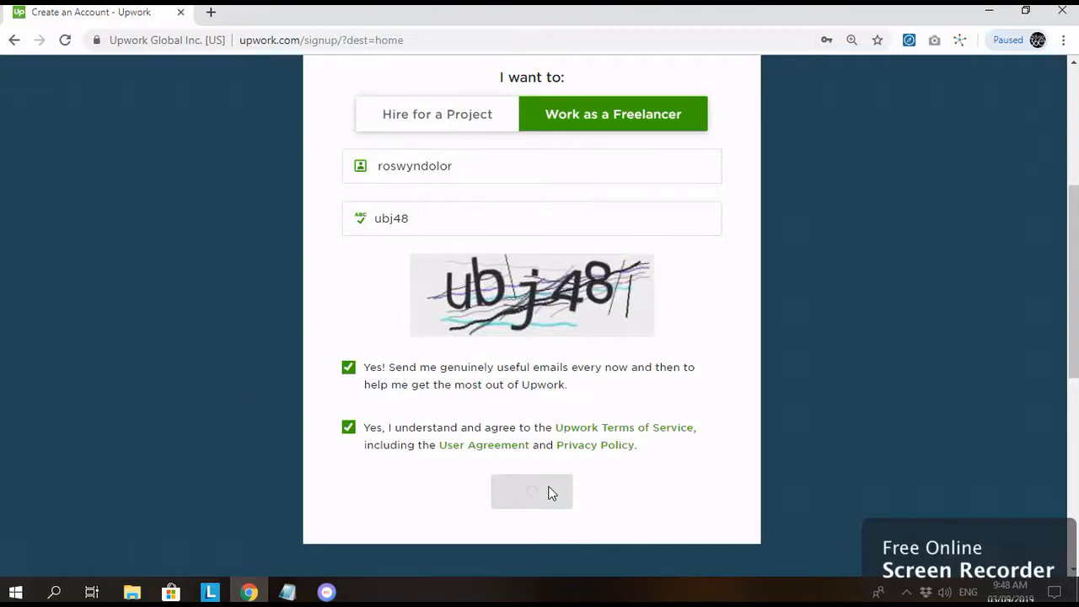
click(531, 492)
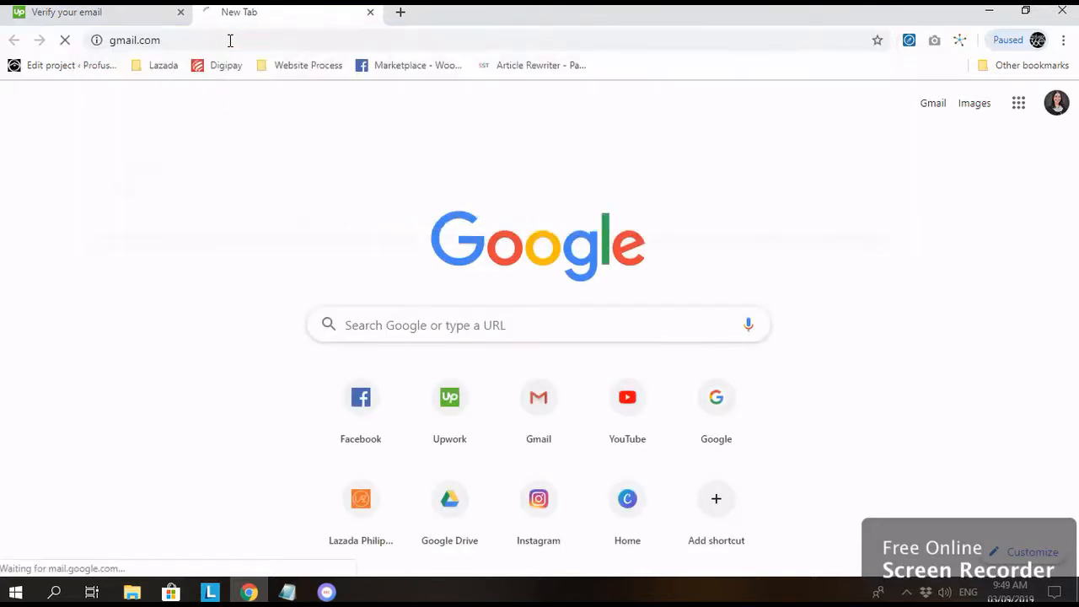
Step: Confirm the account email through Upwork's 'Verify your email address' message in Gmail
click(538, 396)
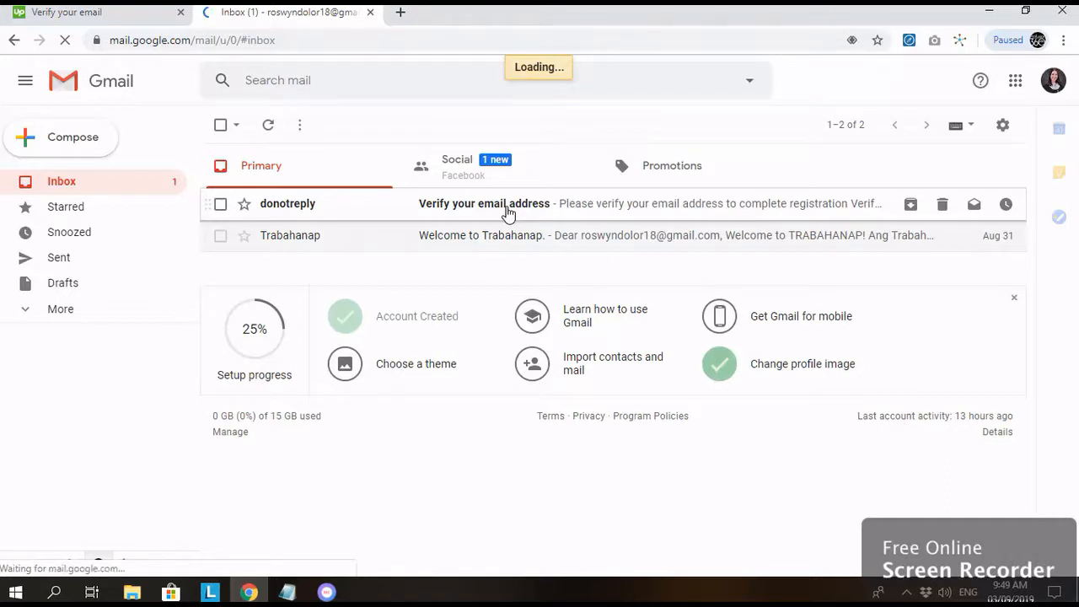
click(484, 203)
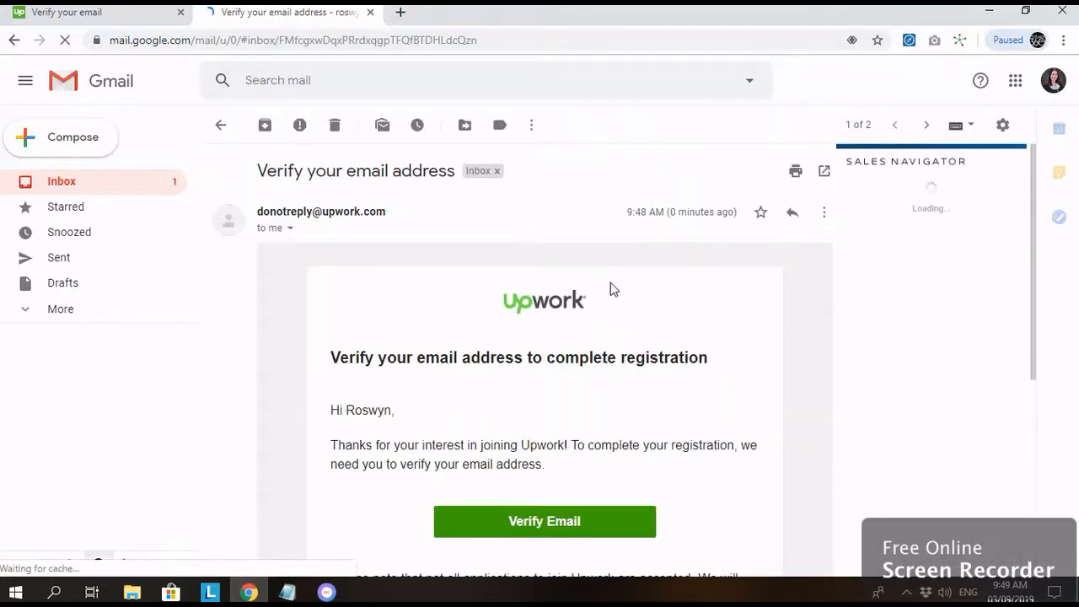
scroll(down, 3)
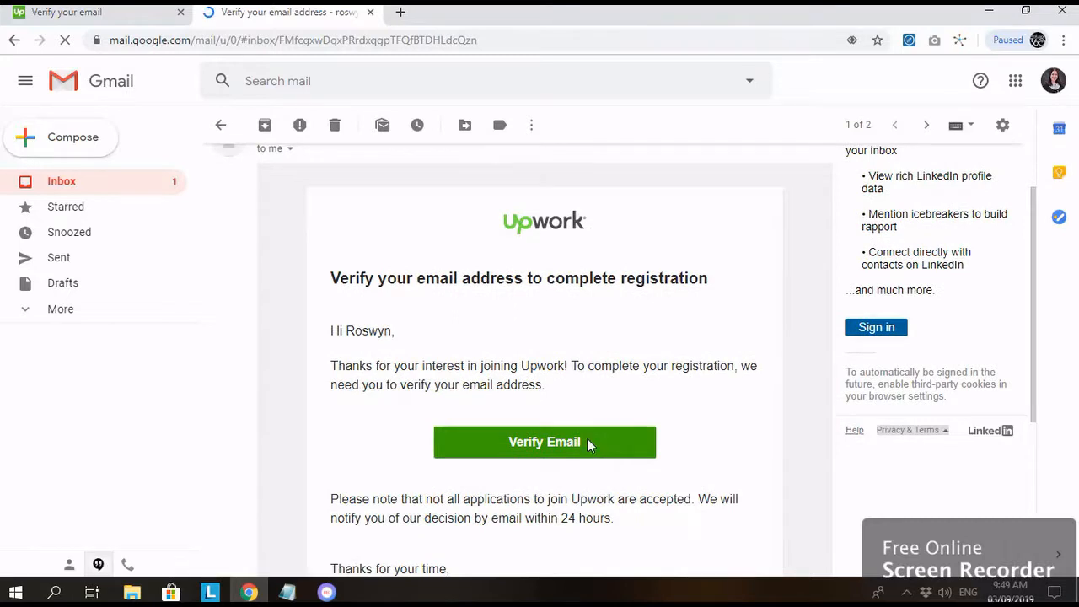
click(544, 442)
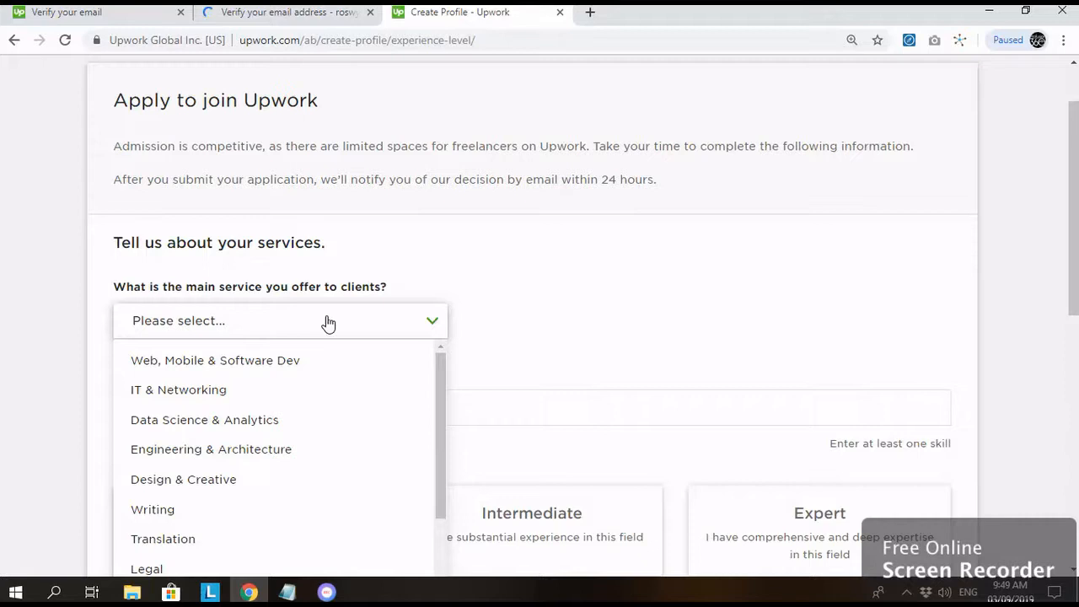
mouse_move(329, 431)
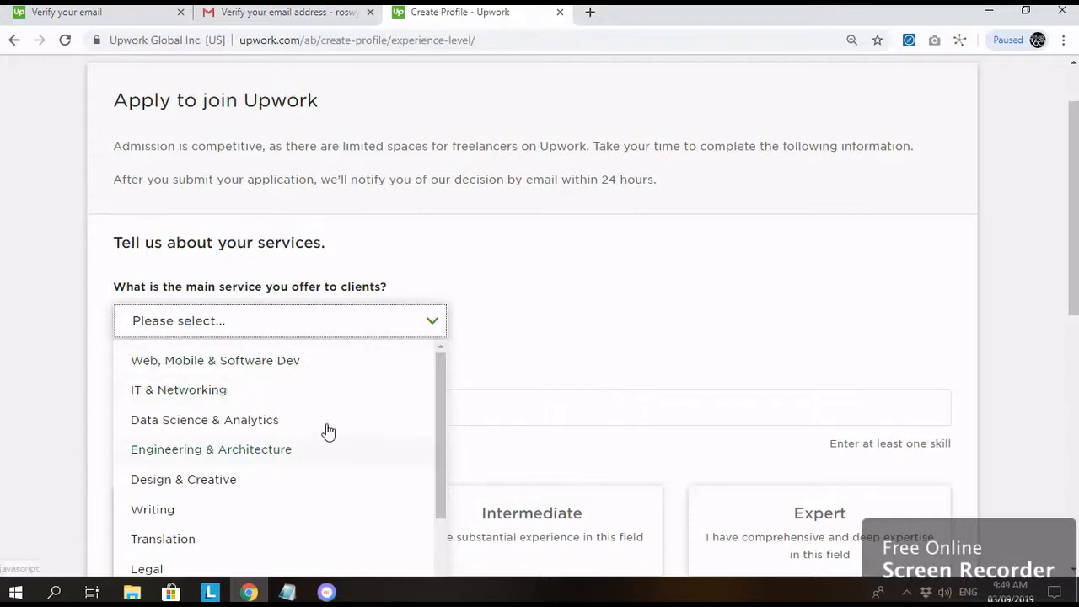
mouse_move(335, 426)
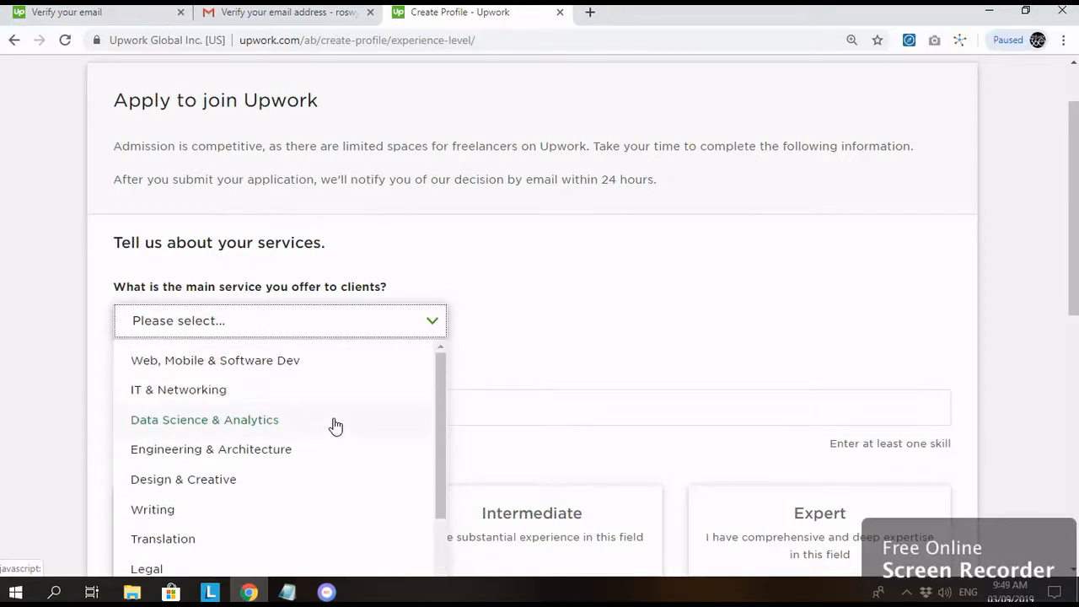
mouse_move(227, 404)
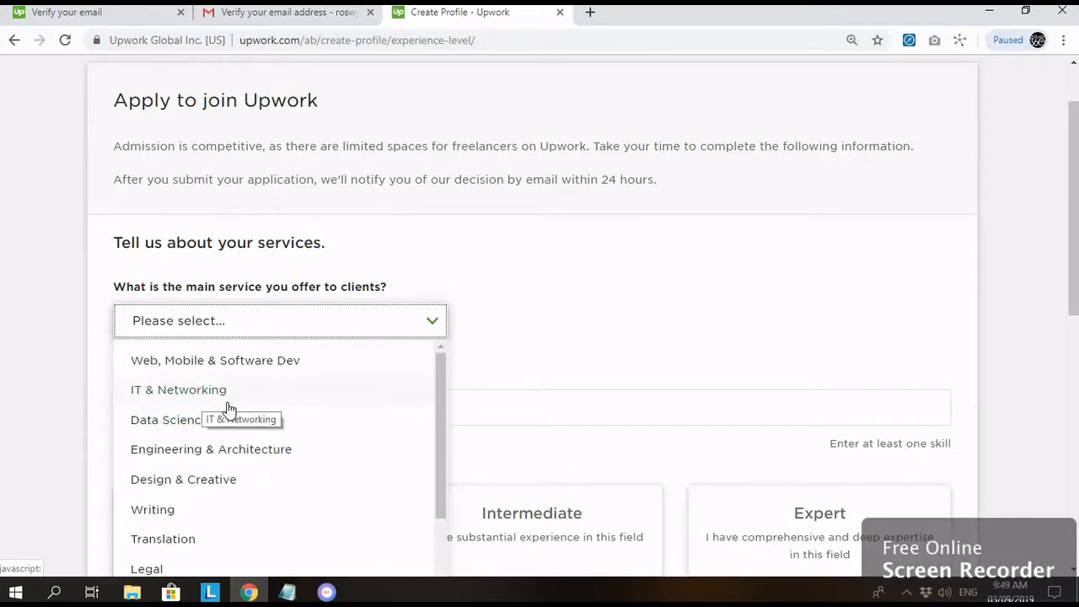
Step: Choose IT & Networking from the main service list
scroll(down, 3)
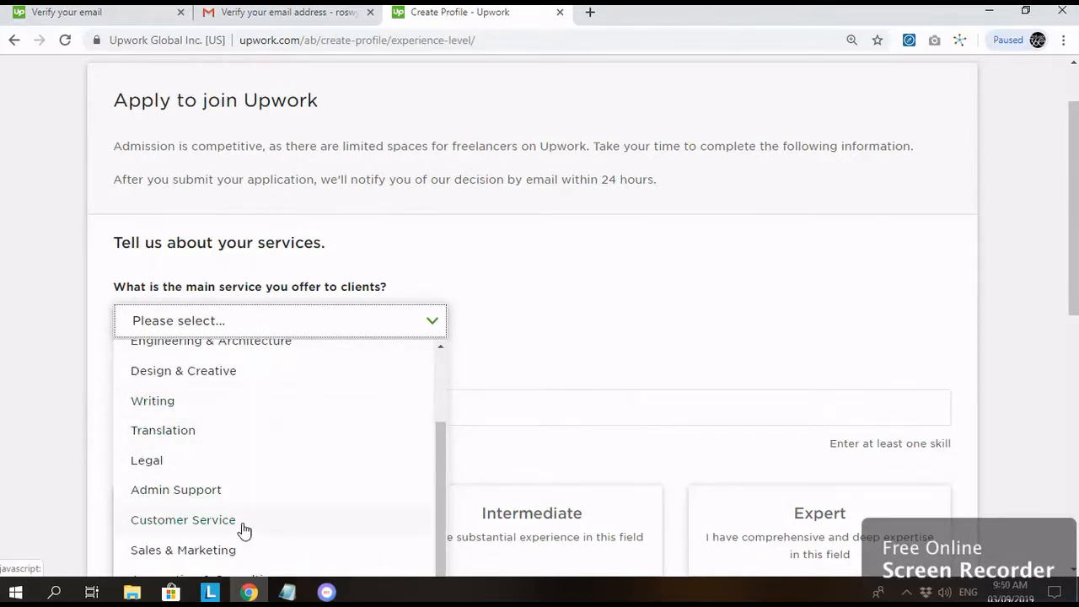
scroll(up, 3)
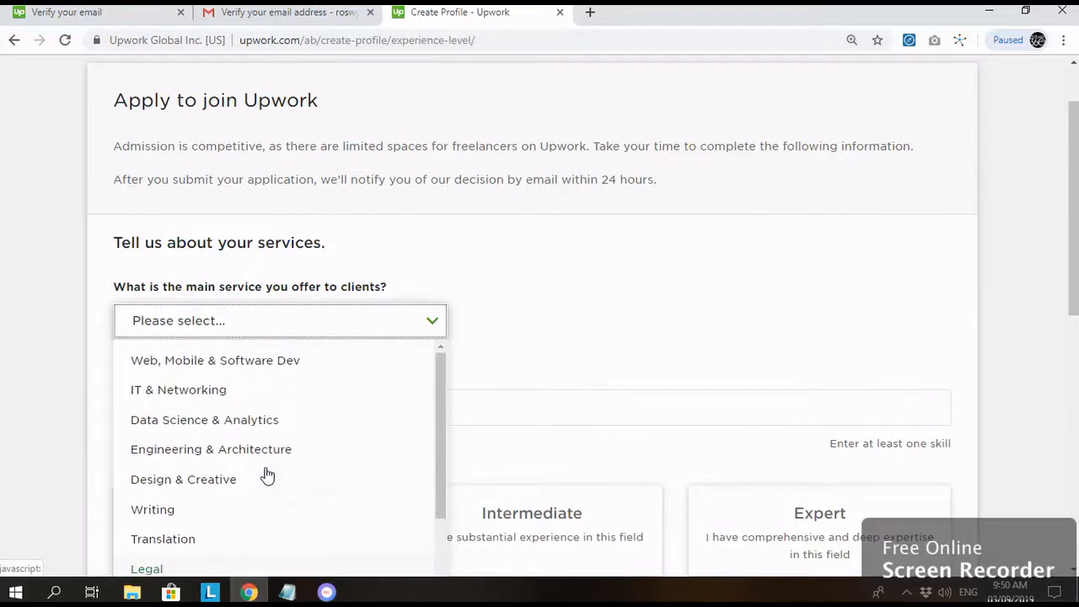
click(178, 390)
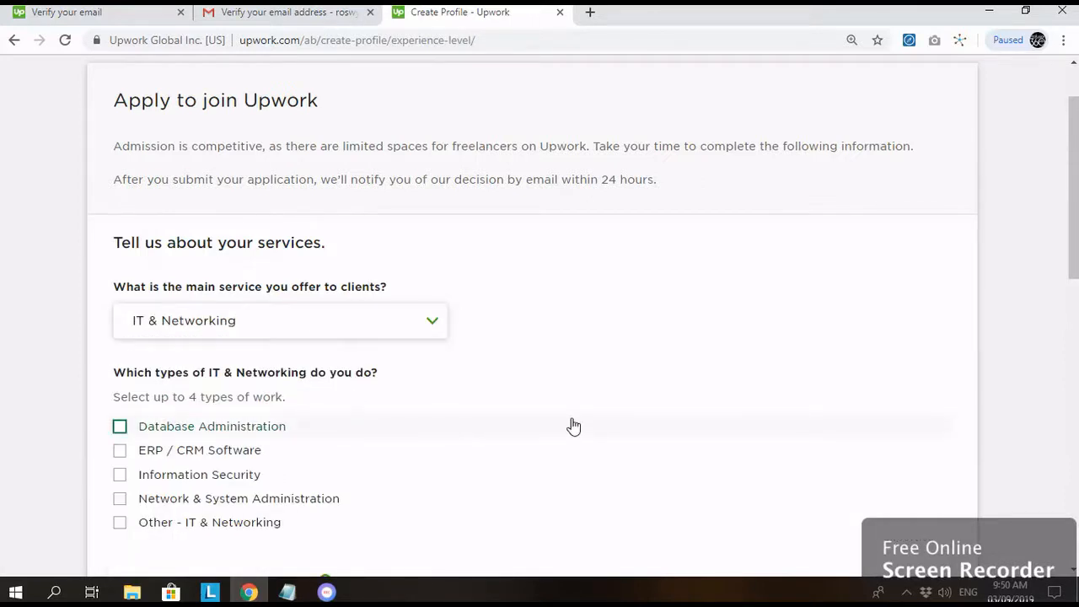
scroll(down, 3)
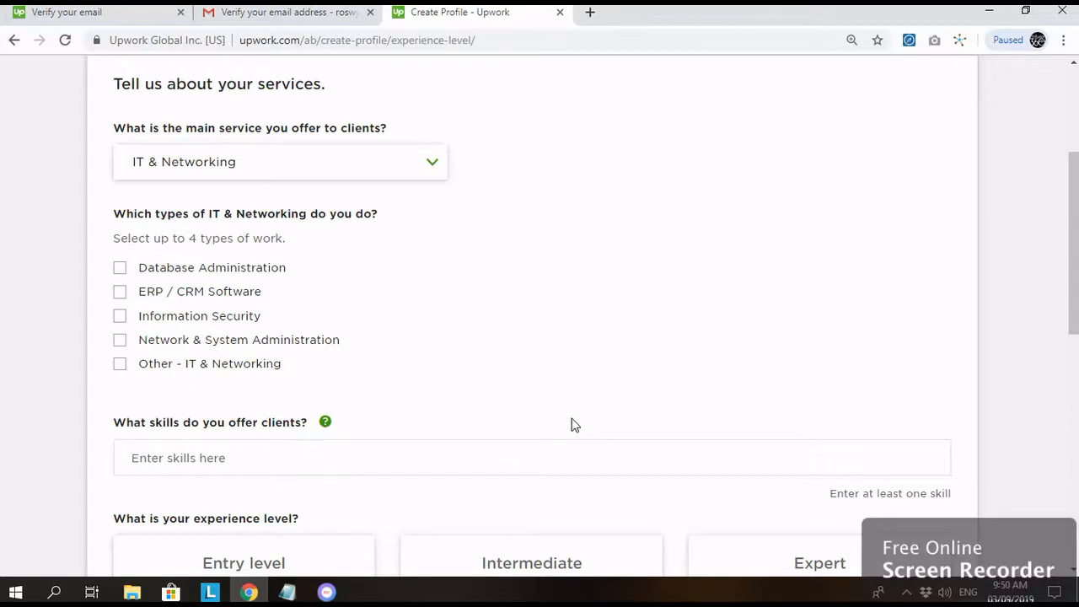
mouse_move(539, 424)
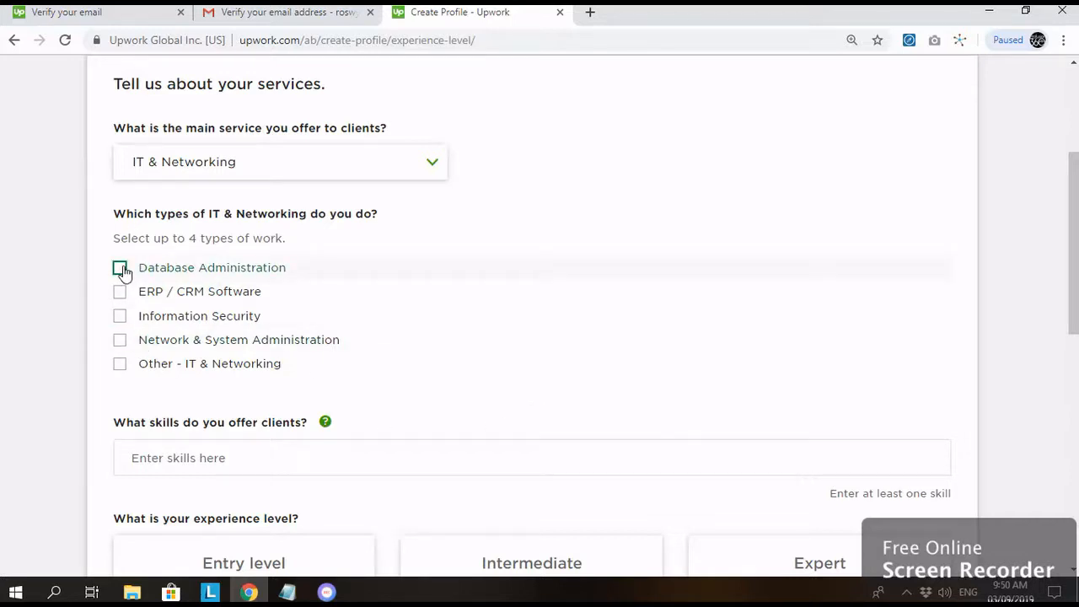
Step: Tick Database Administration, Other - IT & Networking and Network & System Administration
click(120, 267)
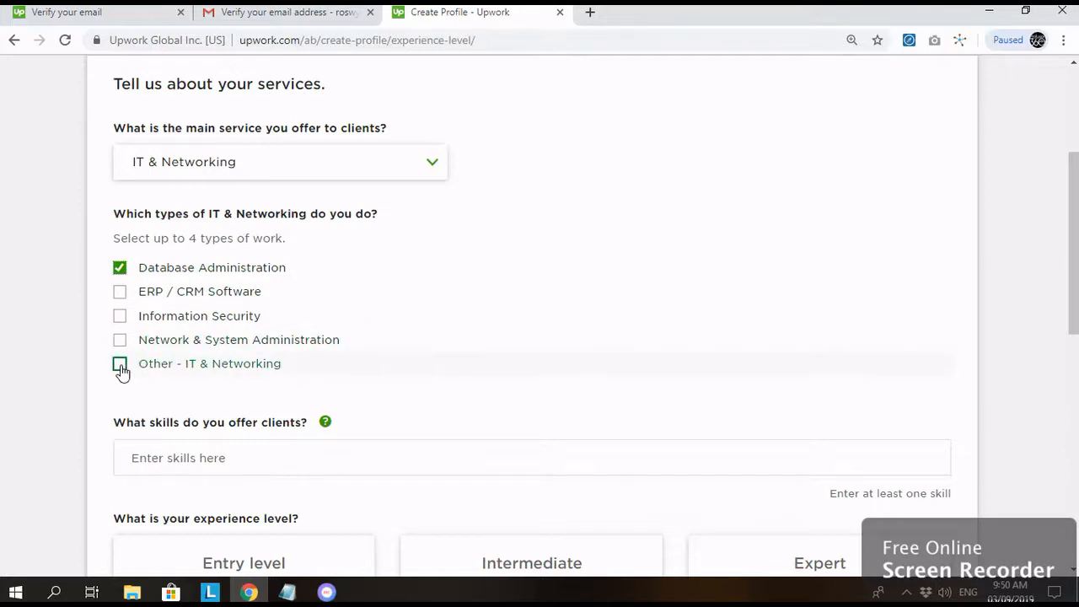
click(120, 364)
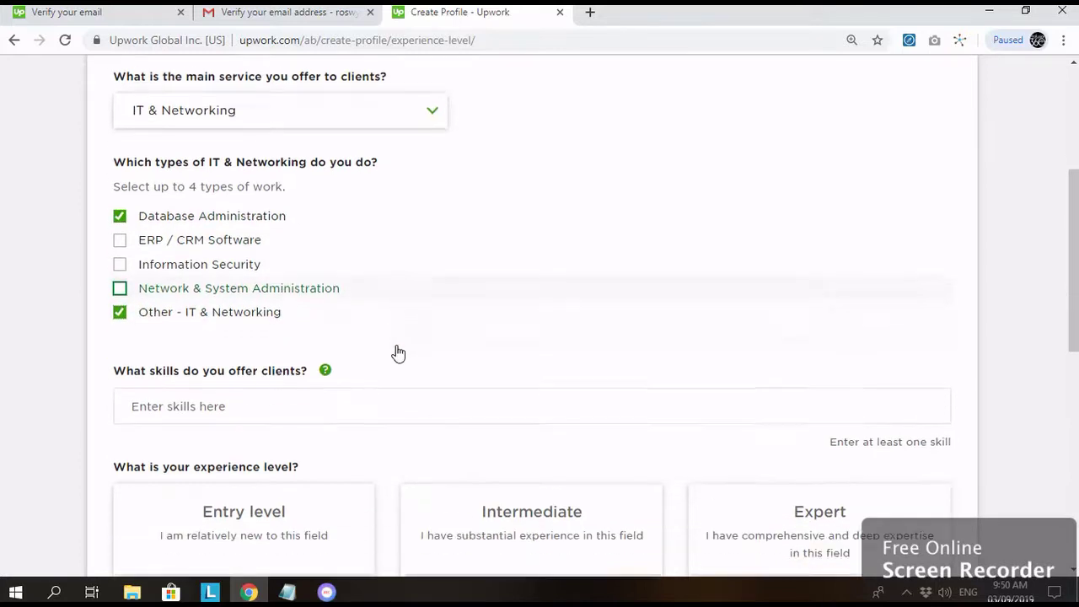
click(119, 288)
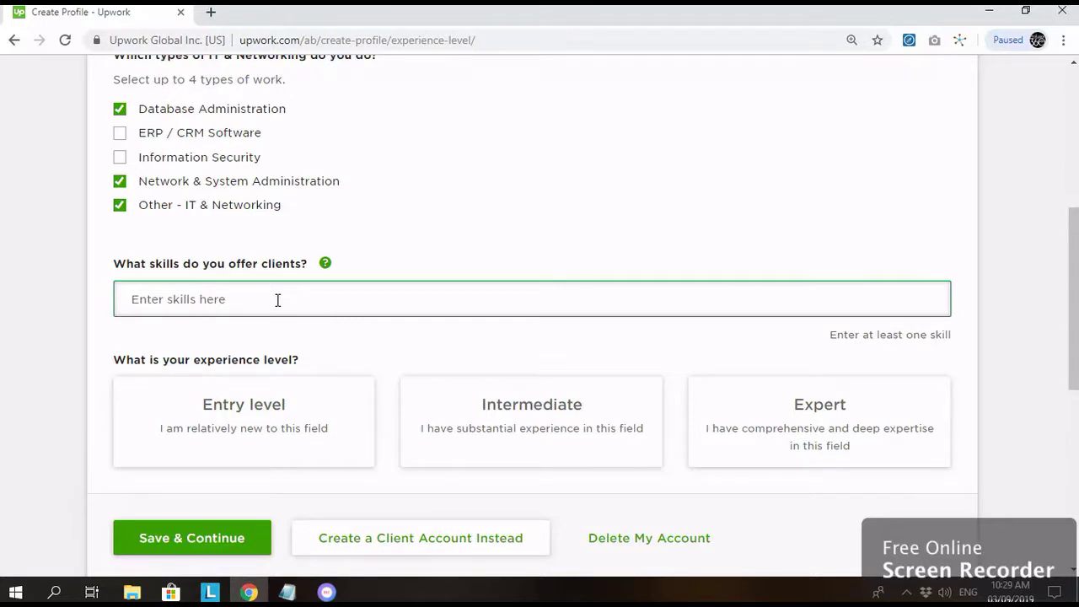
Step: Add Problem Solution as an offered skill
text(problem)
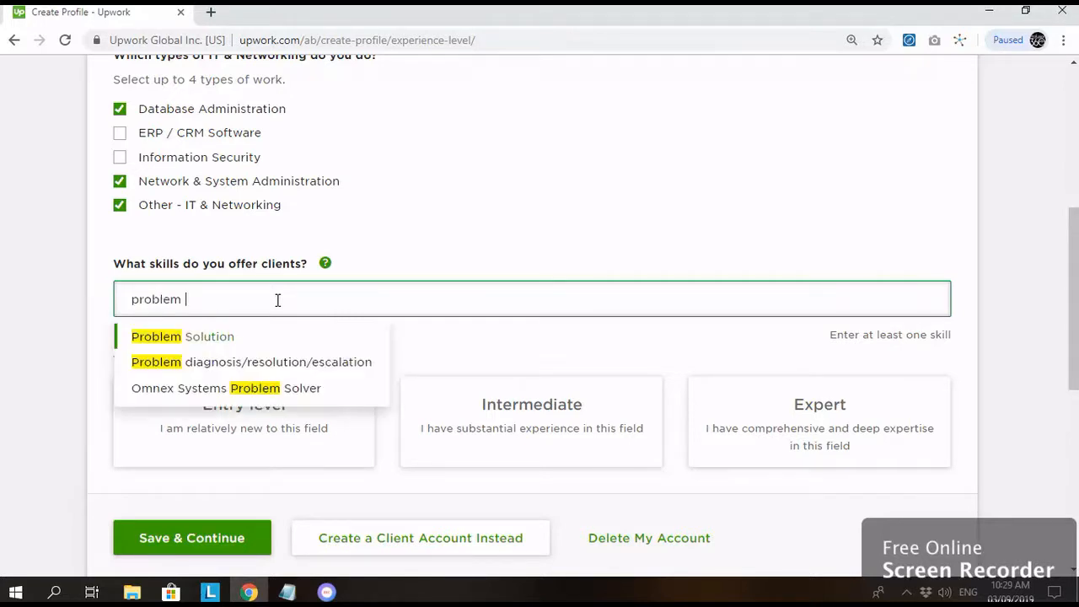
text(solving)
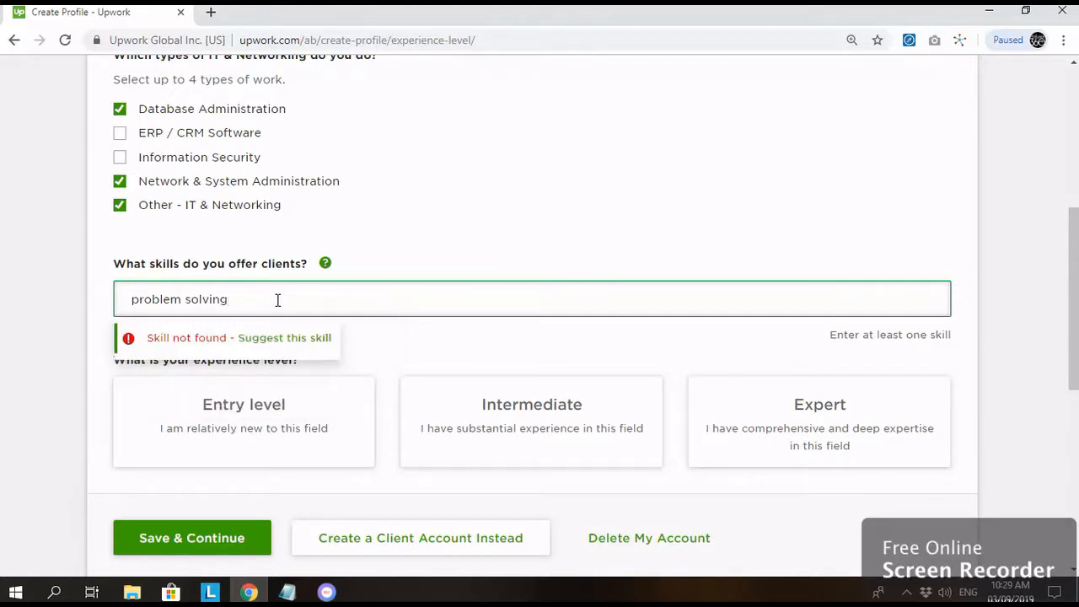
key(Backspace)
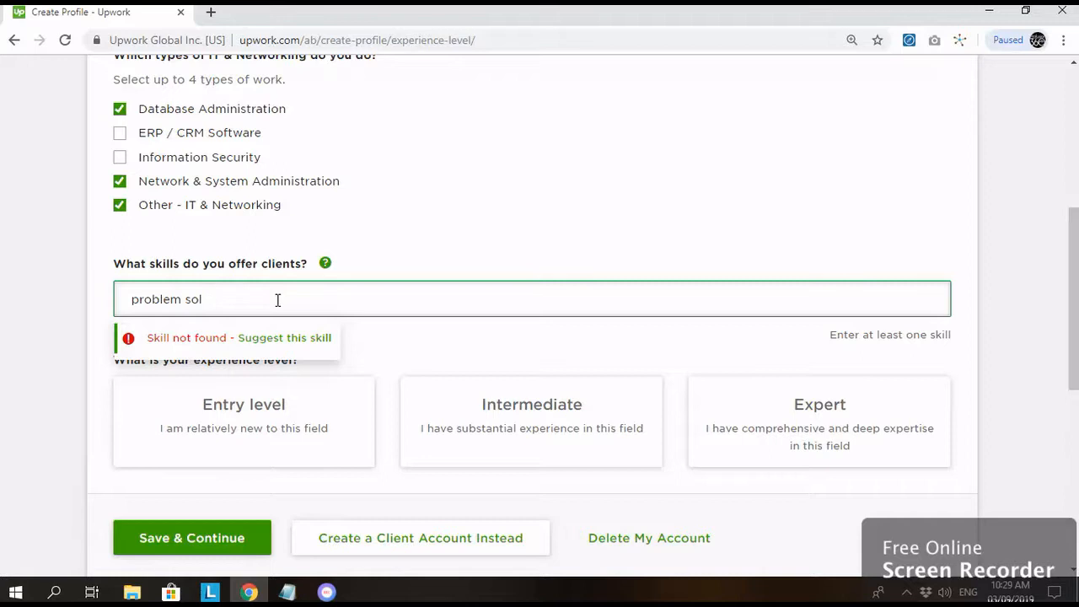
key(BackSpace)
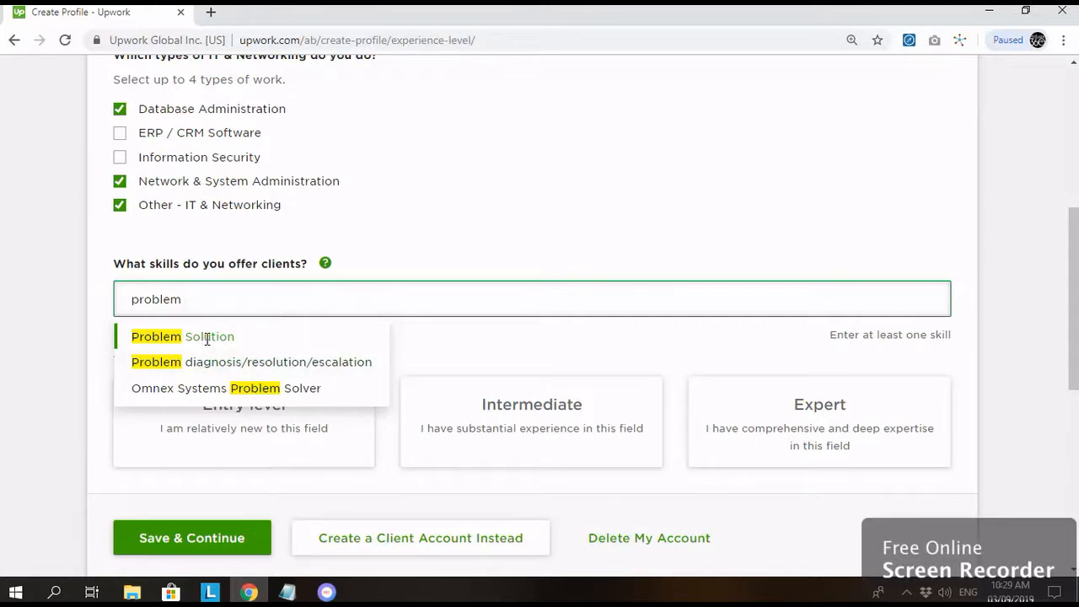
click(182, 336)
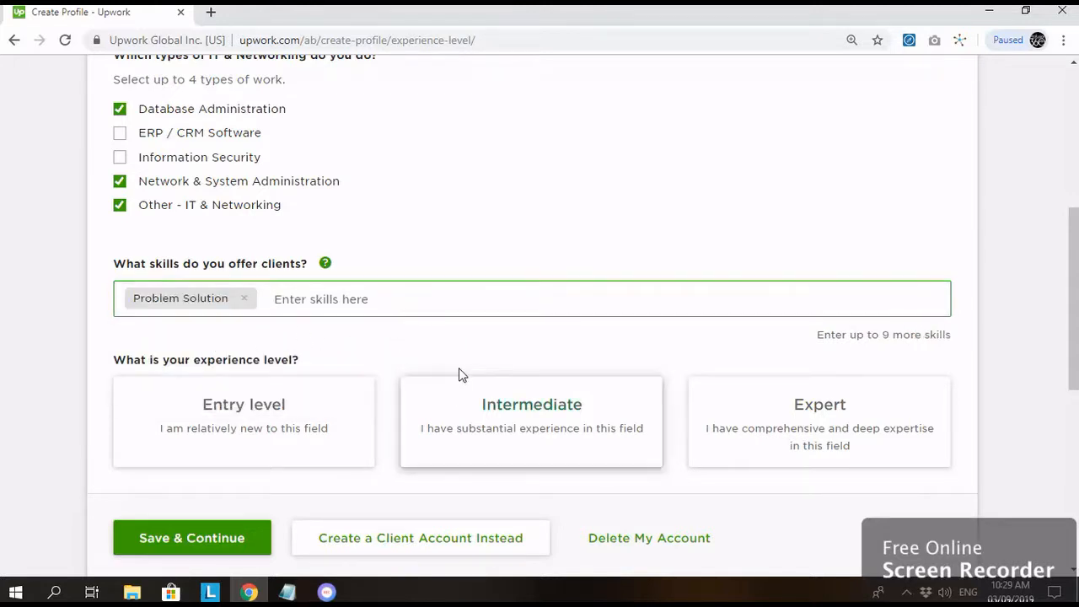
Step: Set experience level to Entry level and save the services step
scroll(down, 3)
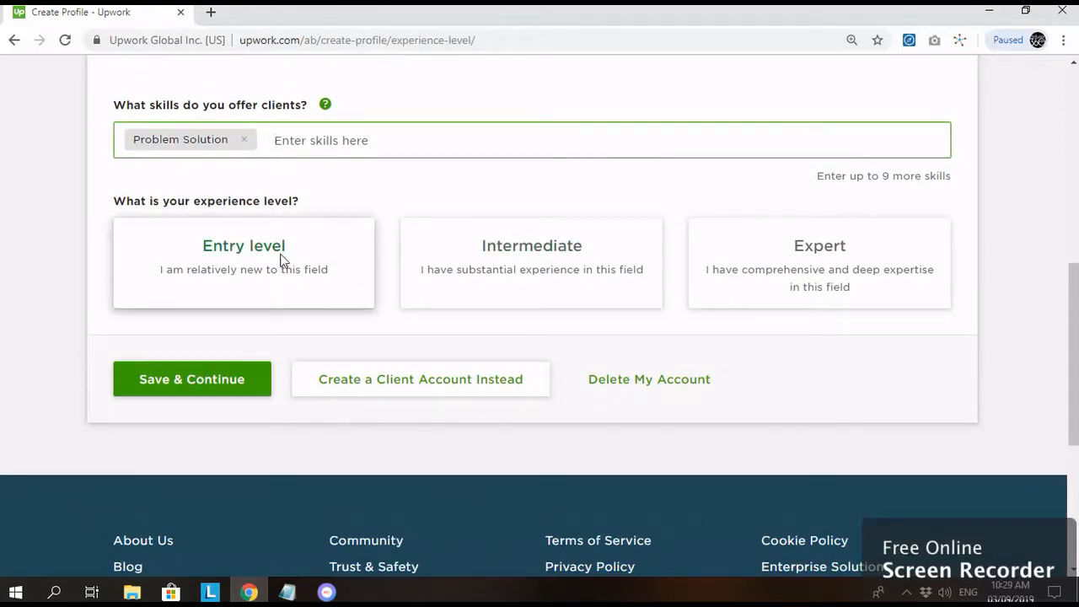
click(244, 262)
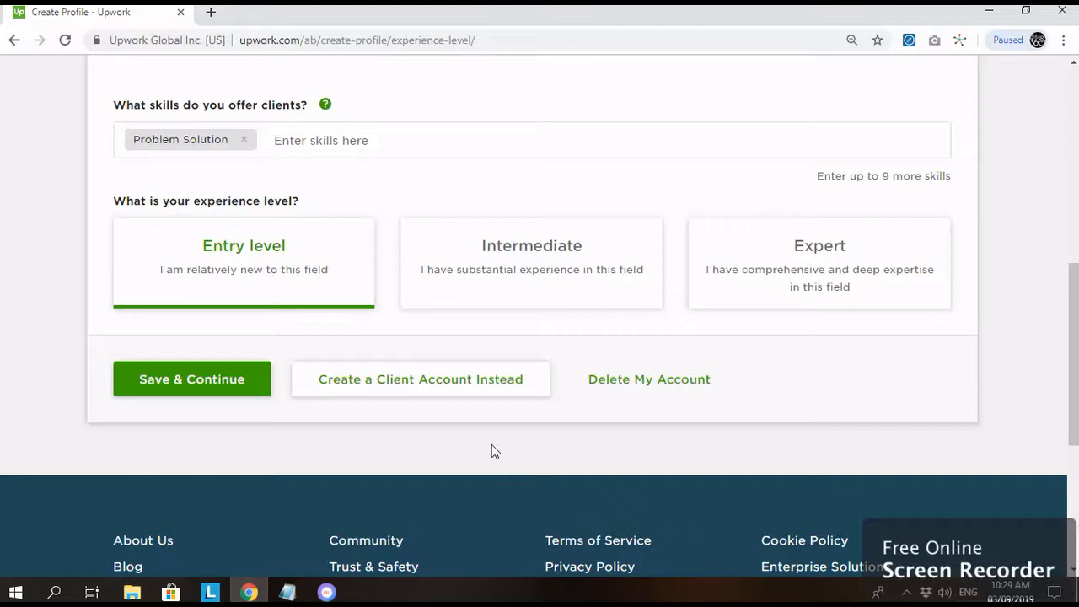
mouse_move(210, 387)
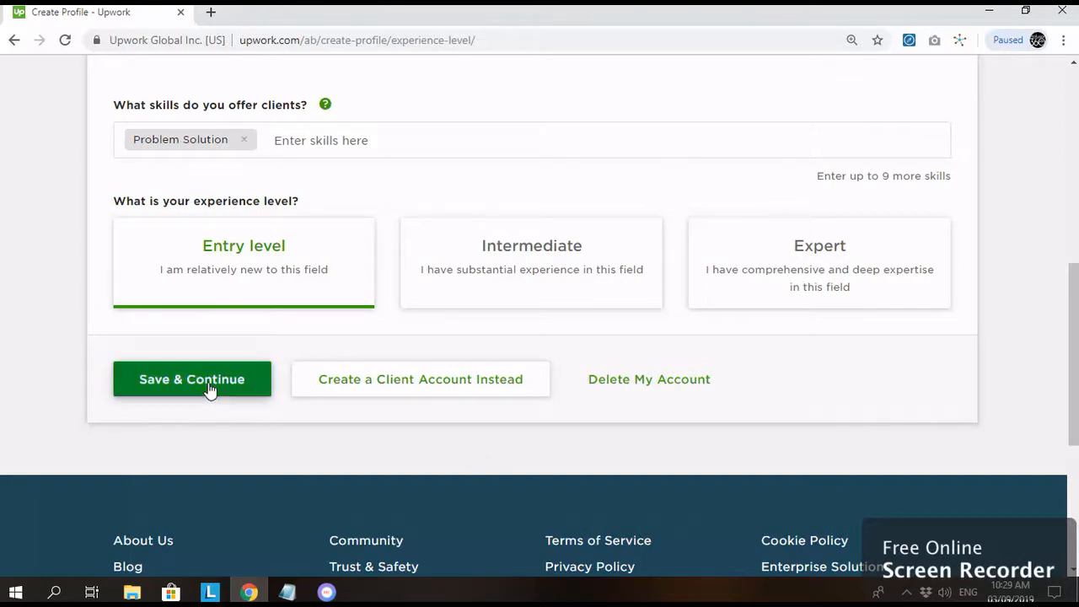
click(191, 379)
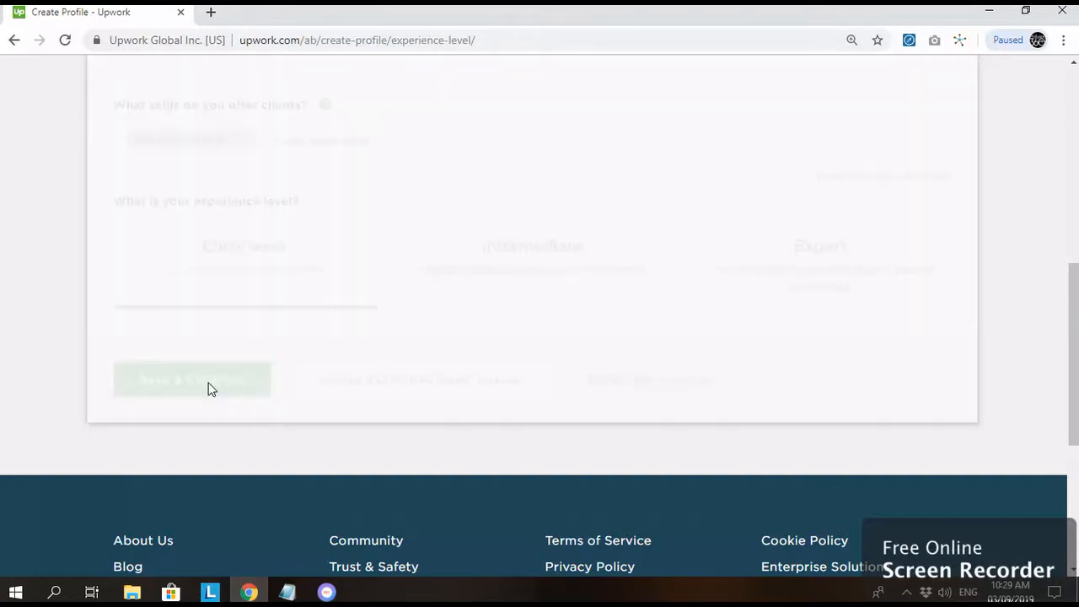
click(192, 379)
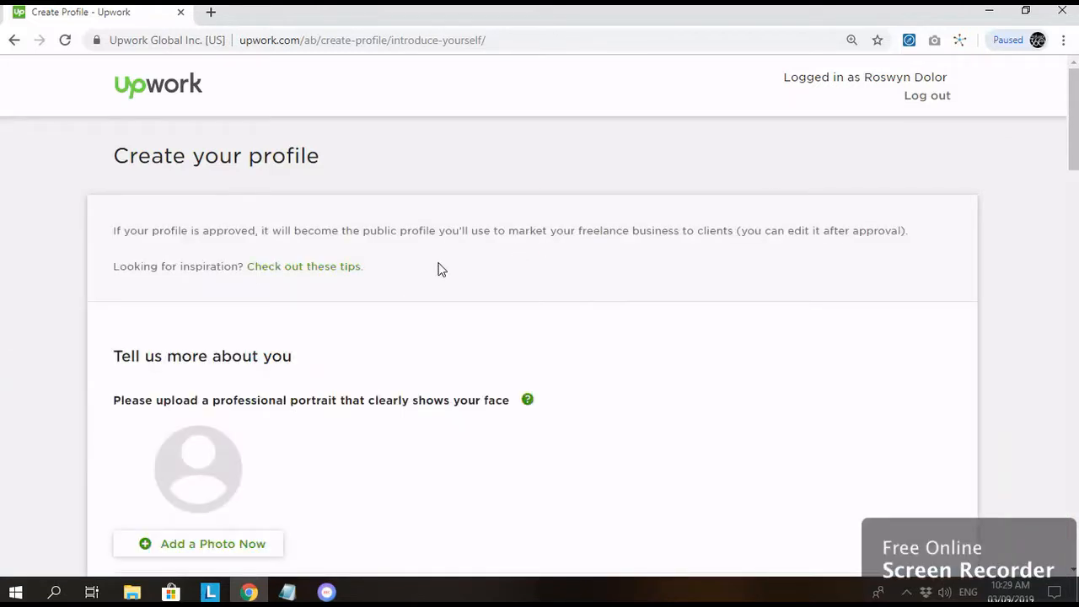
Step: Upload a portrait image, centre the crop on the face, and save it as the profile photo
scroll(down, 3)
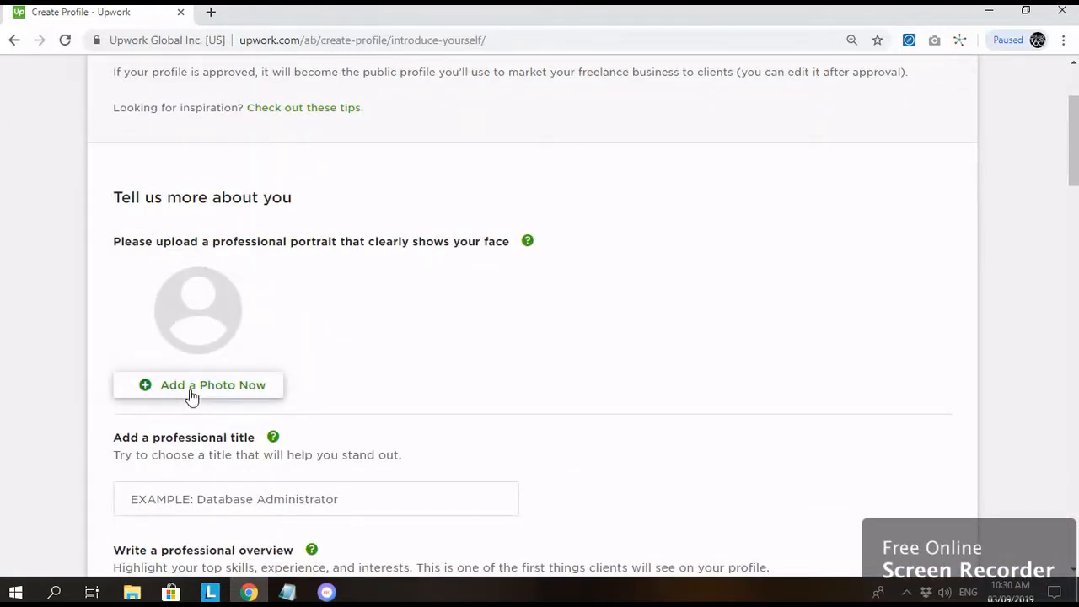
scroll(down, 3)
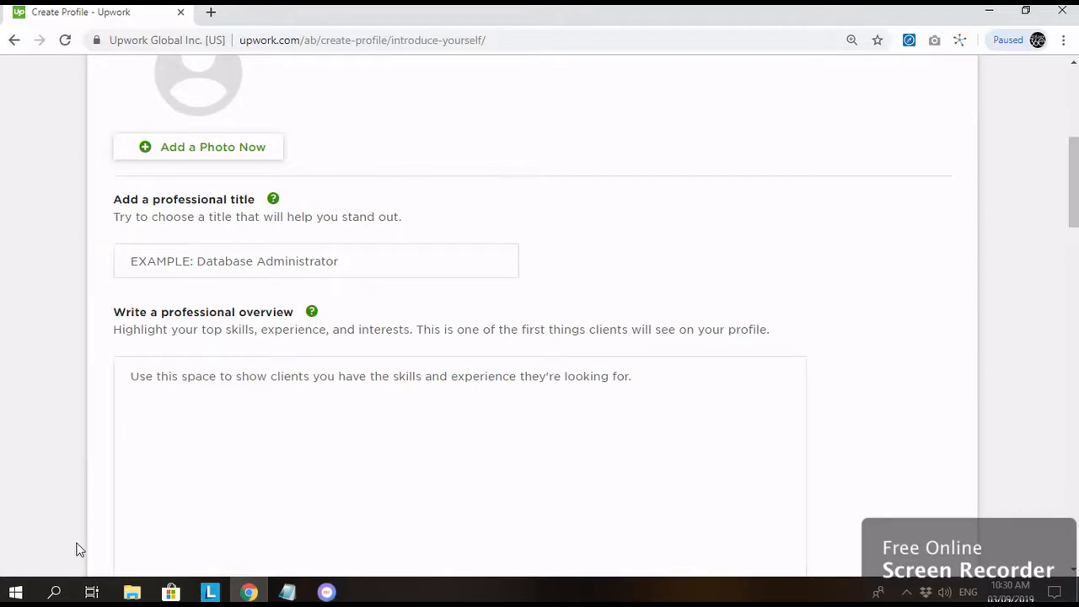
click(212, 147)
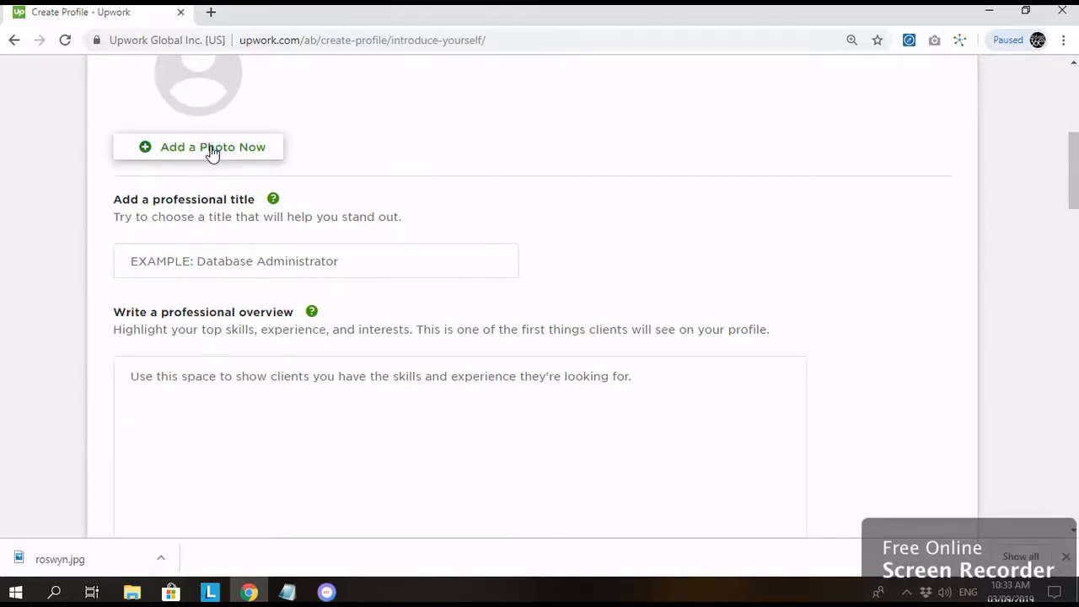
click(211, 147)
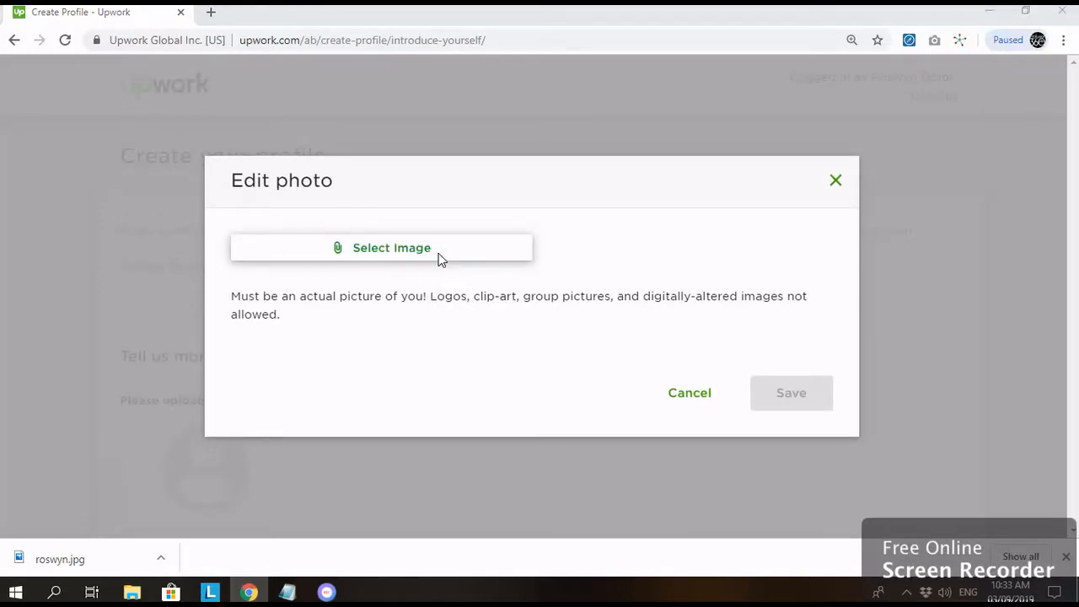
click(391, 247)
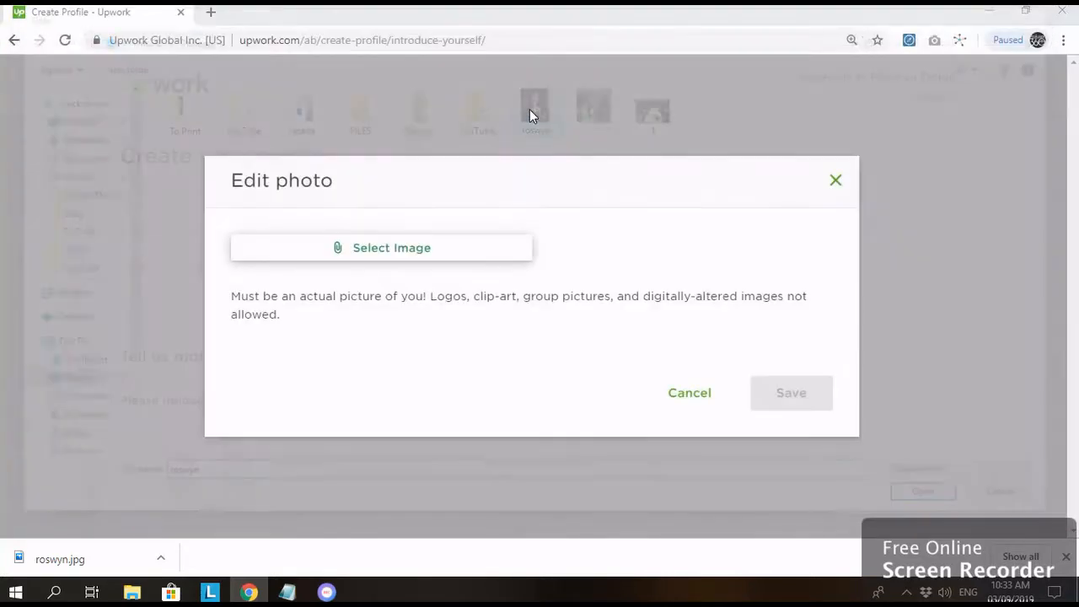
click(382, 247)
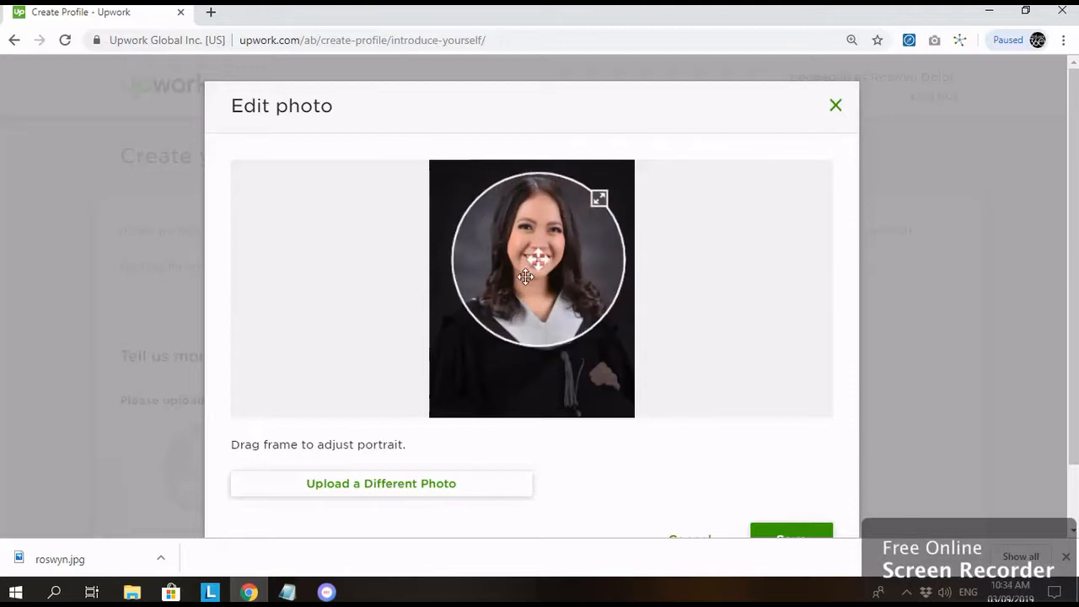
drag(526, 276, 521, 268)
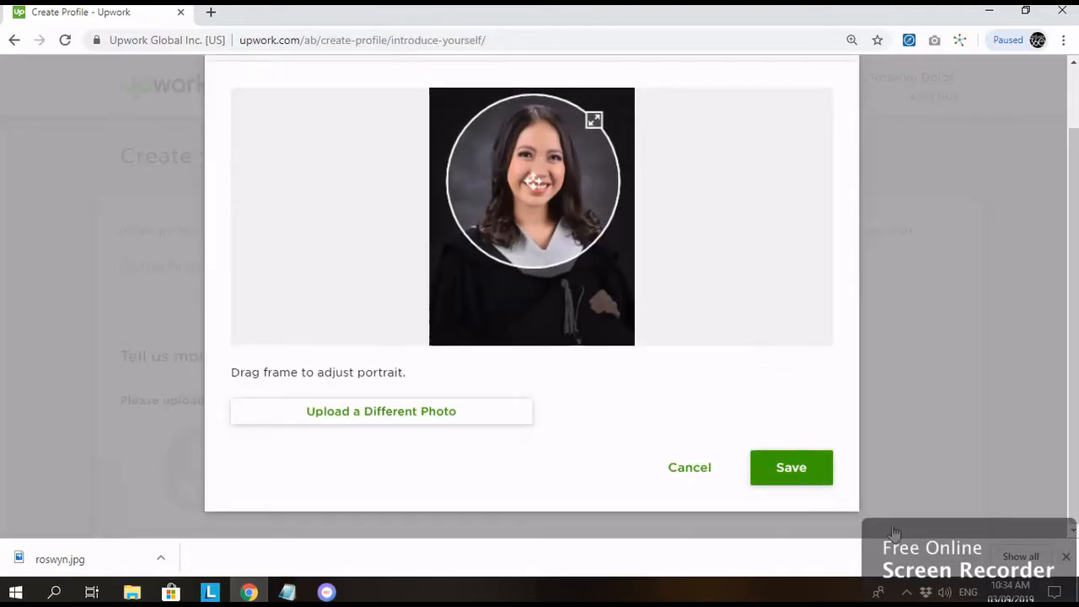
click(791, 468)
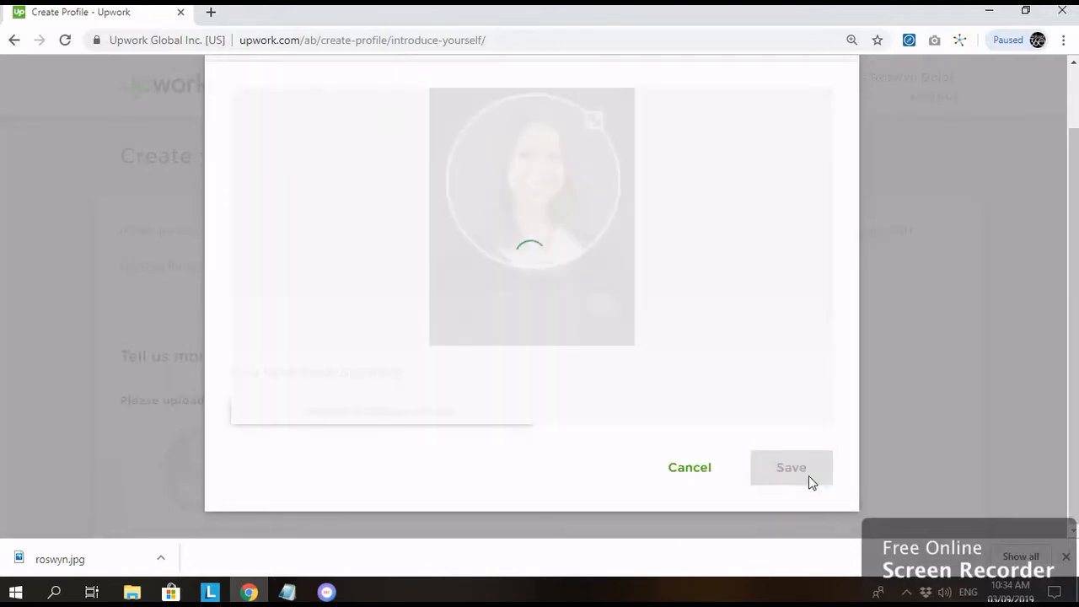
mouse_move(697, 353)
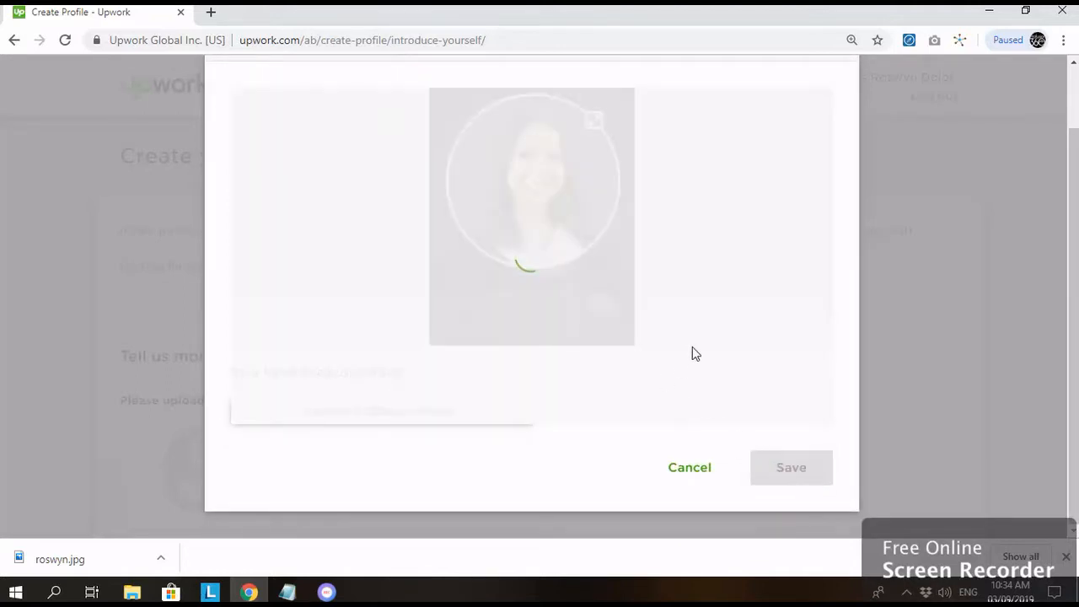
click(791, 467)
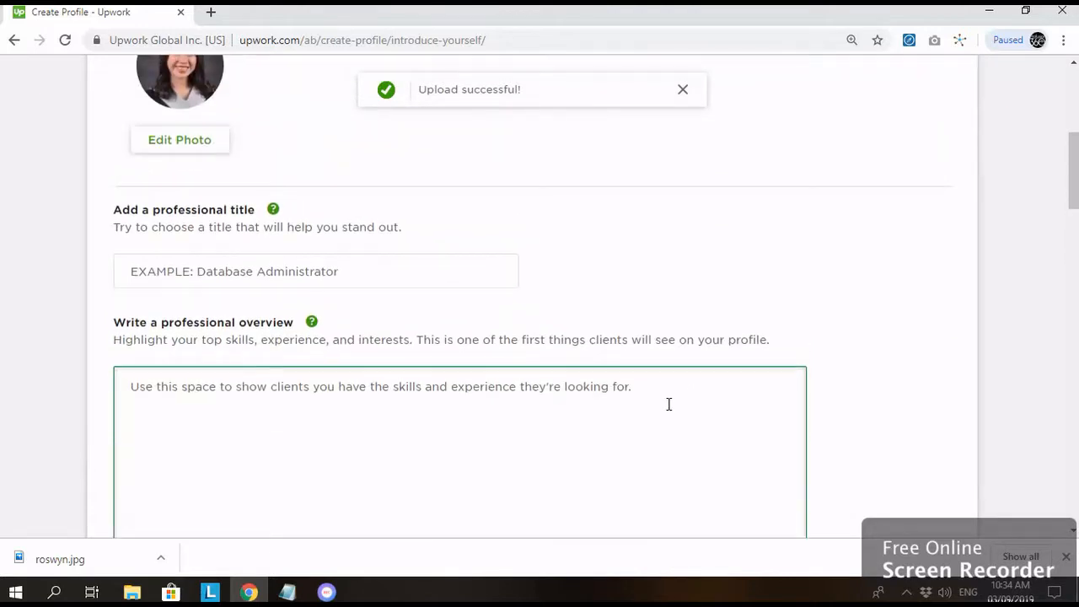
click(306, 191)
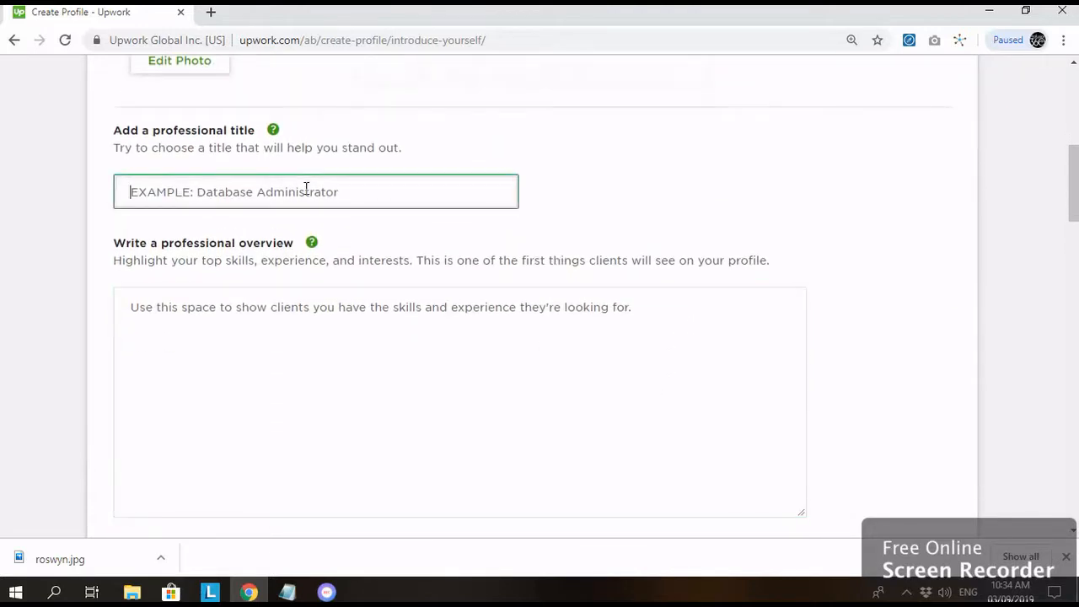
Step: Enter title 'Database Administrator' and a three-paragraph Computer Science graduate overview
text(Database Administ)
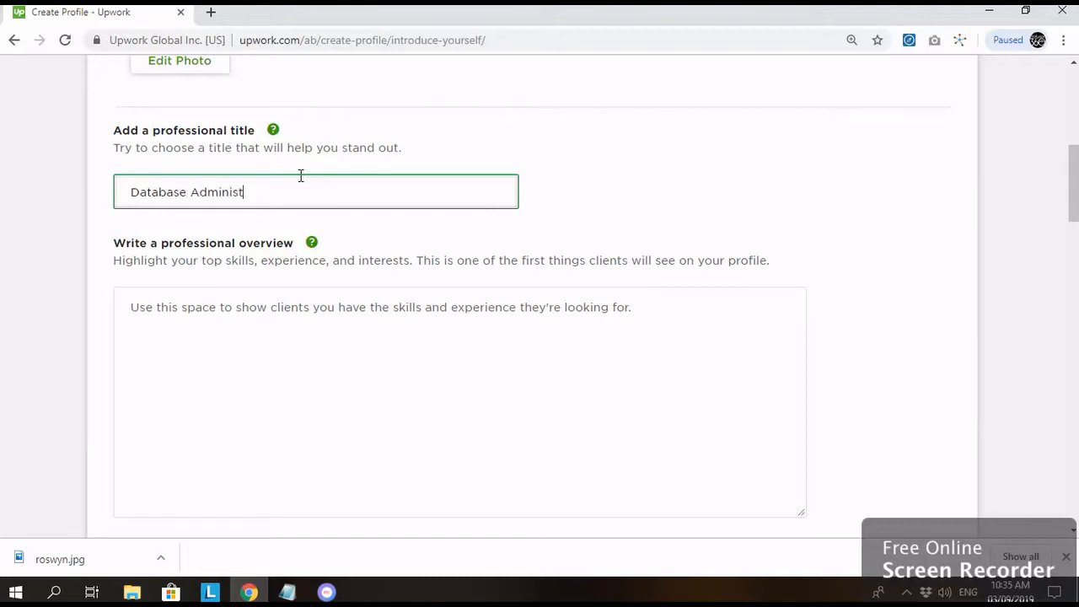
text(rator)
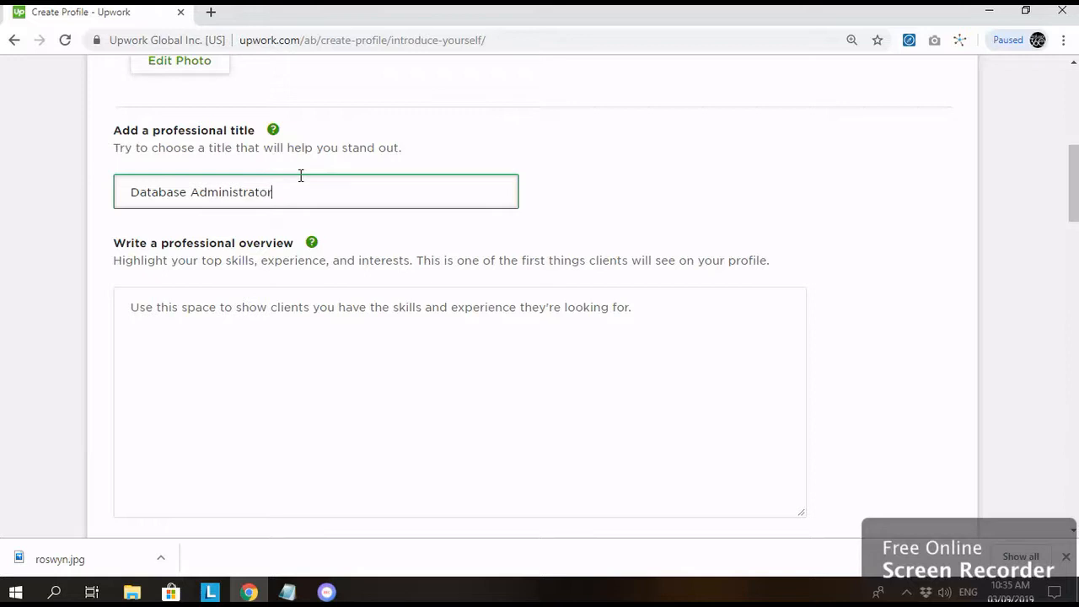
scroll(down, 3)
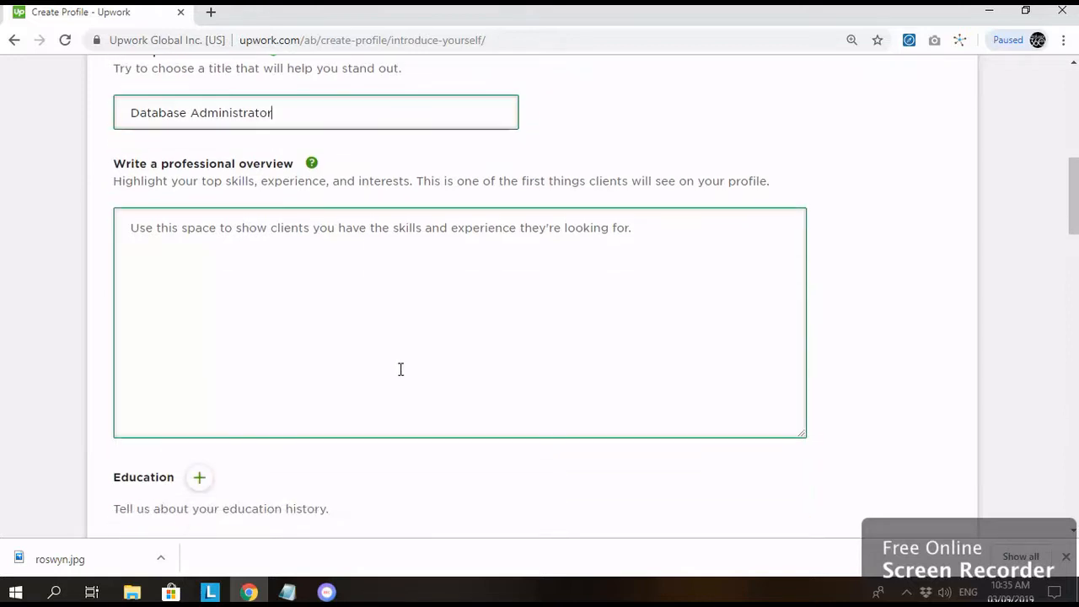
mouse_move(311, 297)
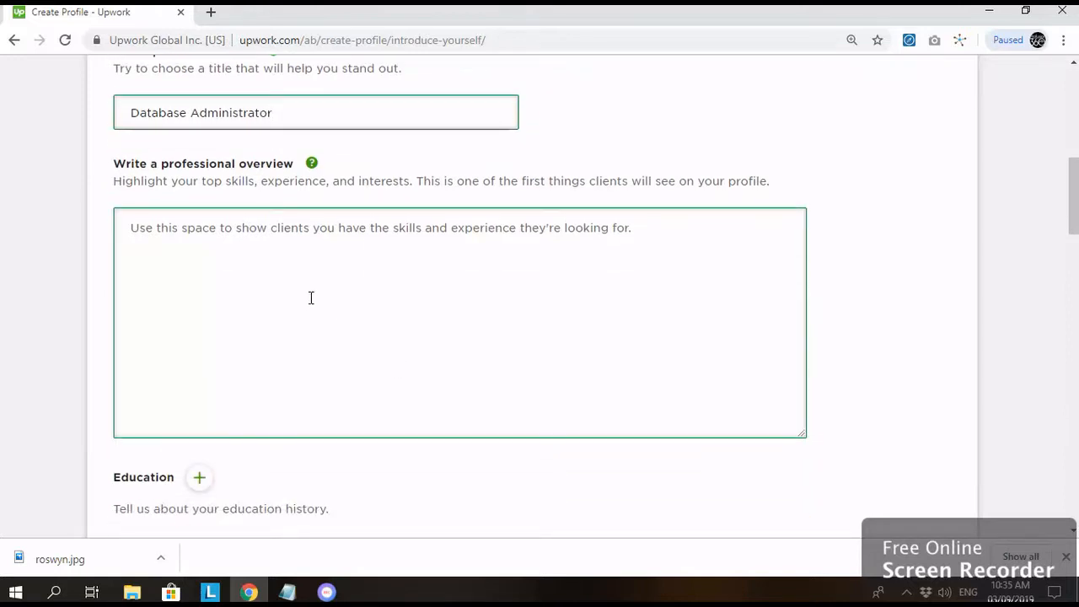
scroll(down, 3)
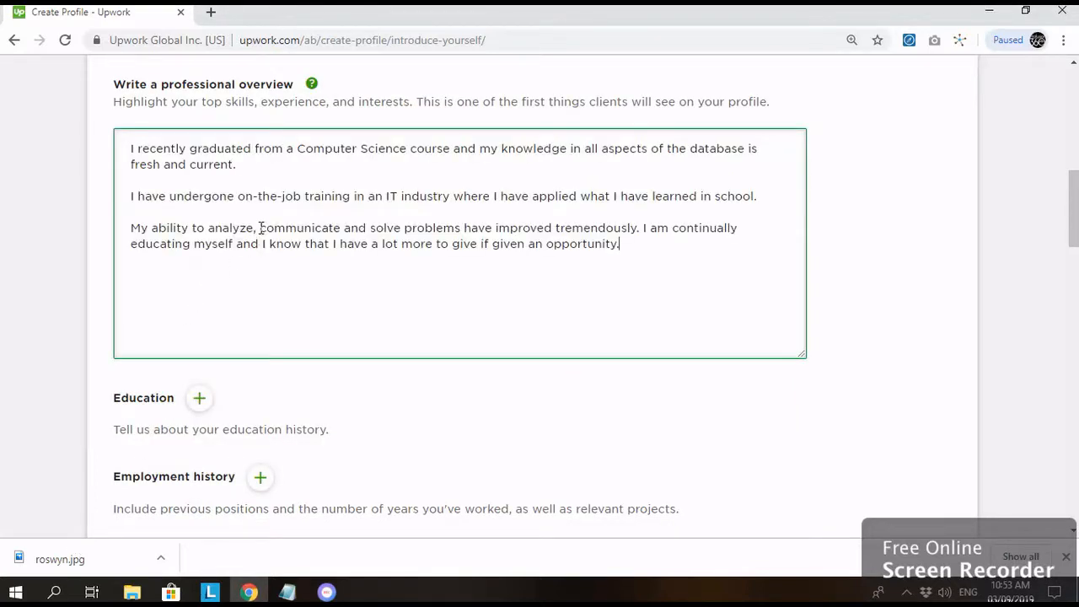
scroll(down, 3)
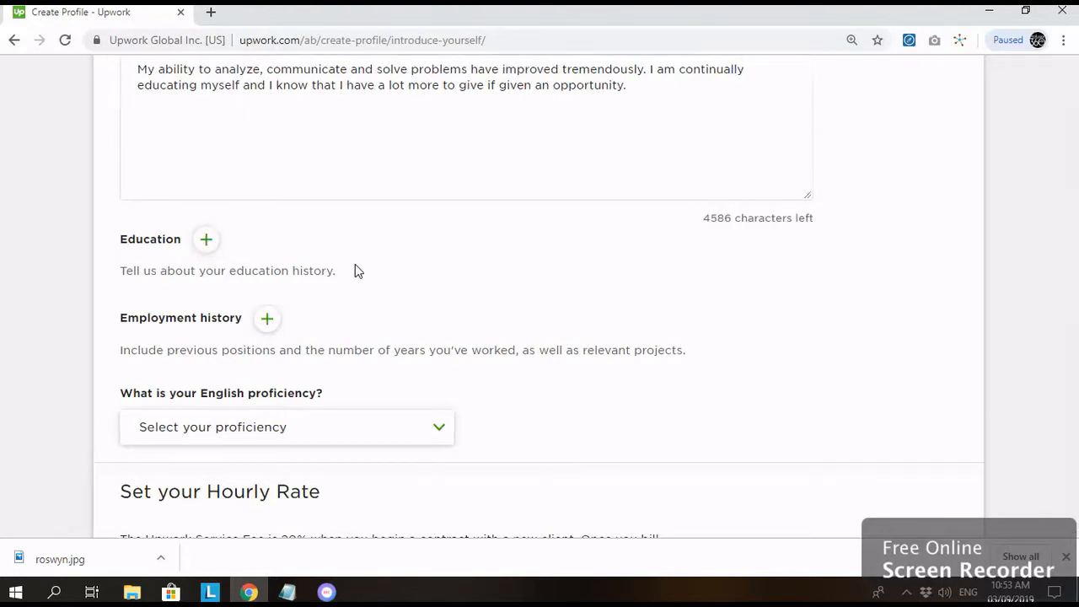
click(205, 240)
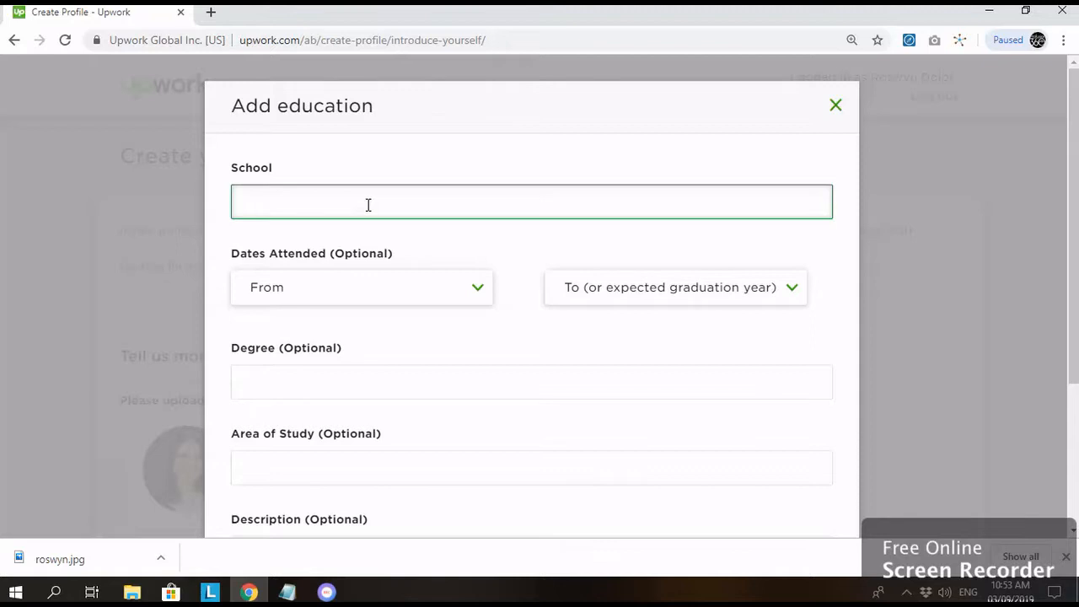
Step: Enter school Kolehiyo ng Lungsod ng Lipa with graduation year 2019
text(Kolehiyo ng)
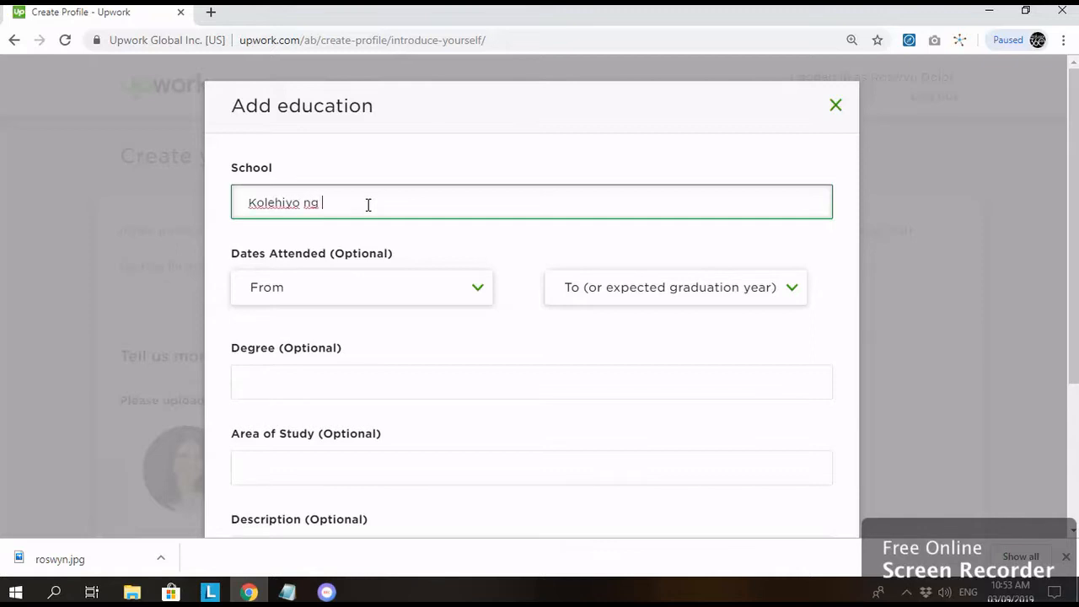
text(Lungsod ng Lipa)
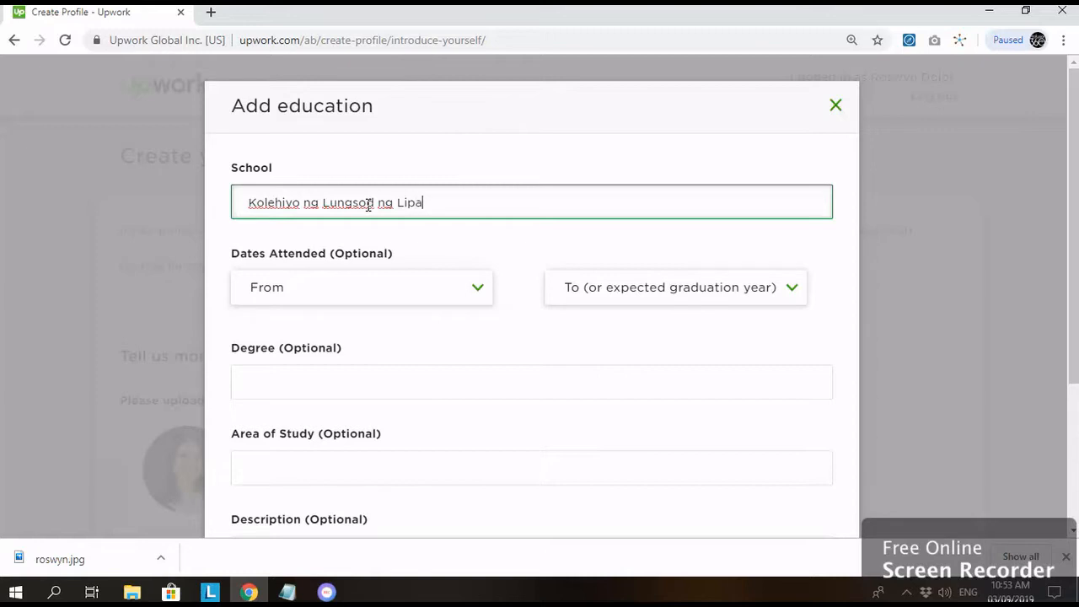
mouse_move(692, 314)
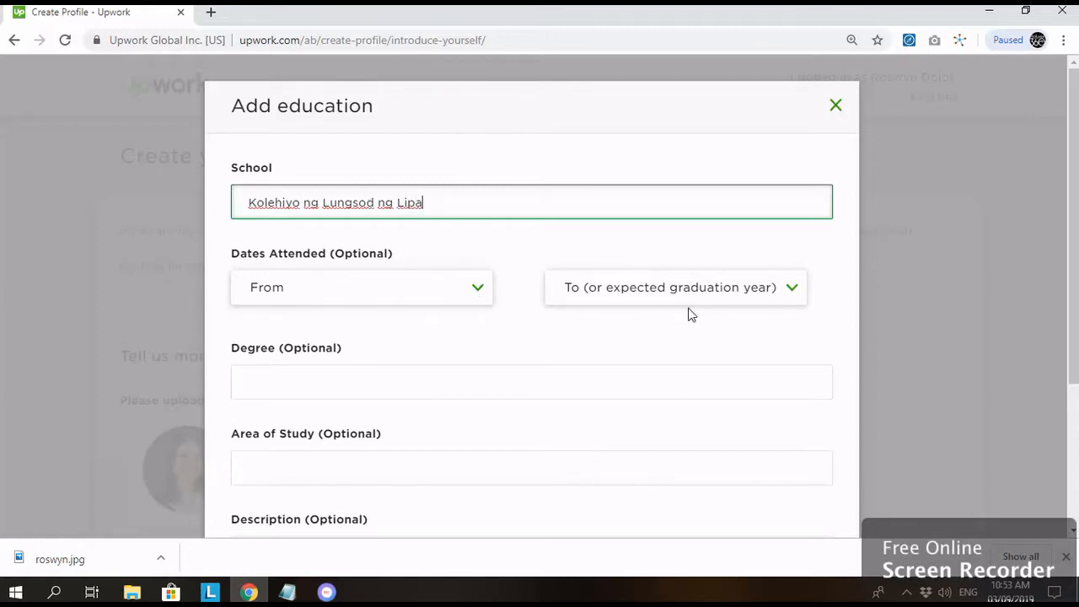
click(675, 287)
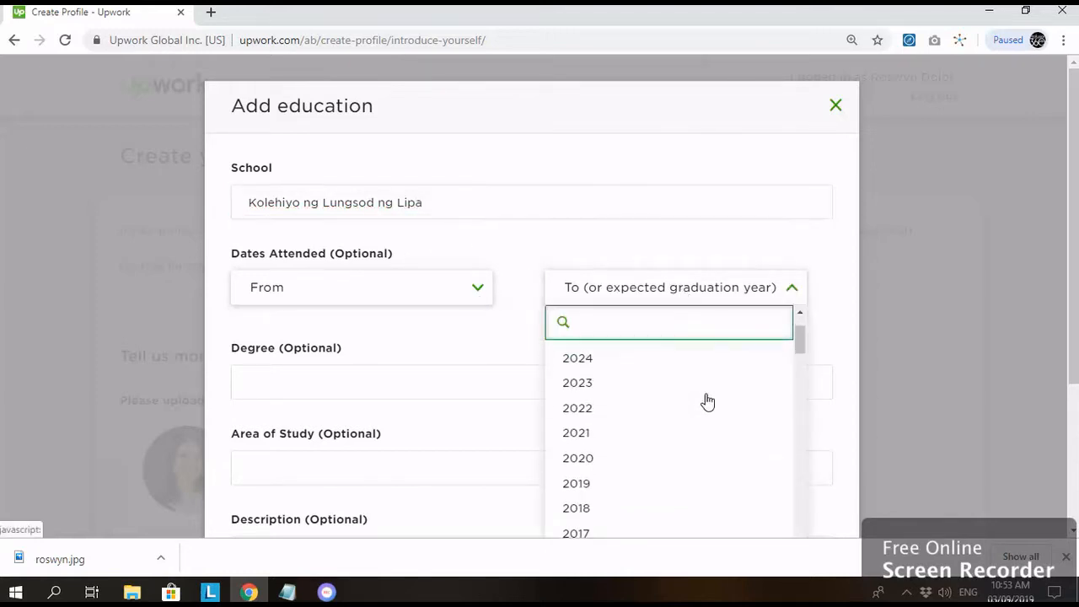
scroll(down, 3)
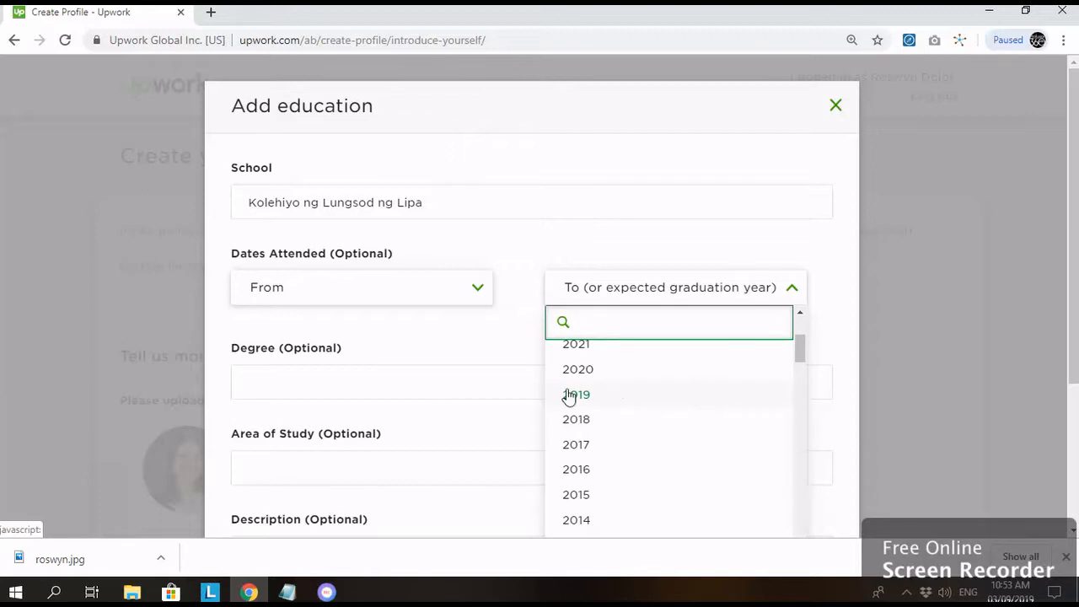
click(576, 394)
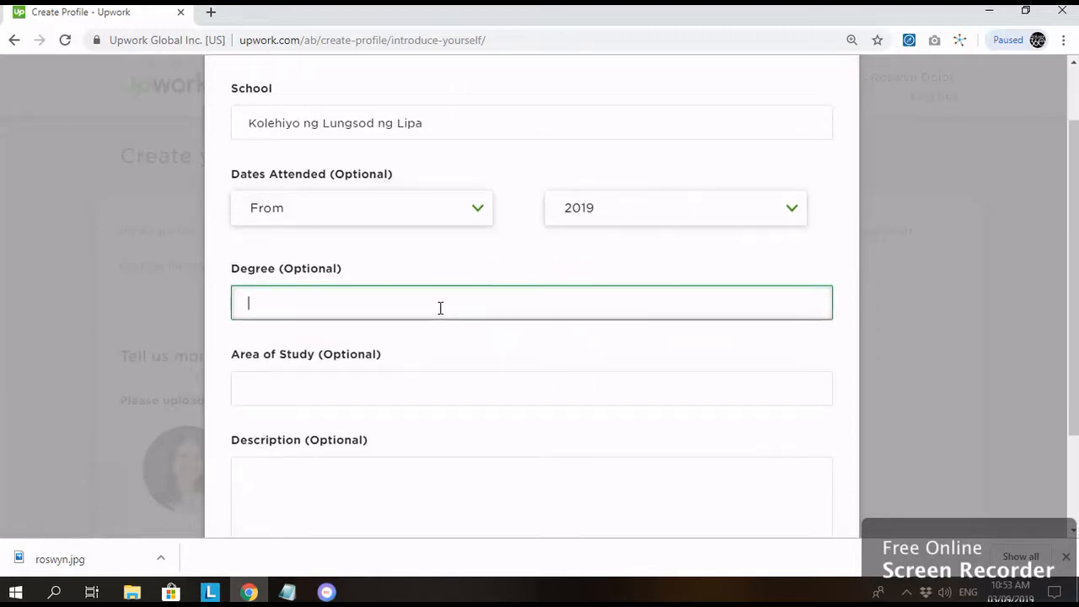
Step: Try entering a Bachelor's in Computer Science degree, clearing the rejected text
text(Bachelor of Science in Co)
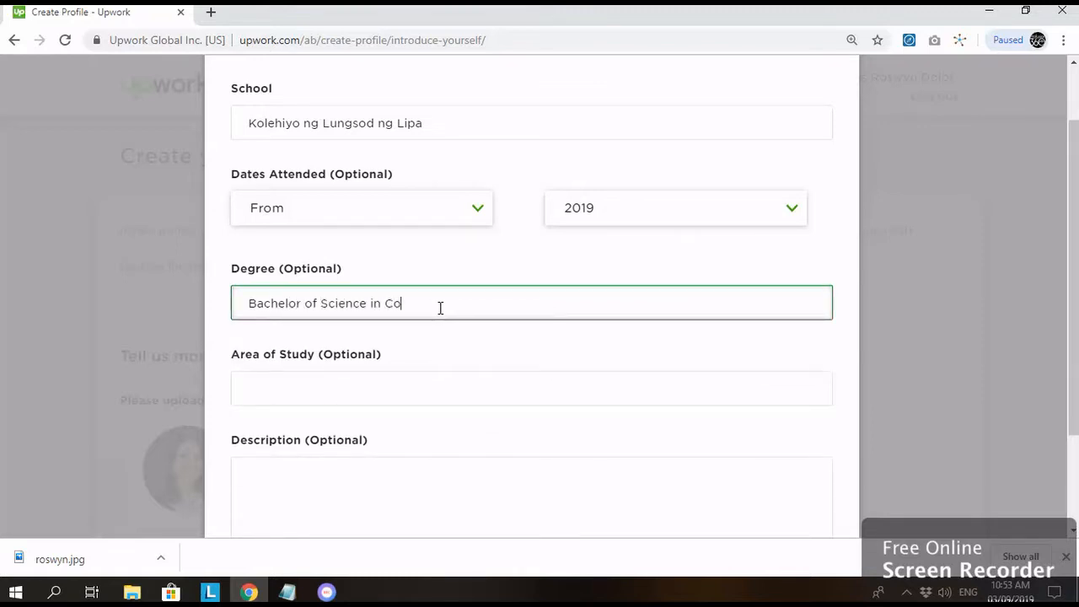
text(mputer)
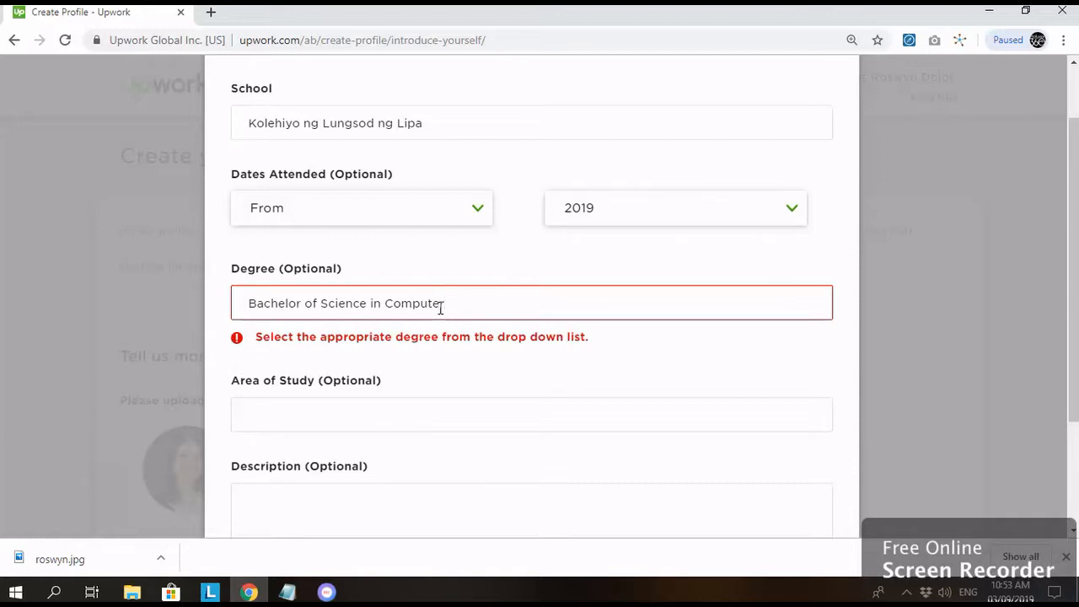
text(S)
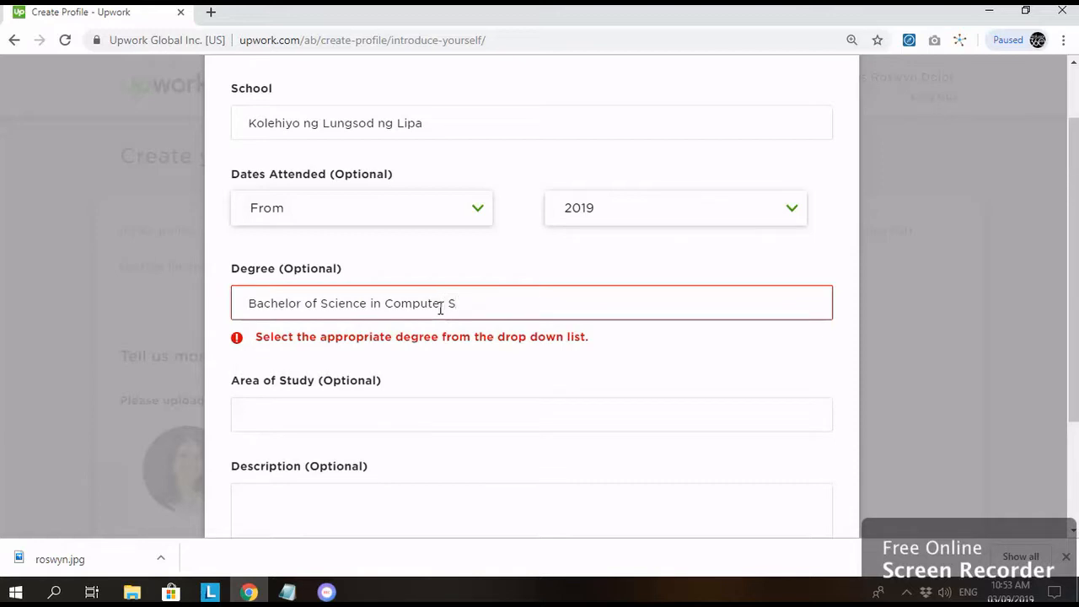
key(Backspace)
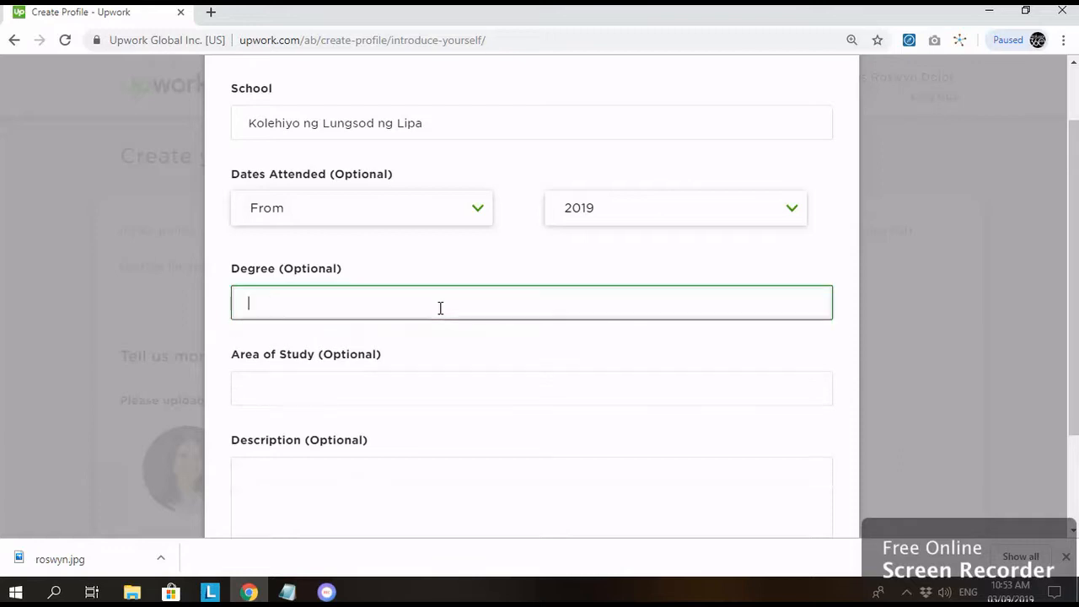
text(Co)
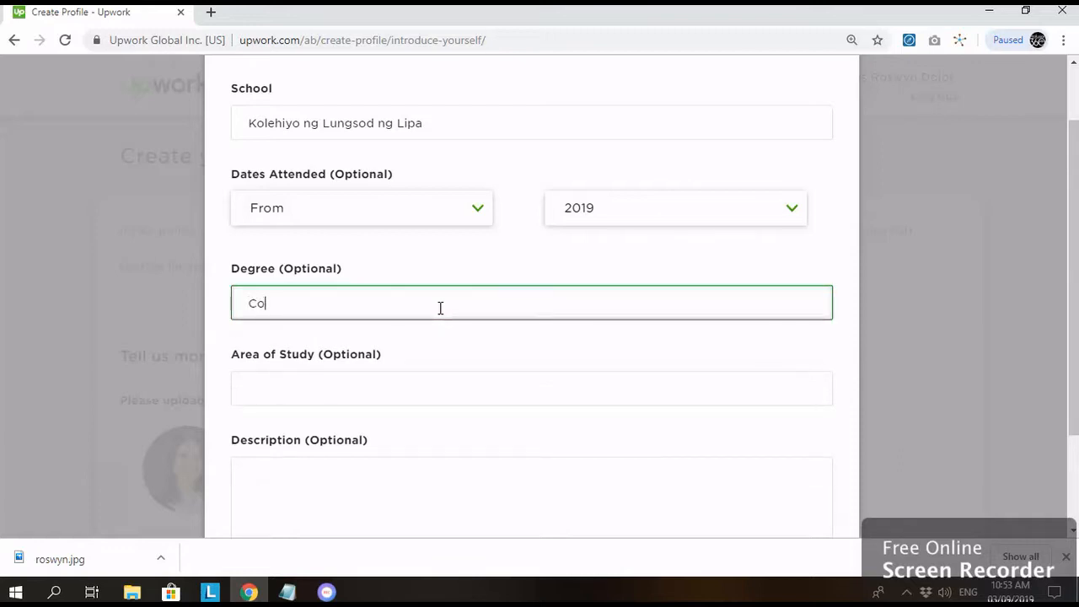
text(mp)
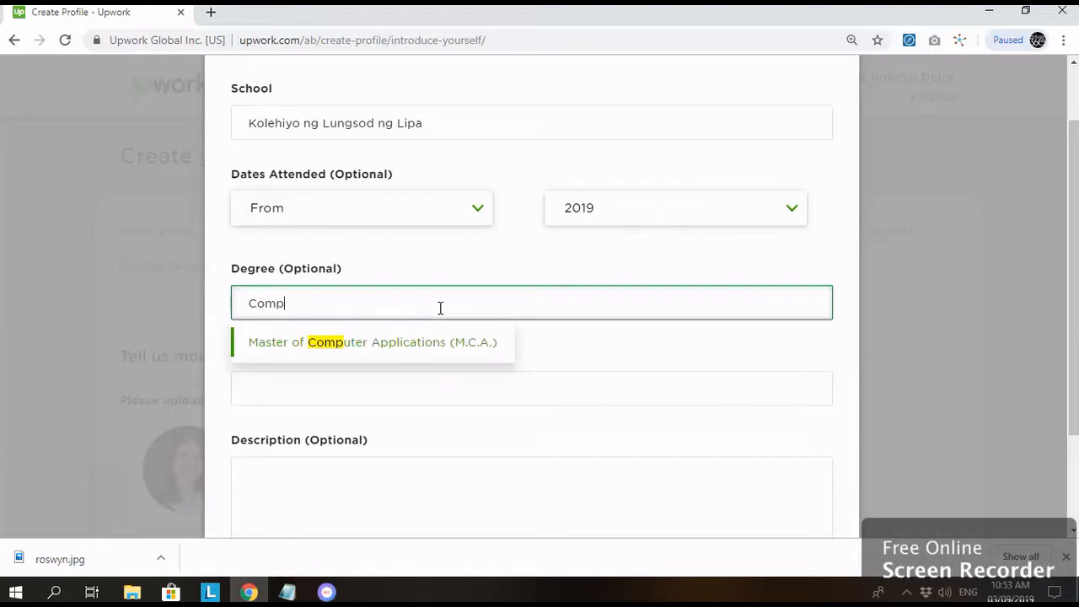
text(uter Science)
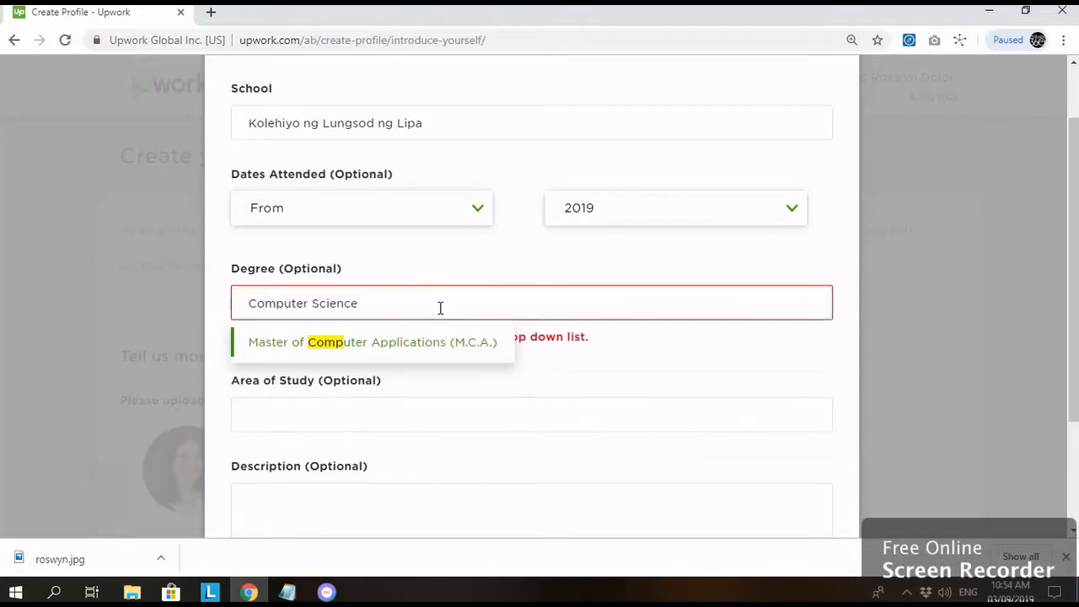
key(Backspace)
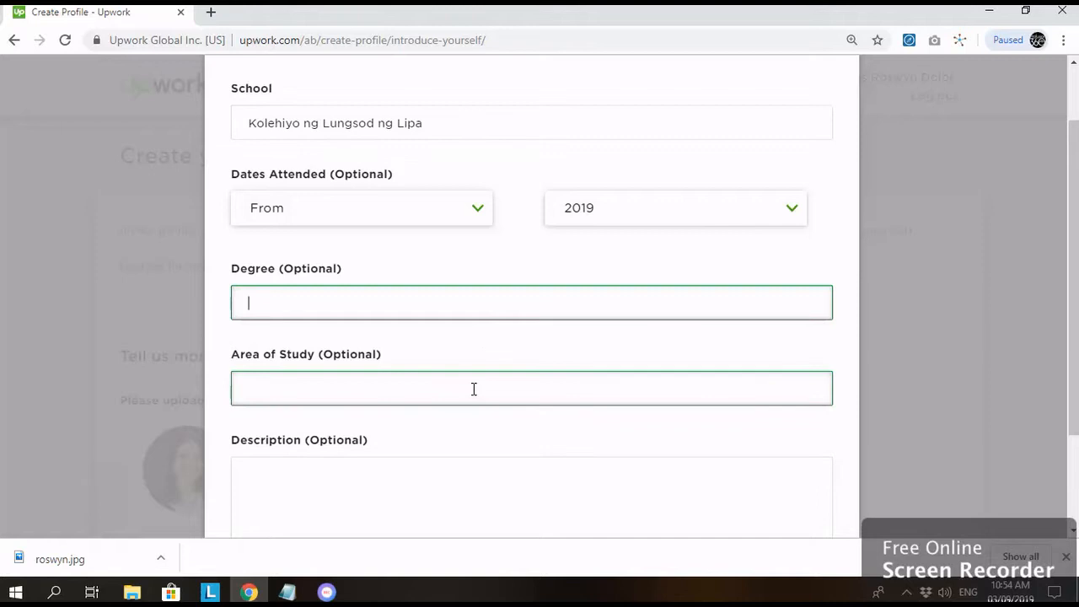
Step: Set the start year to 2015 and save the education entry
scroll(down, 3)
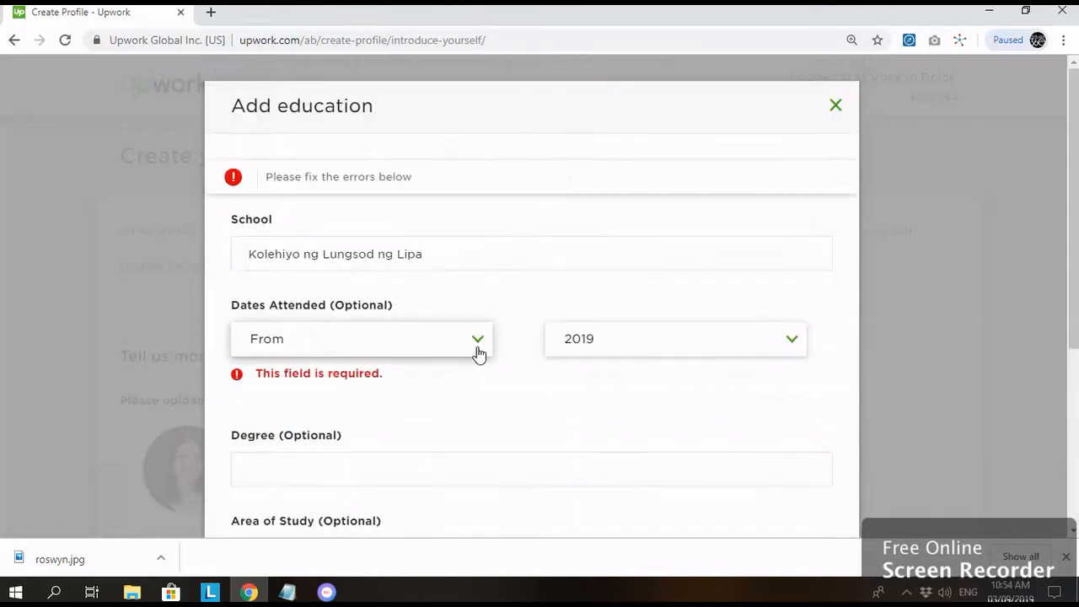
mouse_move(458, 352)
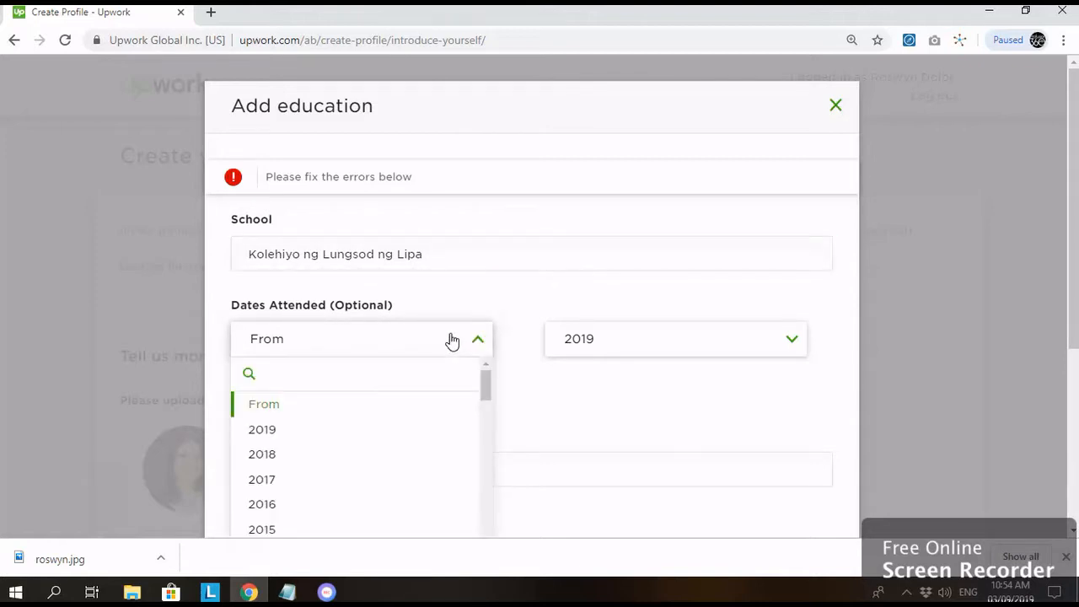
mouse_move(385, 316)
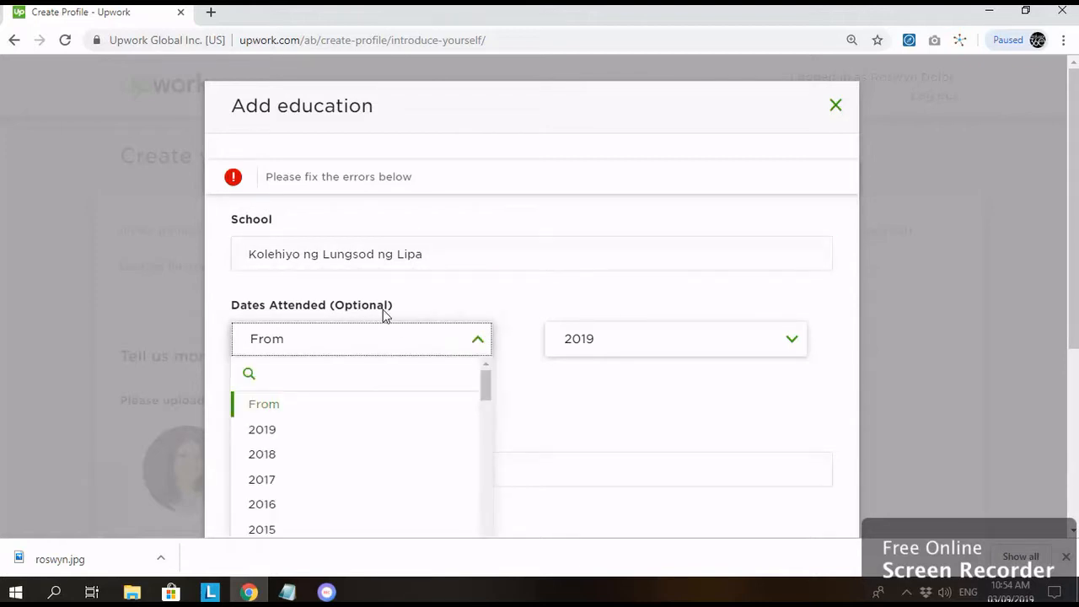
scroll(down, 3)
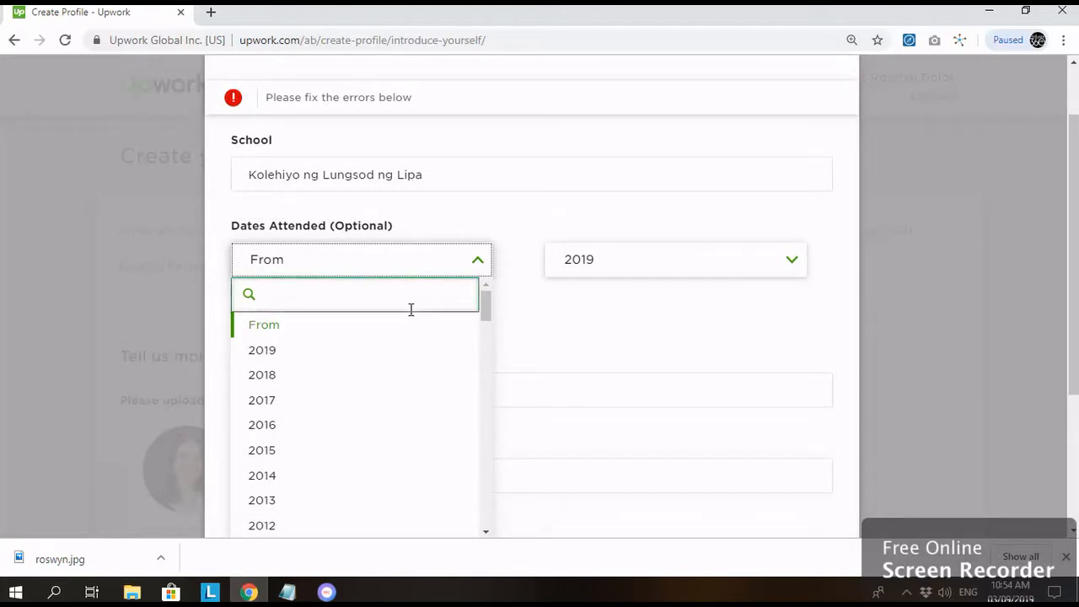
mouse_move(453, 314)
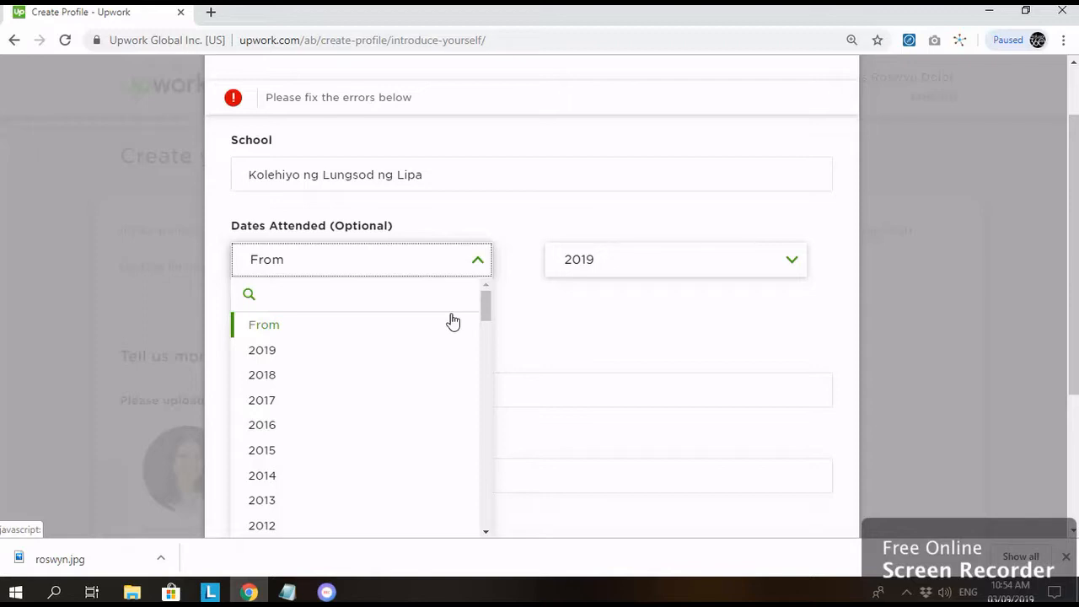
mouse_move(273, 450)
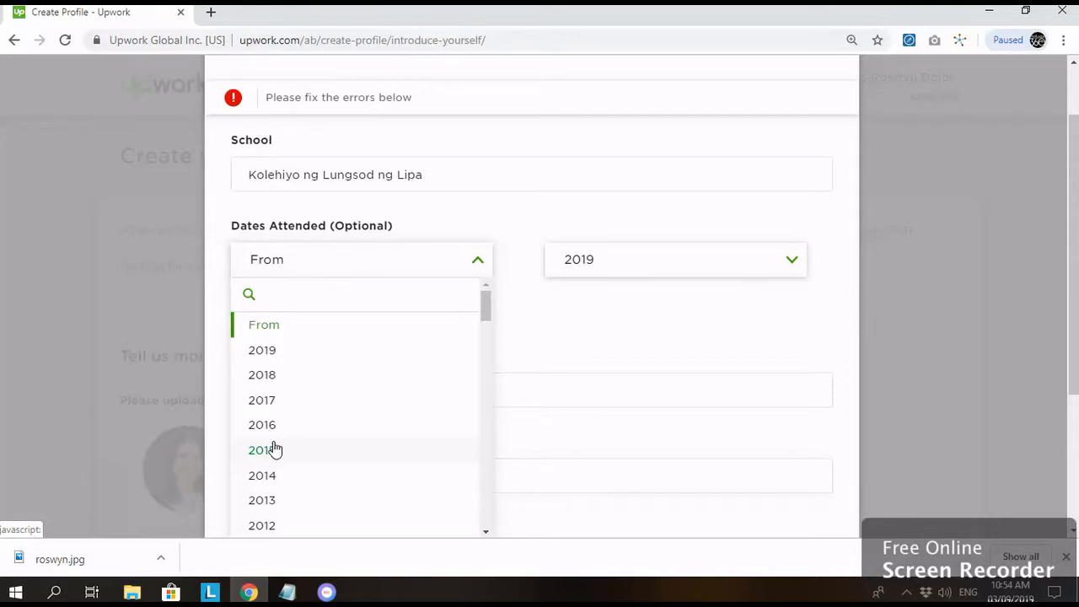
click(263, 449)
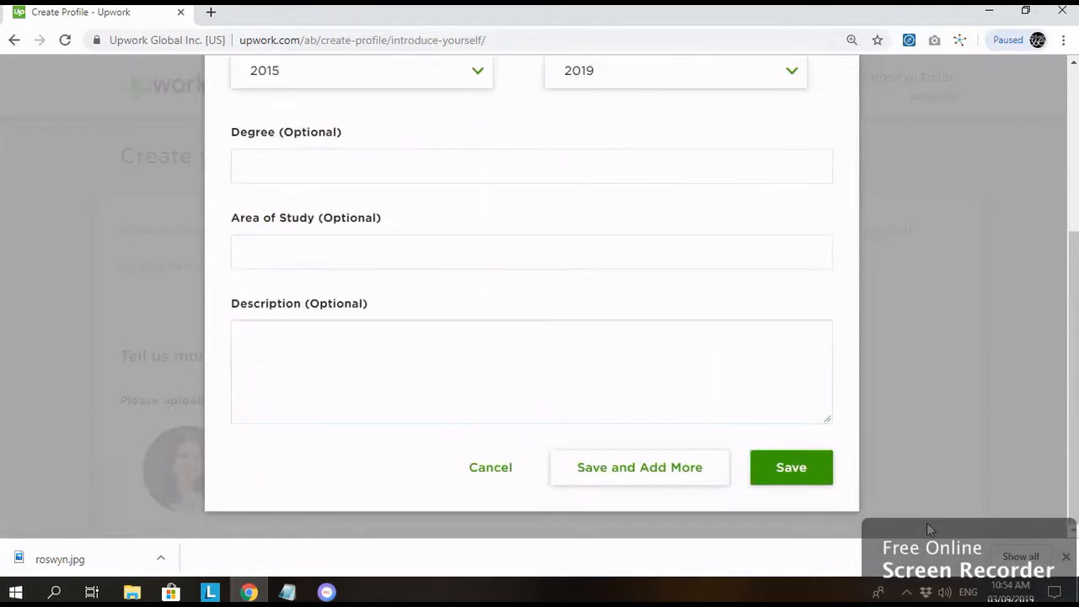
click(791, 467)
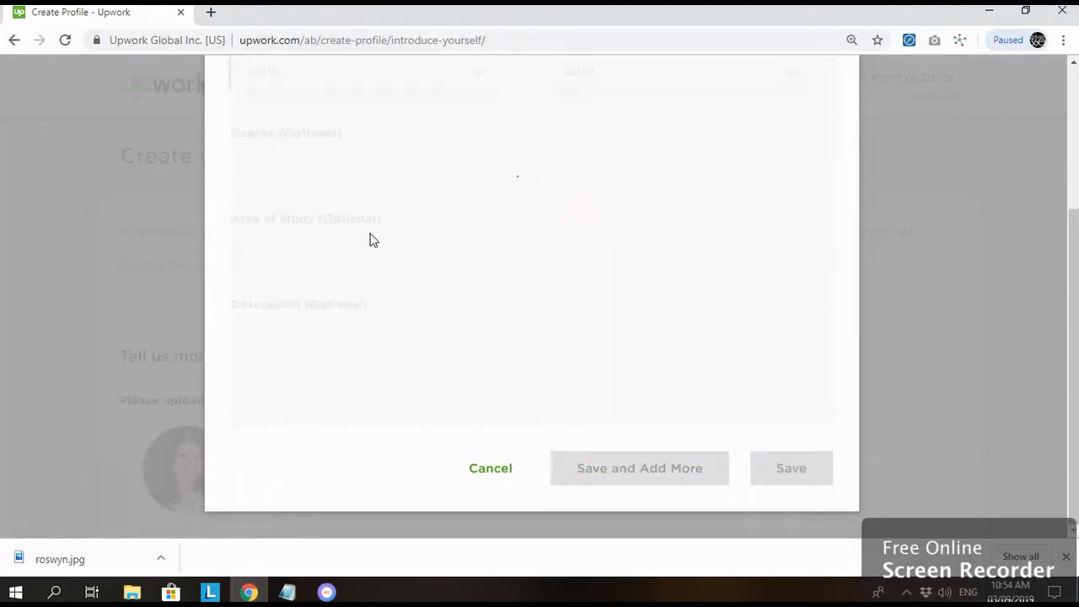
click(792, 468)
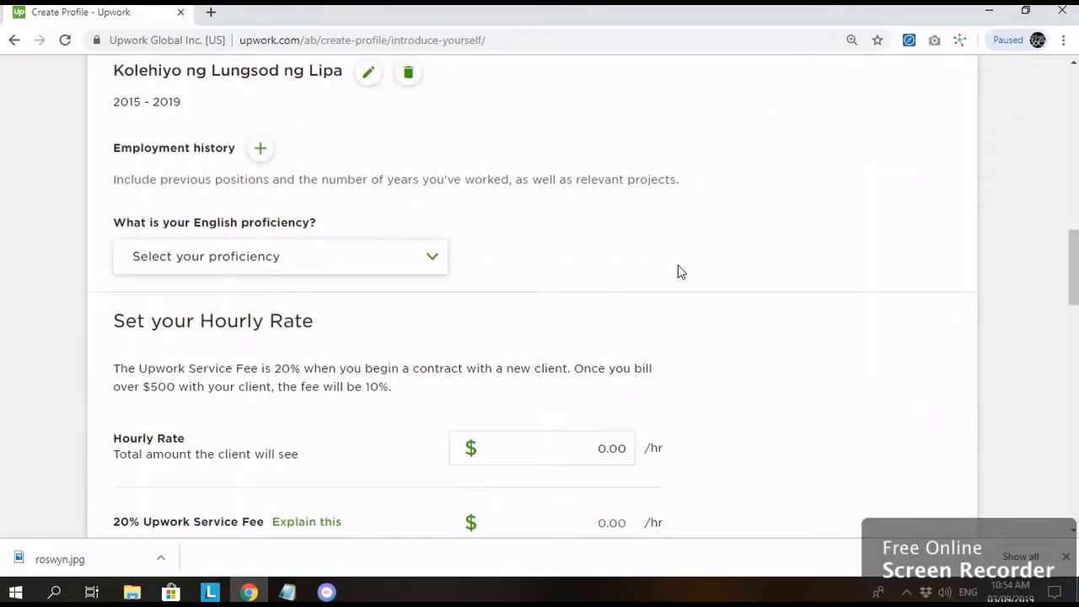
mouse_move(166, 272)
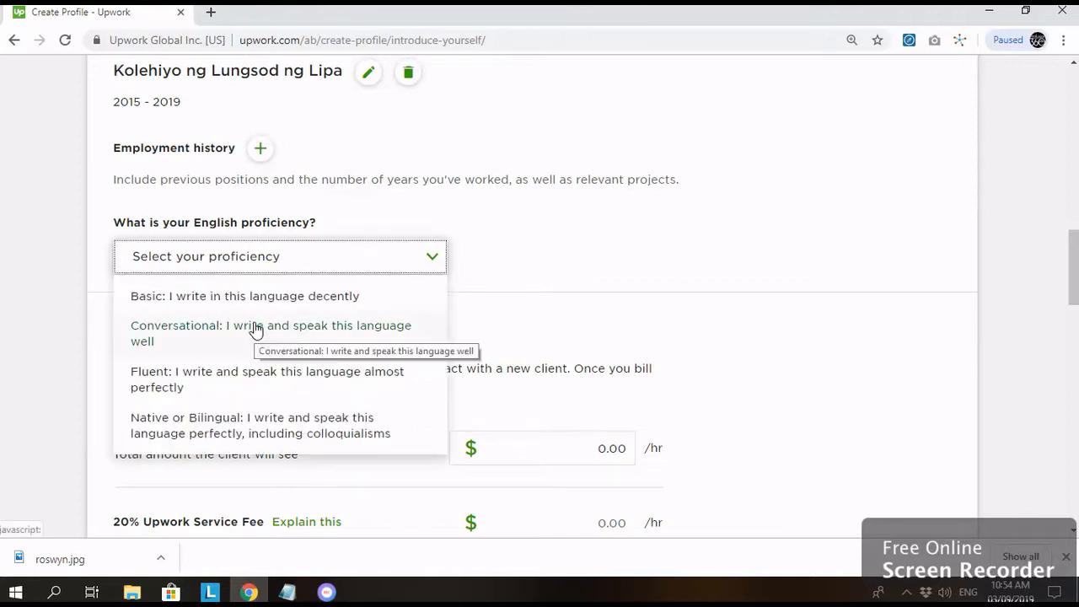
mouse_move(241, 306)
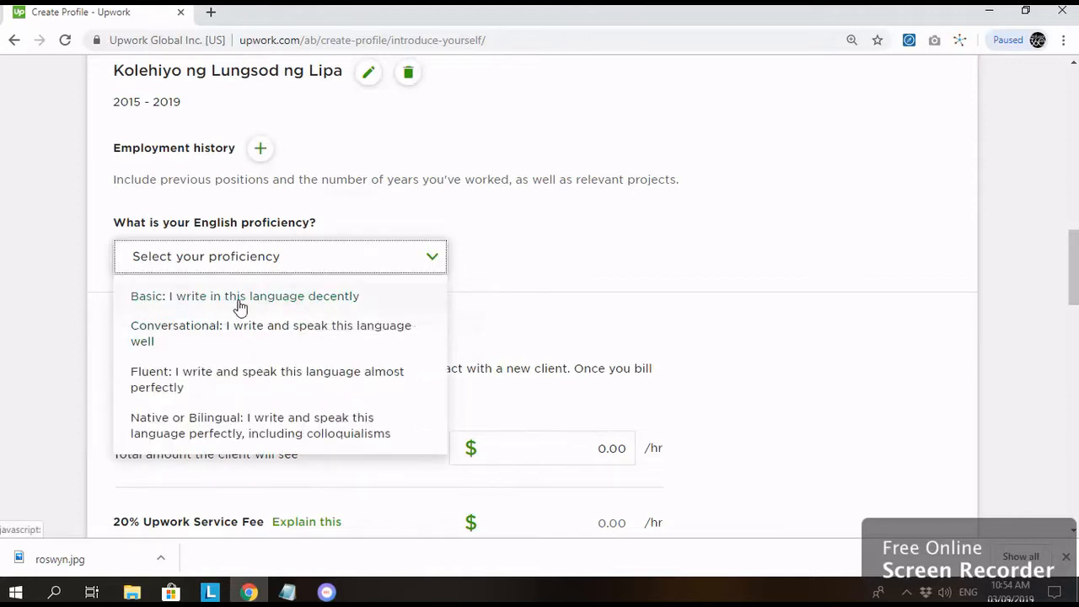
mouse_move(363, 340)
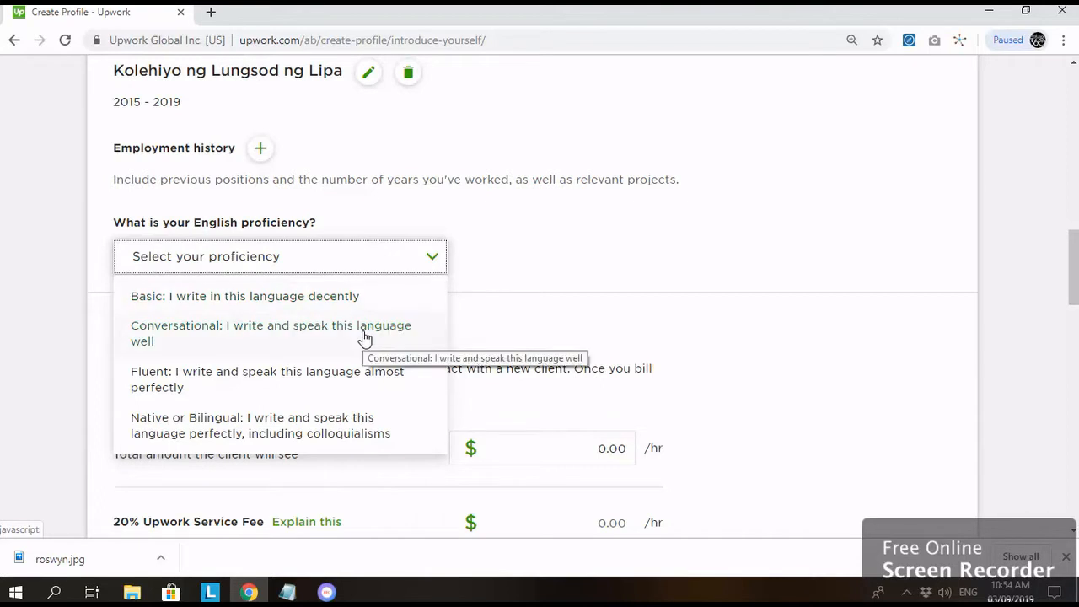
Step: Choose Conversational: I write and speak this language well as English proficiency
click(269, 333)
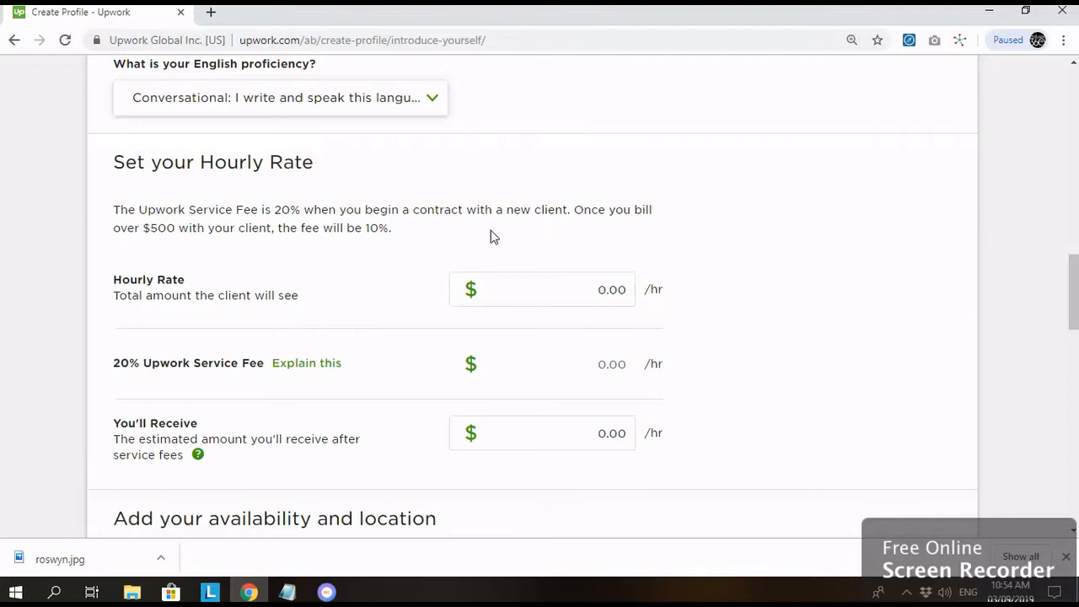
scroll(down, 3)
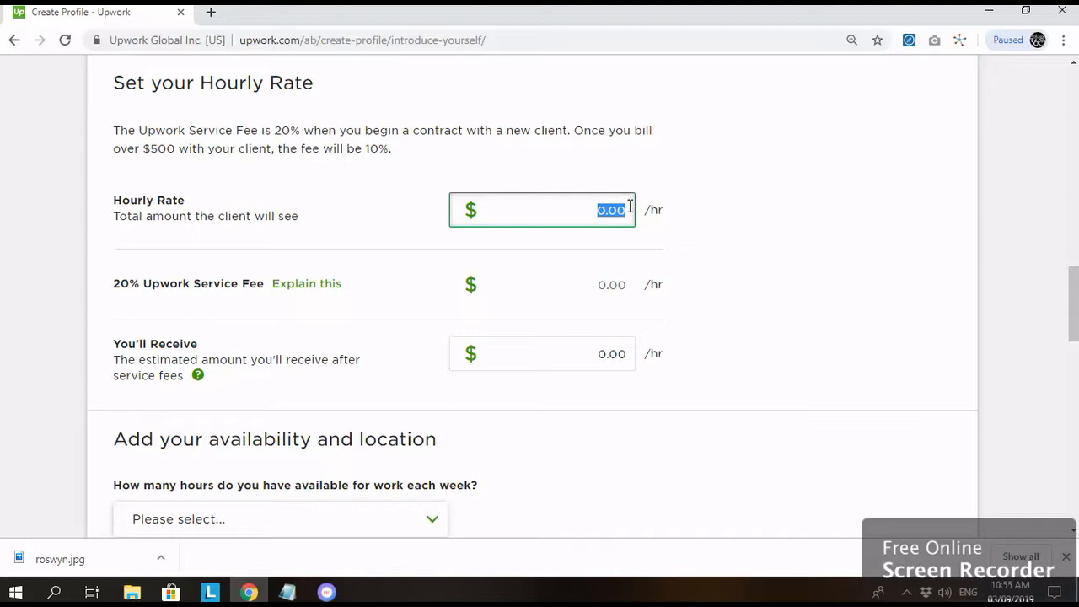
Step: Enter an hourly rate of 3.00, netting $3.20 per hour after fees
text(3.00)
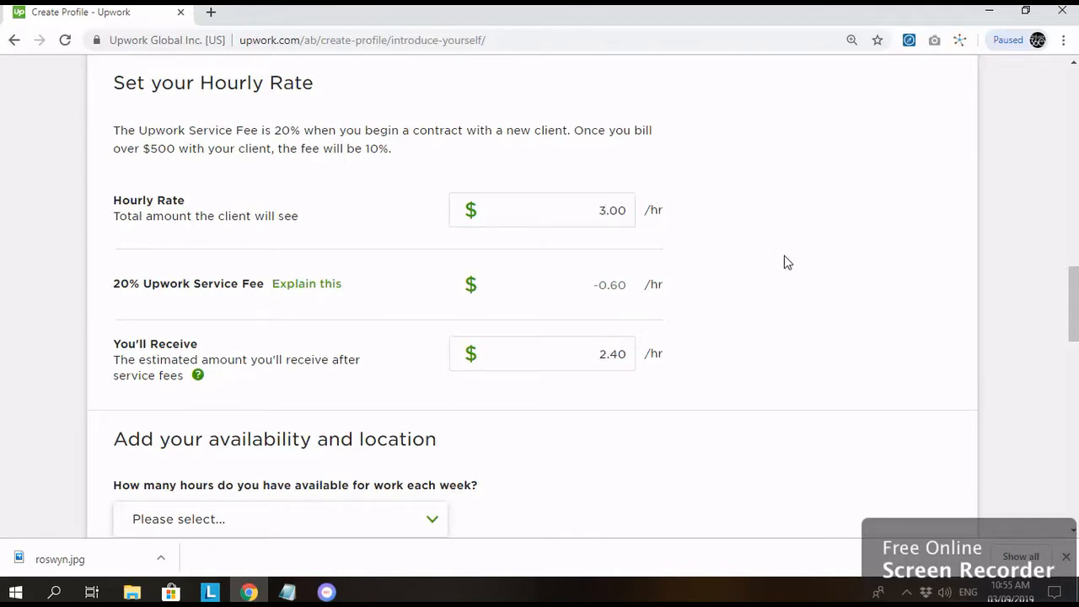
scroll(down, 3)
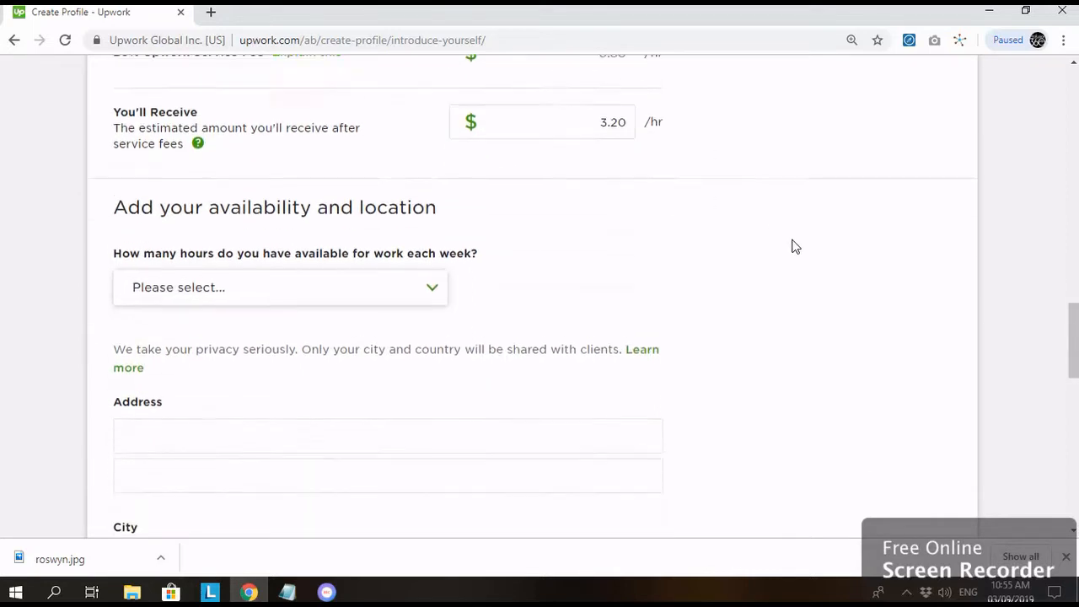
Step: Set availability to More than 30 hrs/week and select long-term projects
scroll(down, 3)
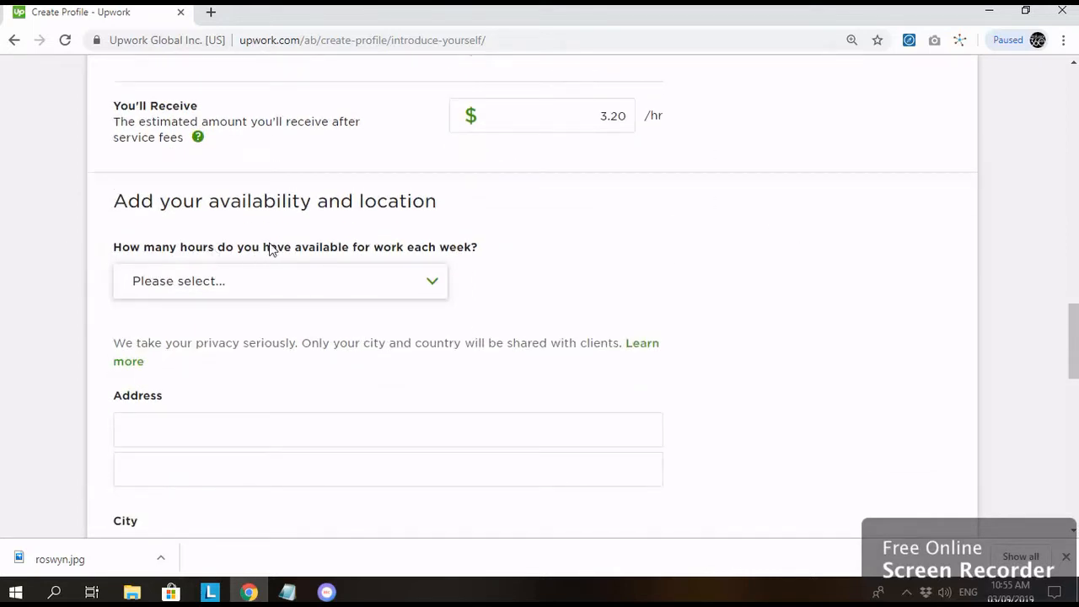
click(280, 281)
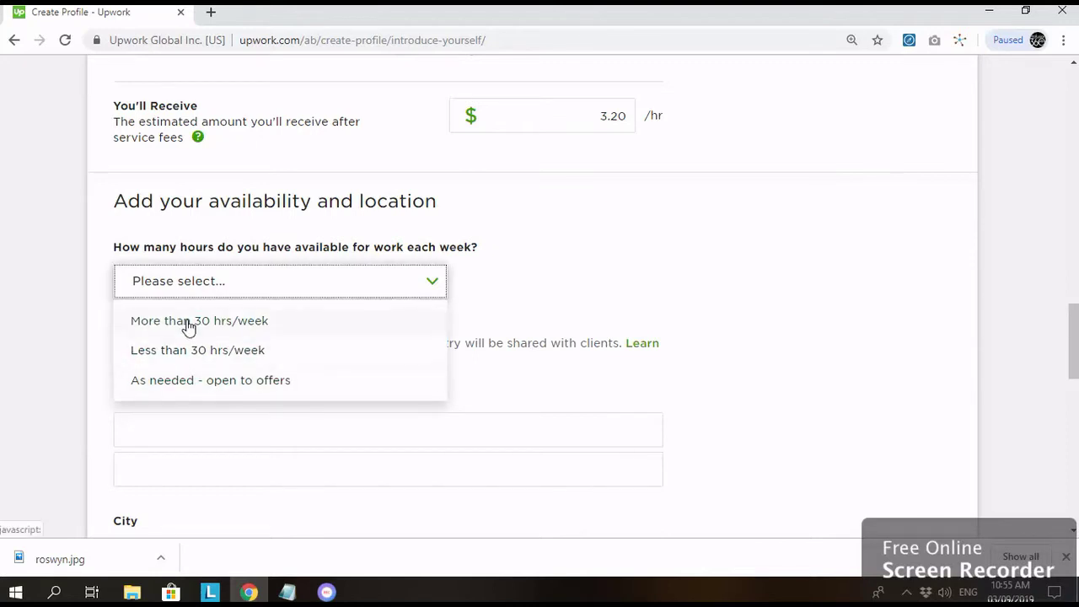
click(199, 322)
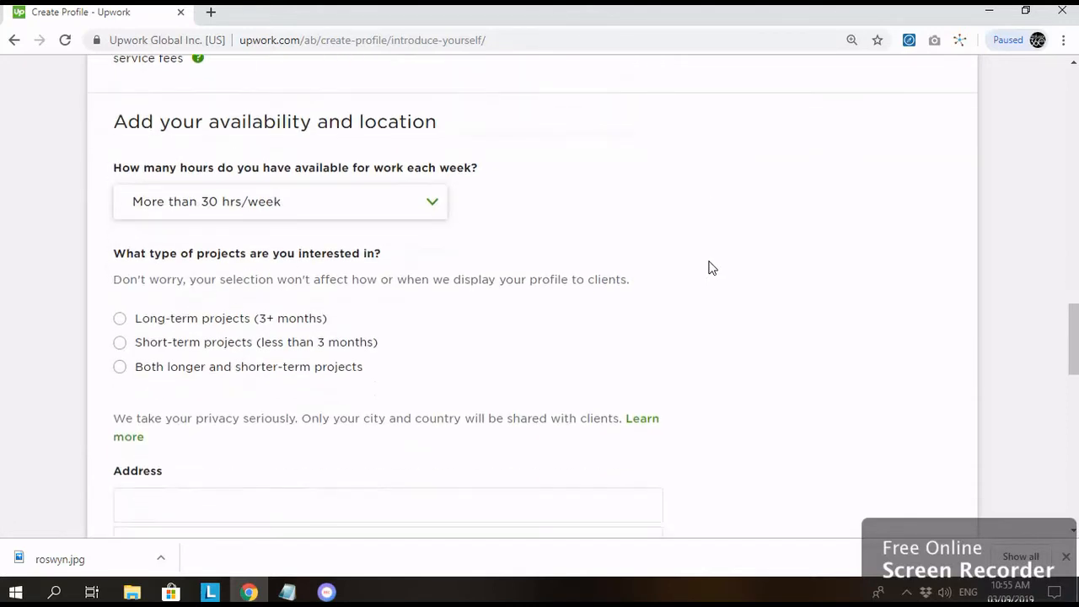
scroll(down, 3)
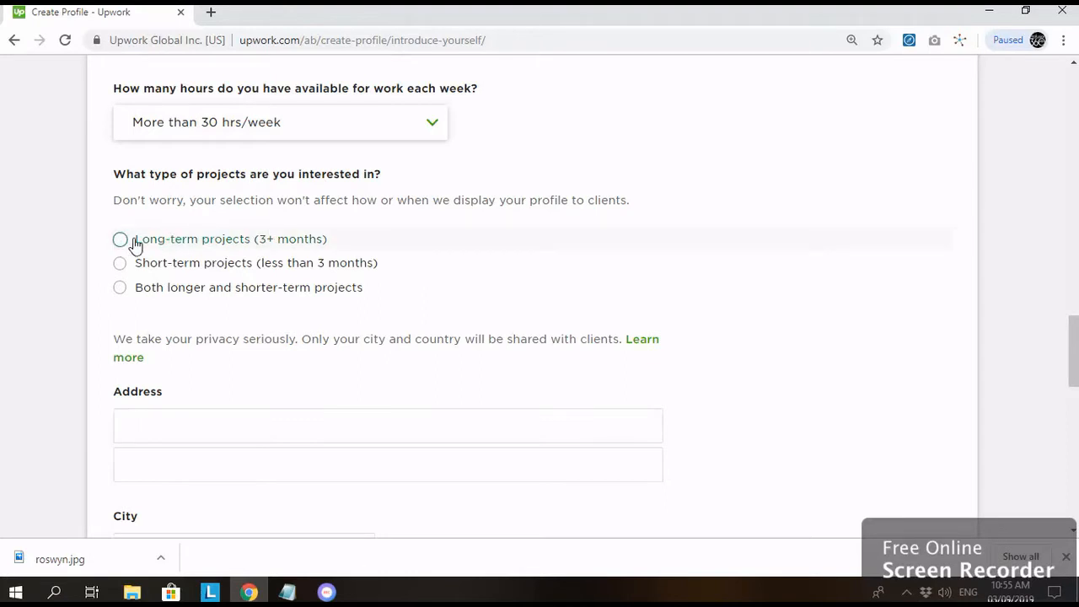
click(120, 239)
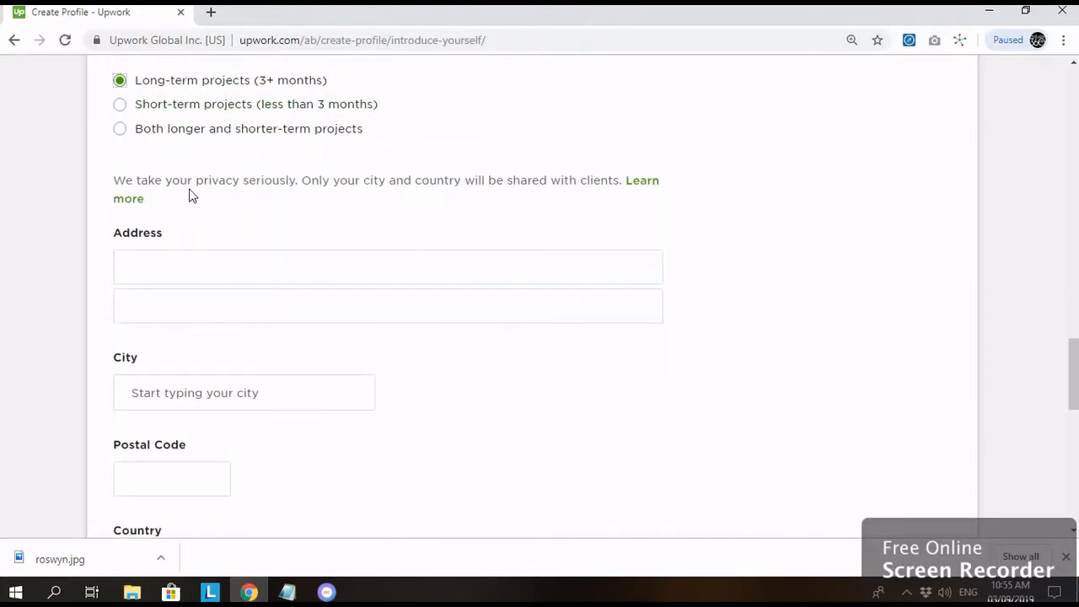
mouse_move(307, 185)
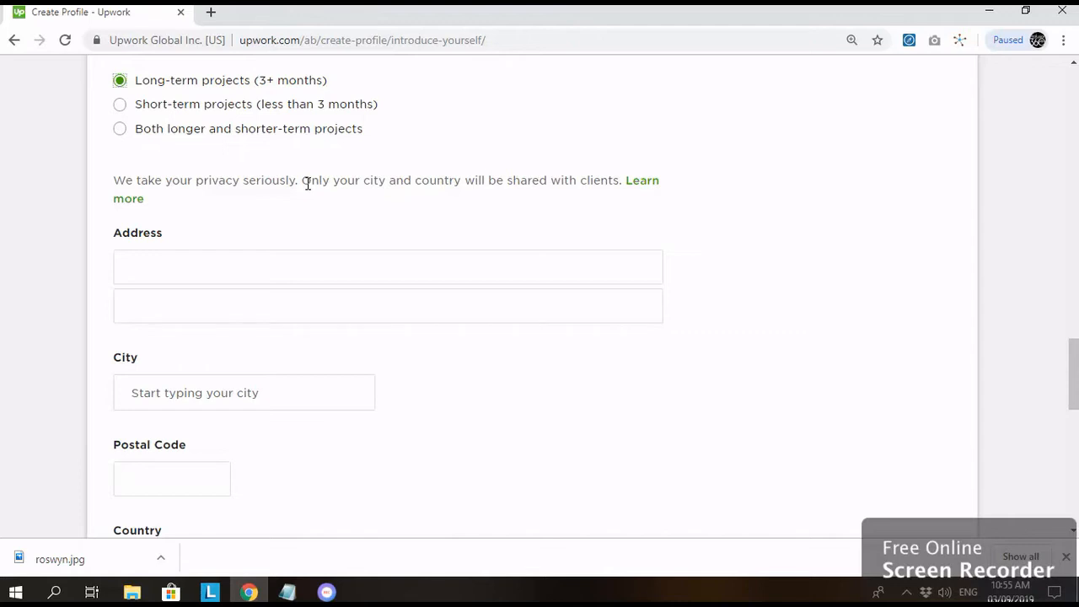
Step: Submit the completed profile form with Review Application
scroll(down, 3)
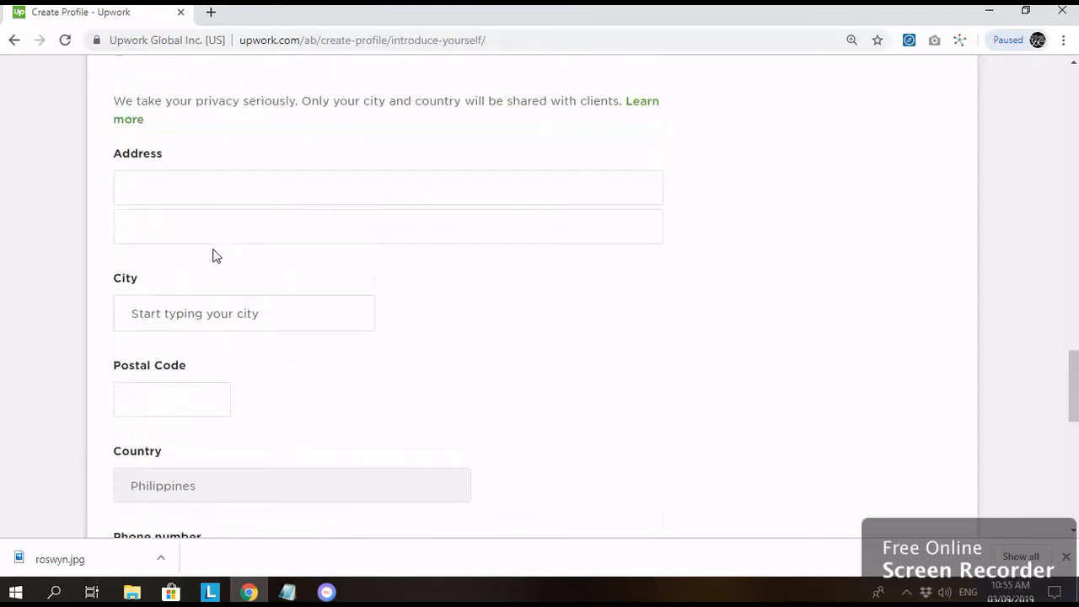
scroll(down, 3)
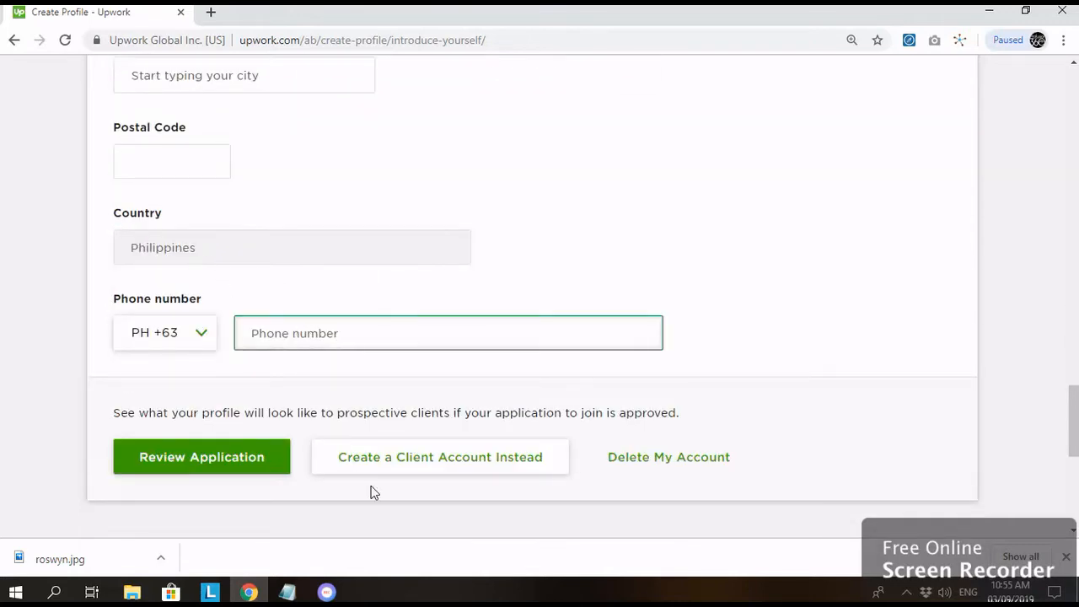
scroll(down, 3)
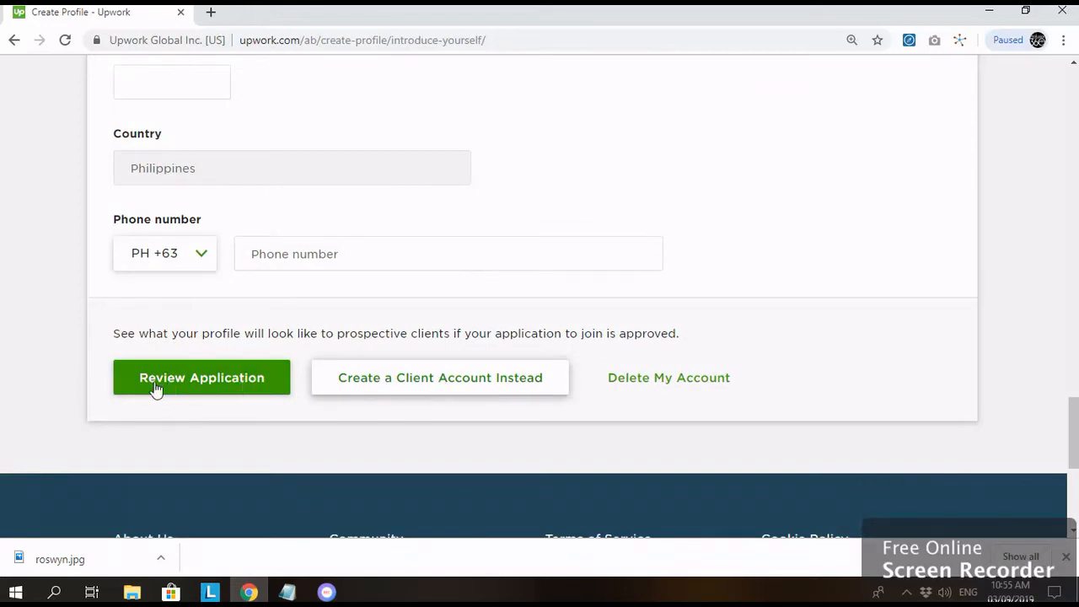
click(201, 377)
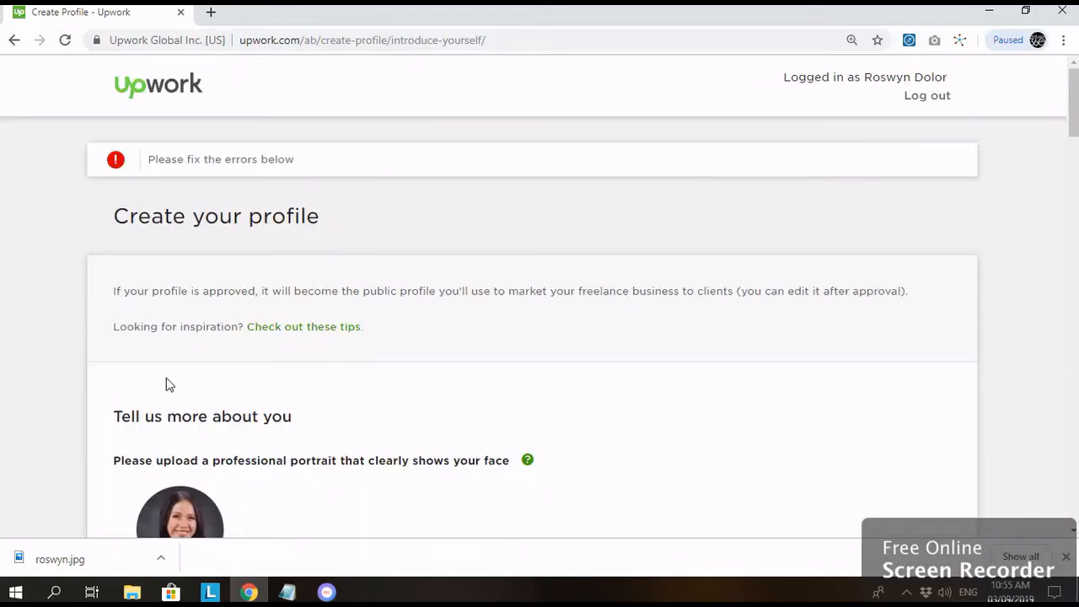
scroll(down, 3)
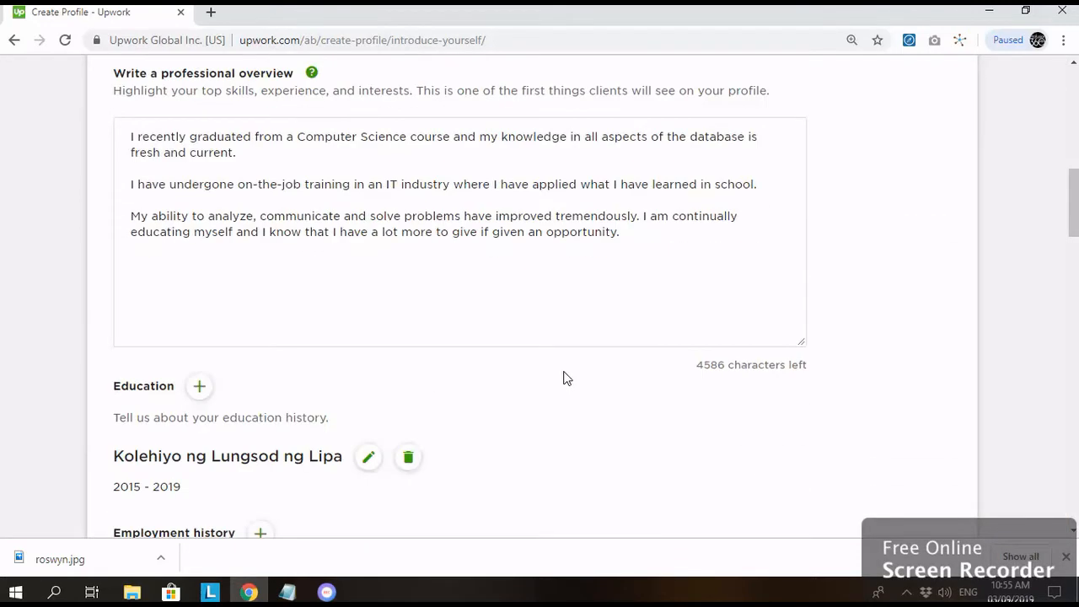
scroll(down, 3)
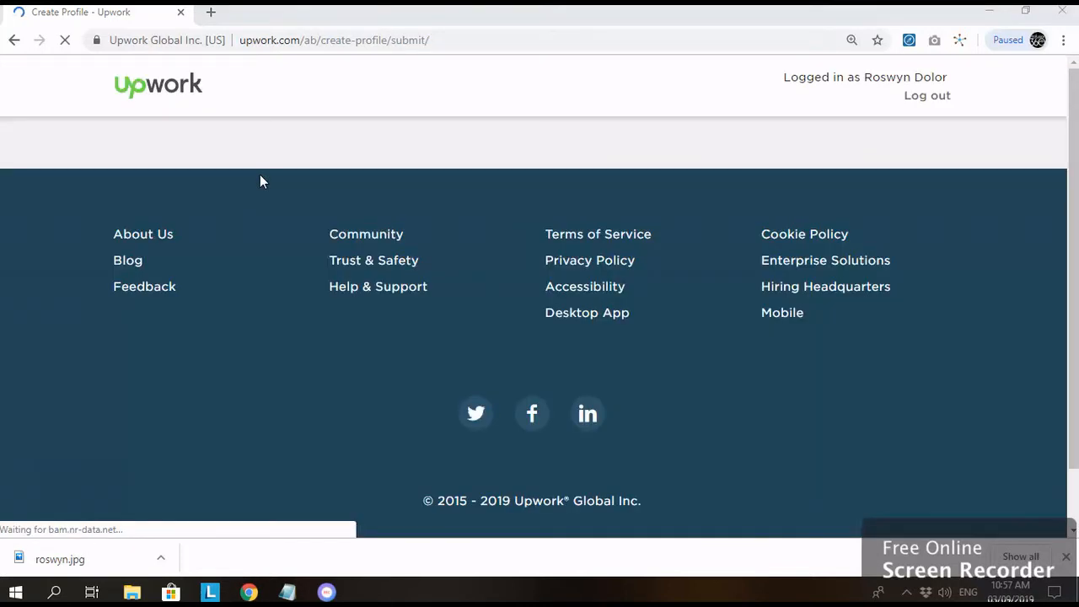
mouse_move(371, 241)
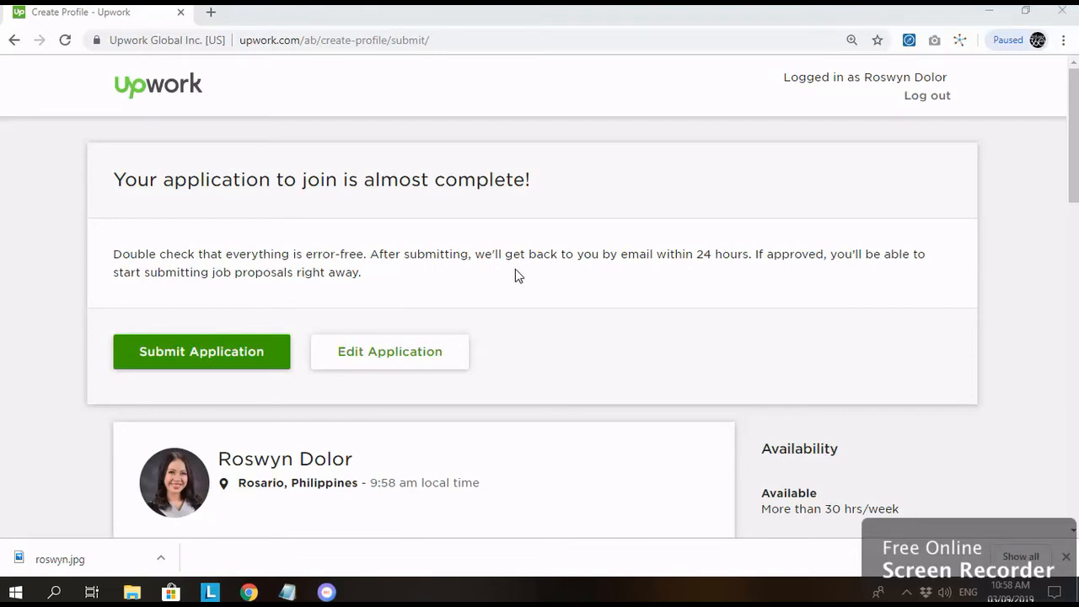
mouse_move(358, 326)
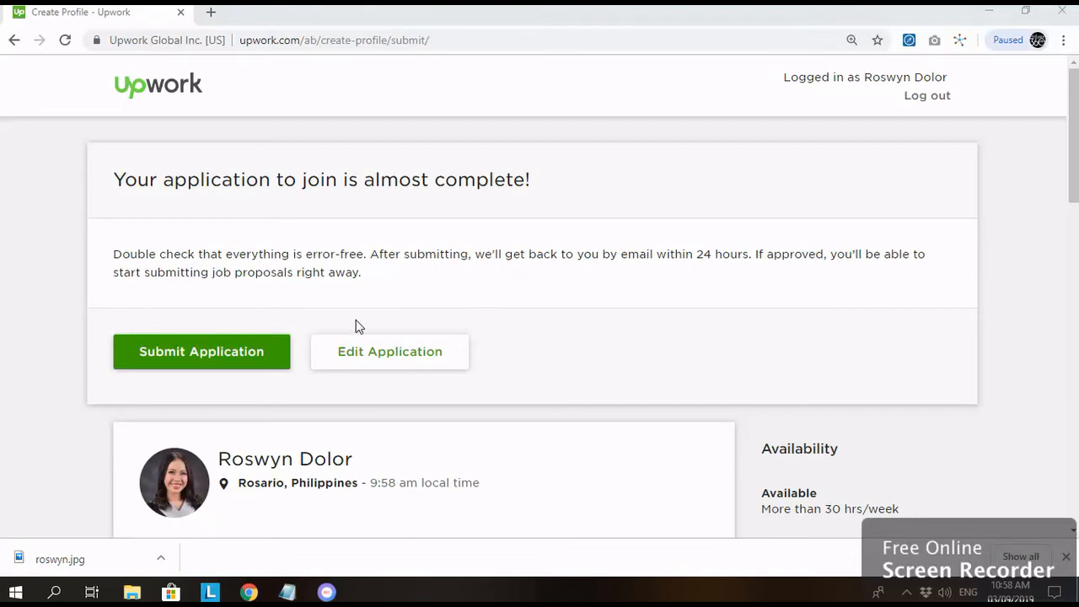
mouse_move(76, 549)
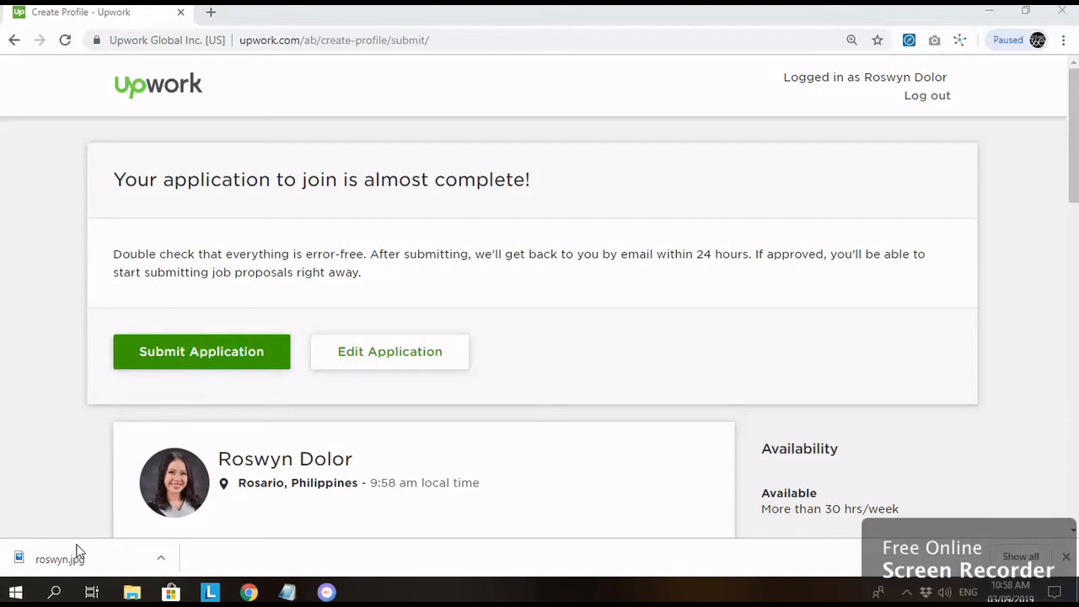